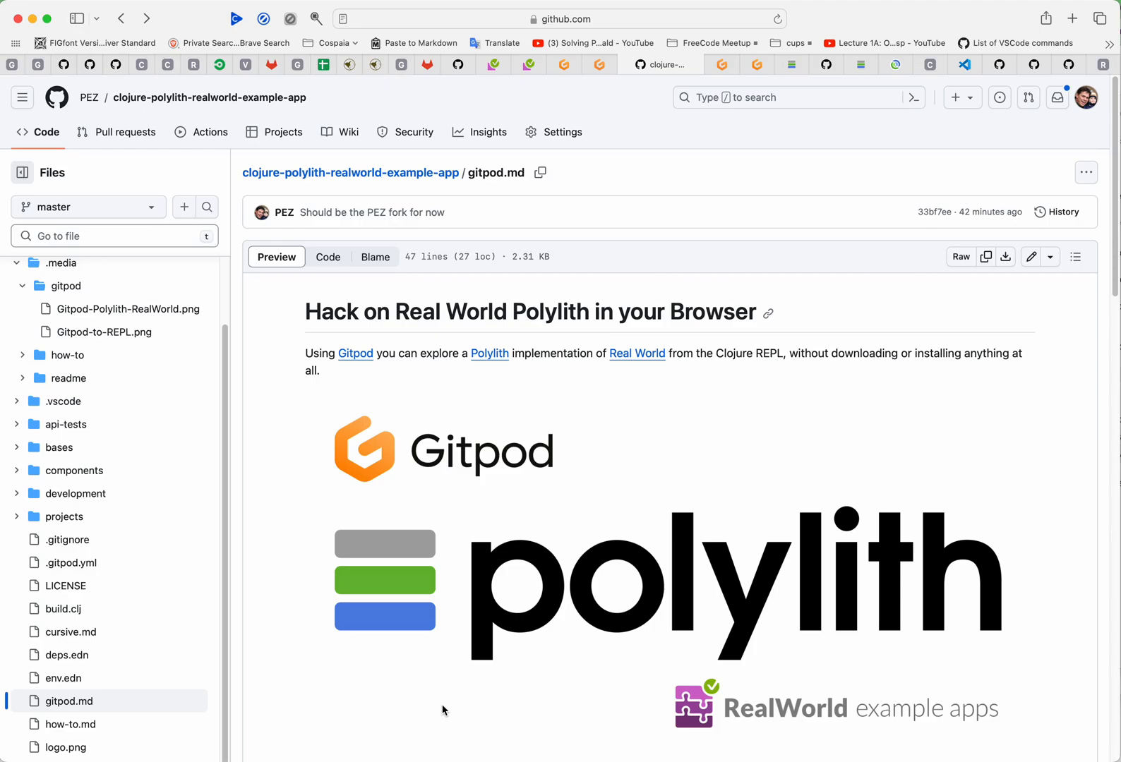
Step: Scroll the gitpod.md guide down to its closing notes, then back up toward its top heading and gitpod.io link
{"action": "scroll", "scroll_direction": "down", "scroll_amount": 3}
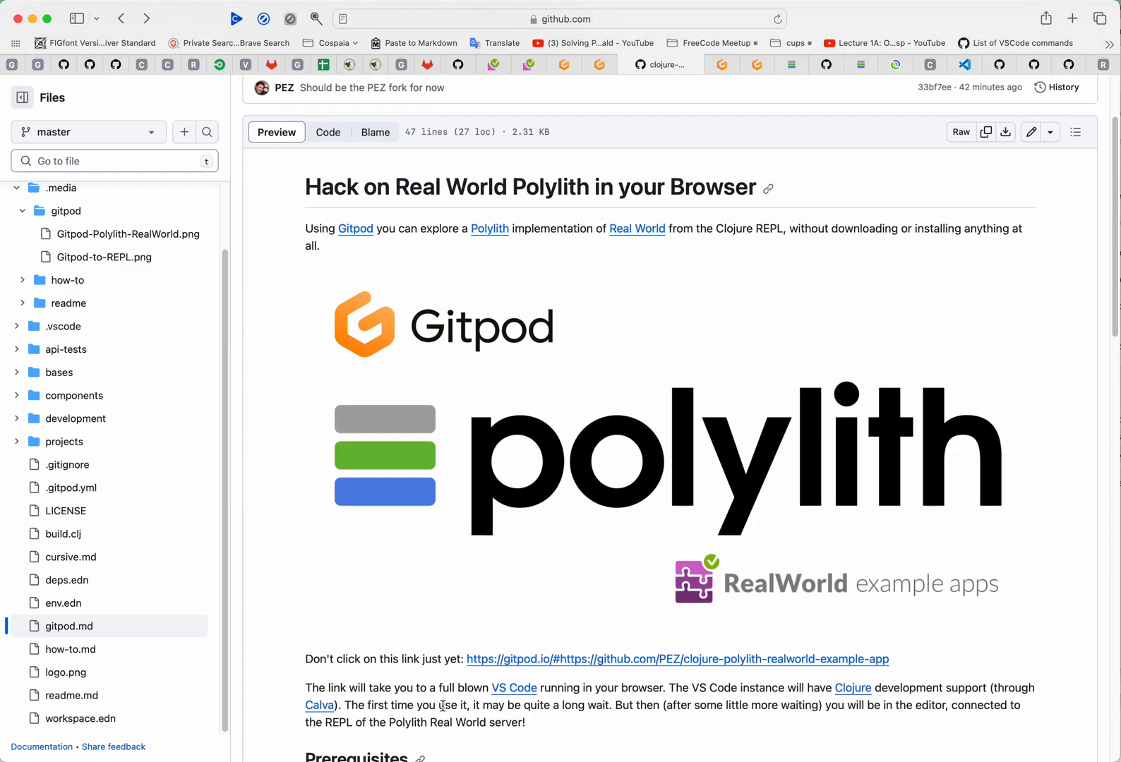
{"action": "mouse_move", "coordinate": [650, 682]}
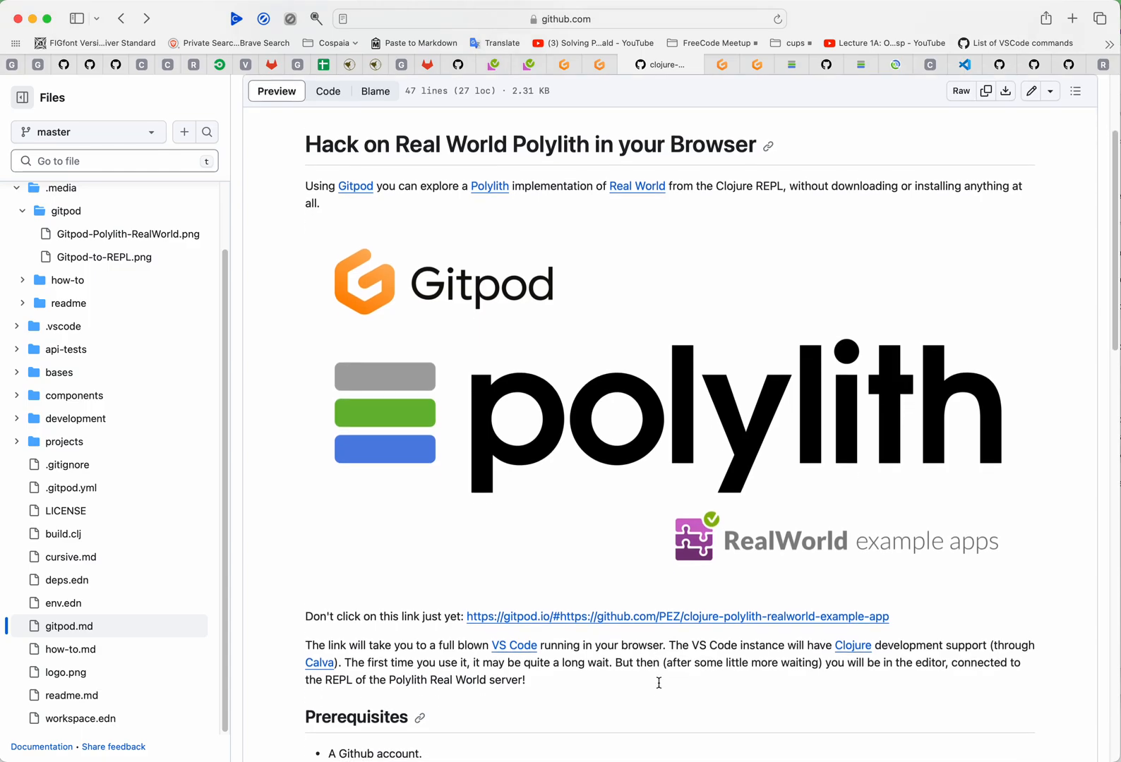
{"action": "scroll", "scroll_direction": "down", "scroll_amount": 3}
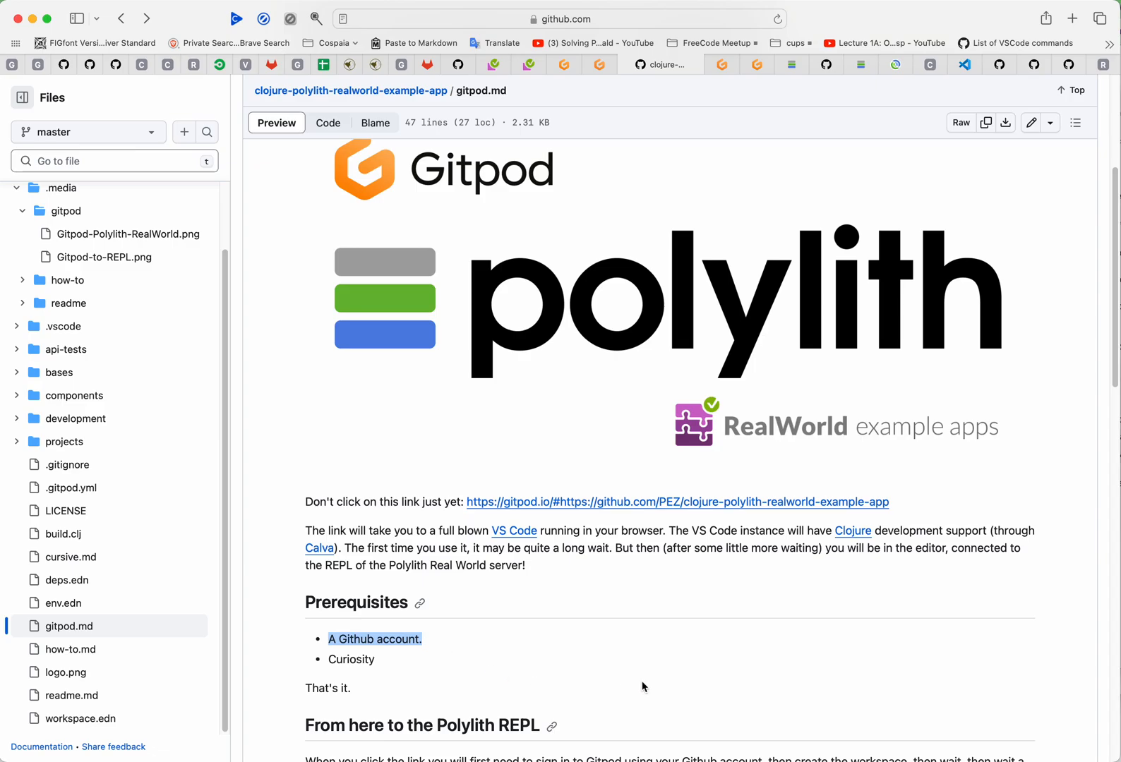
{"action": "scroll", "scroll_direction": "down", "scroll_amount": 3}
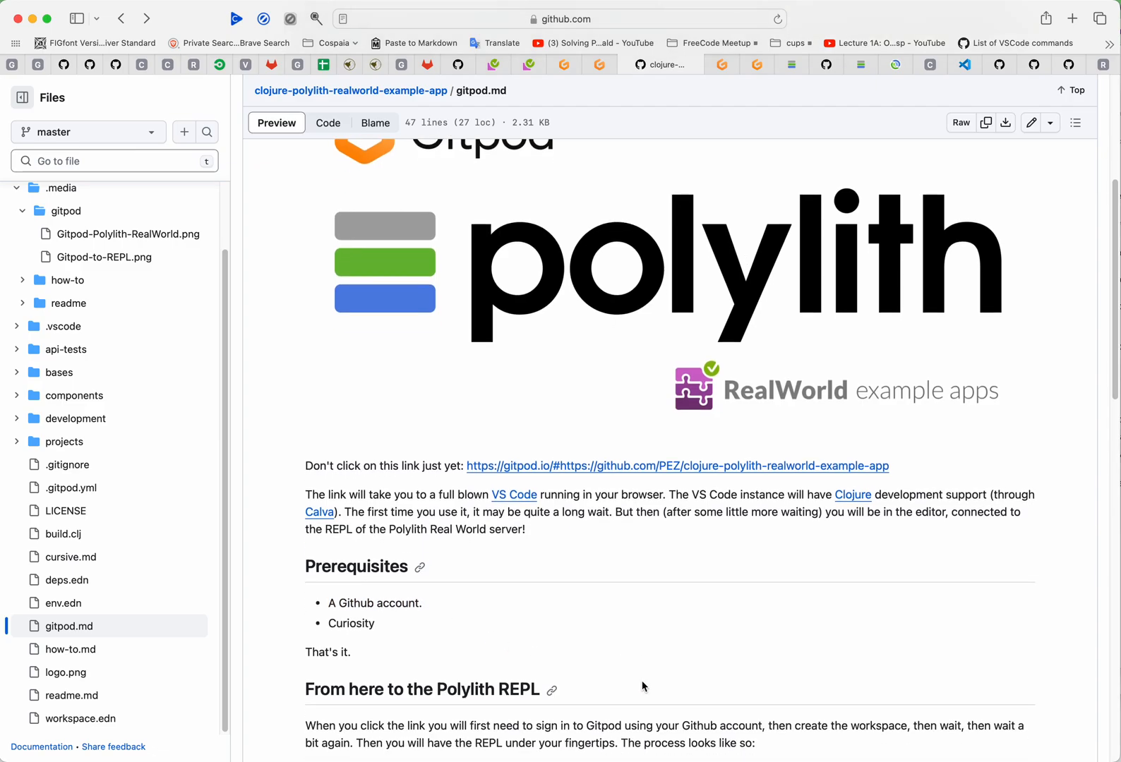
{"action": "scroll", "scroll_direction": "down", "scroll_amount": 3}
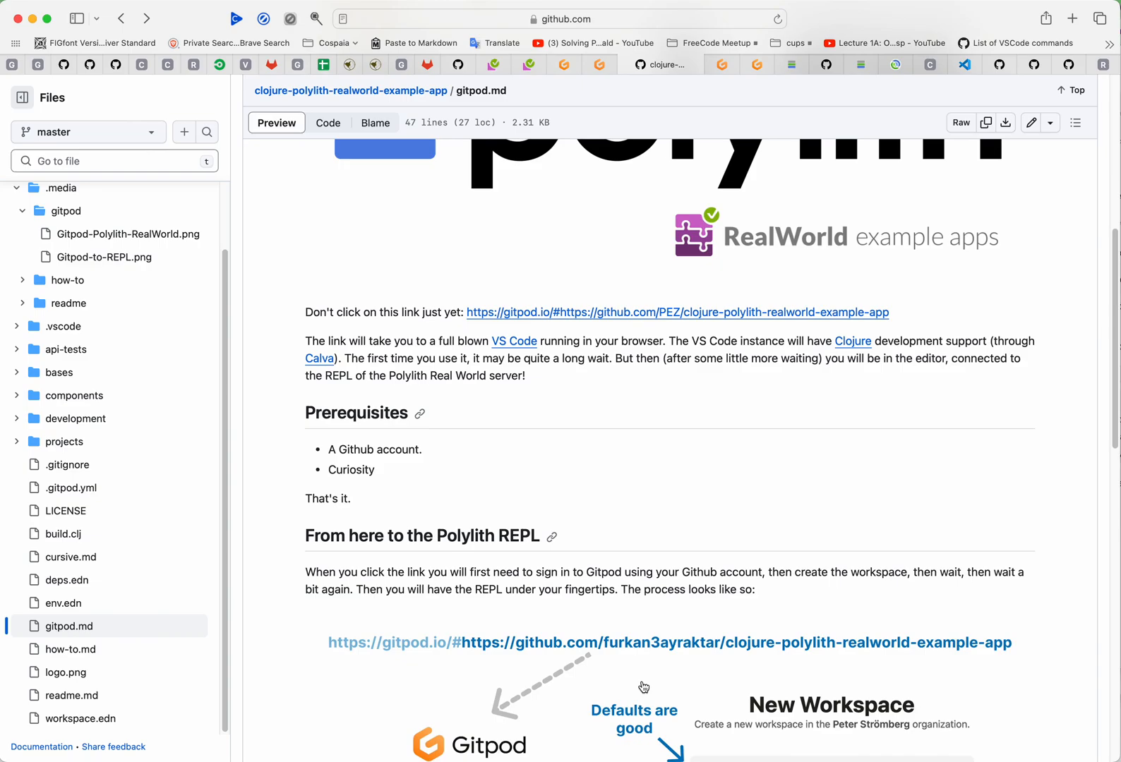
{"action": "scroll", "scroll_direction": "down", "scroll_amount": 3}
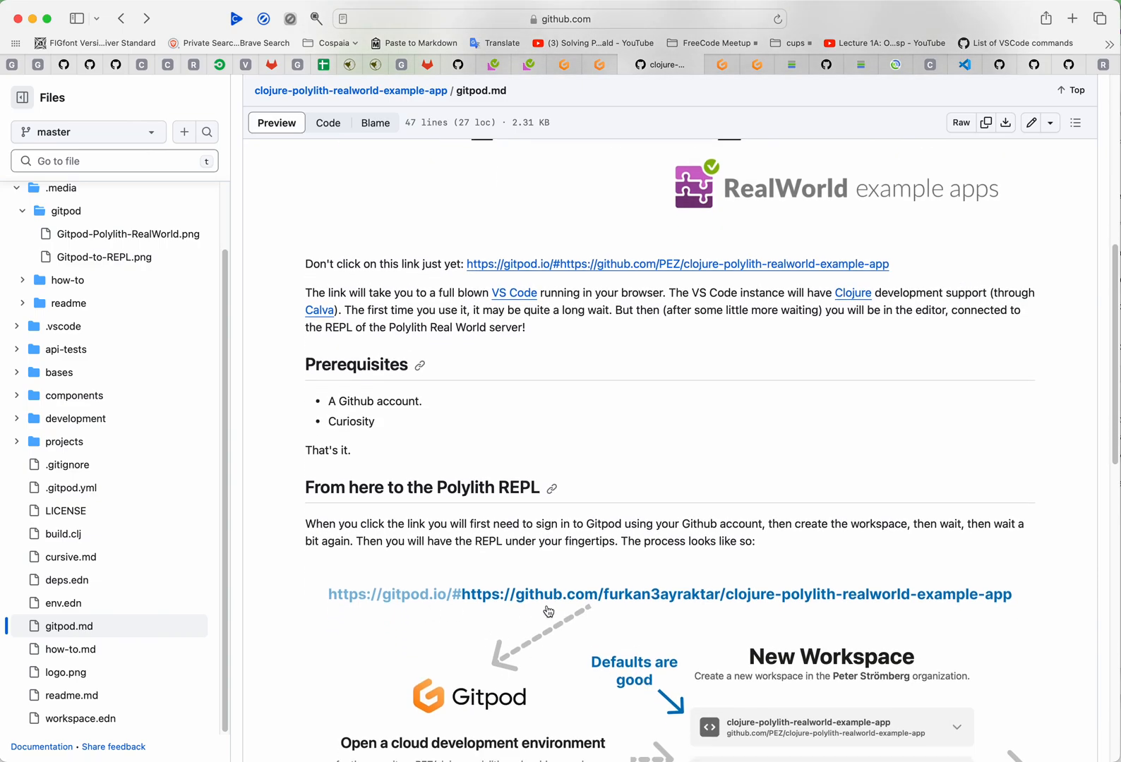
{"action": "mouse_move", "coordinate": [749, 594]}
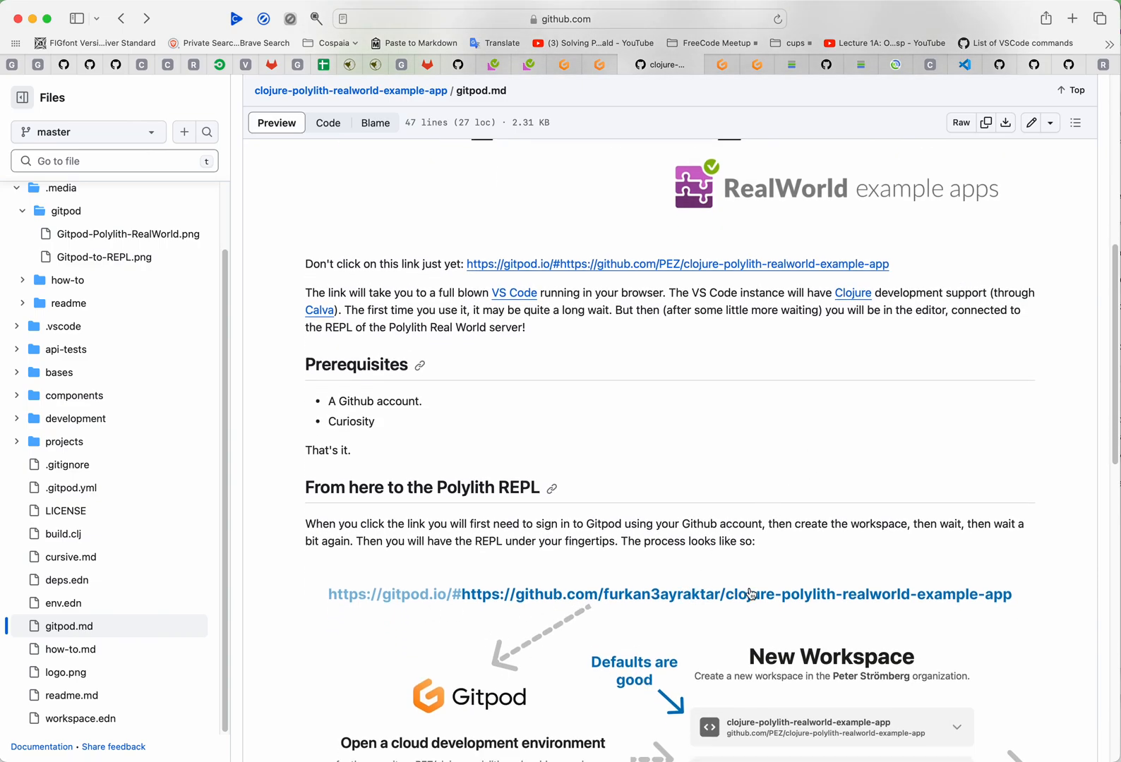
{"action": "mouse_move", "coordinate": [704, 261]}
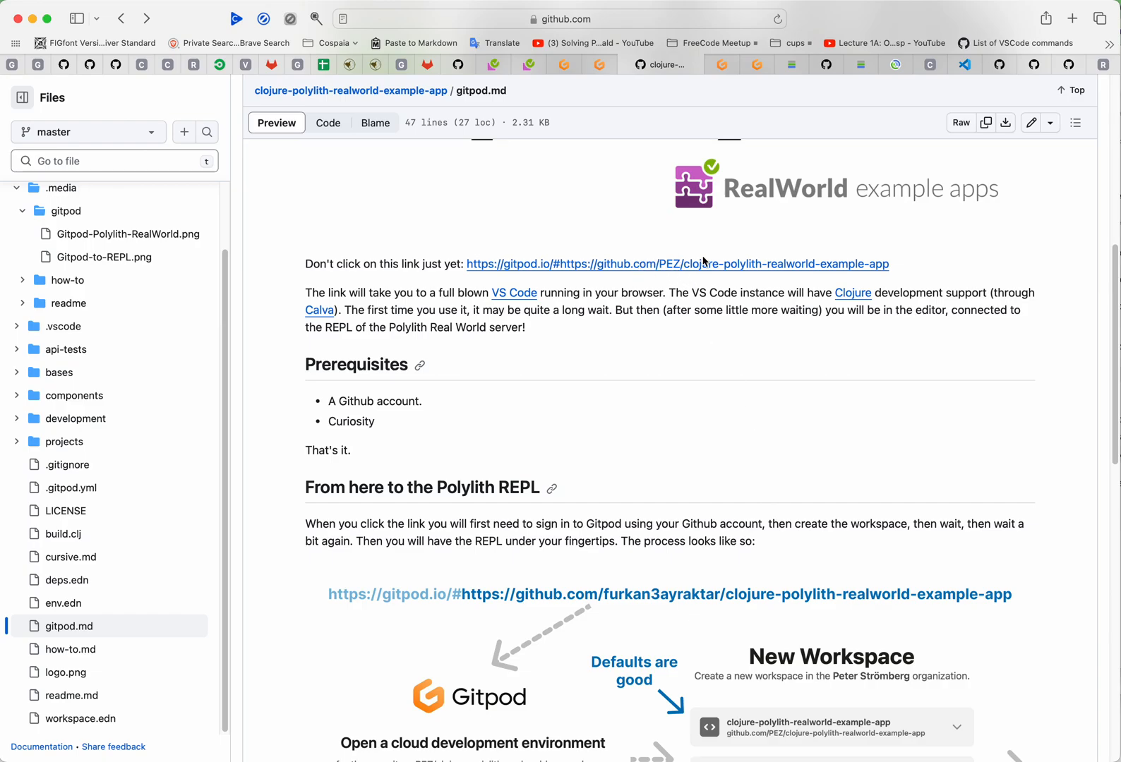
{"action": "mouse_move", "coordinate": [704, 513]}
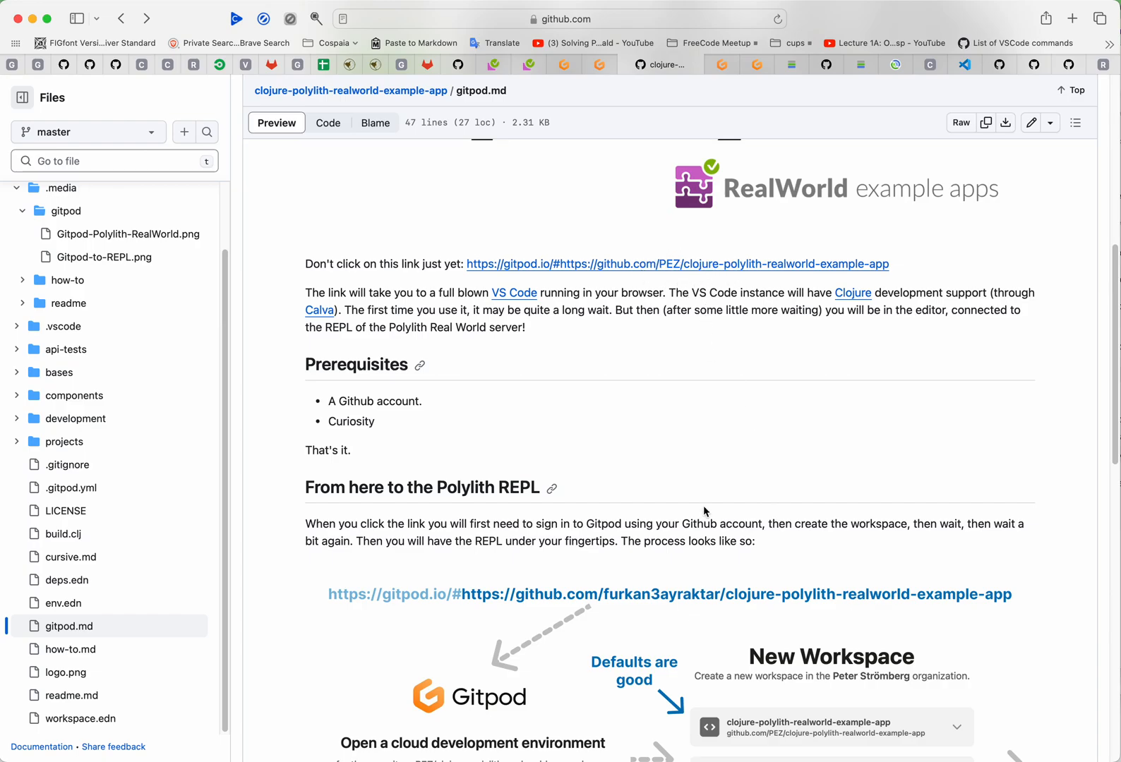
{"action": "scroll", "scroll_direction": "down", "scroll_amount": 3}
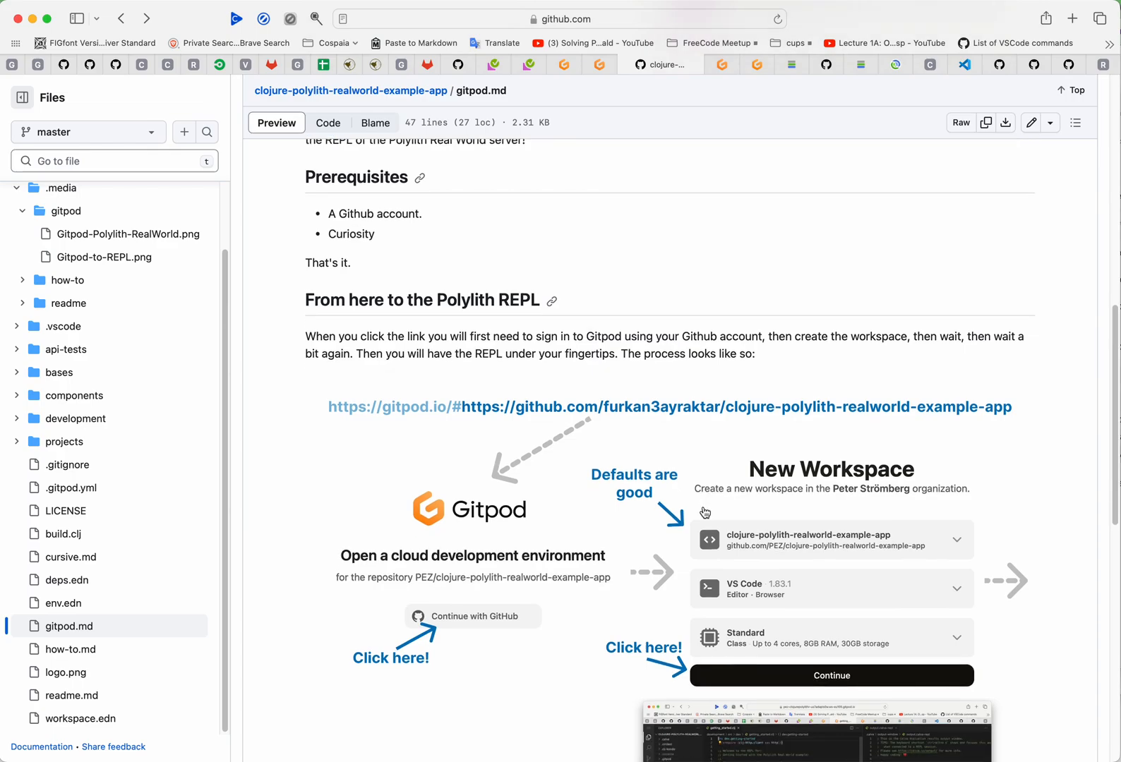
{"action": "scroll", "scroll_direction": "down", "scroll_amount": 3}
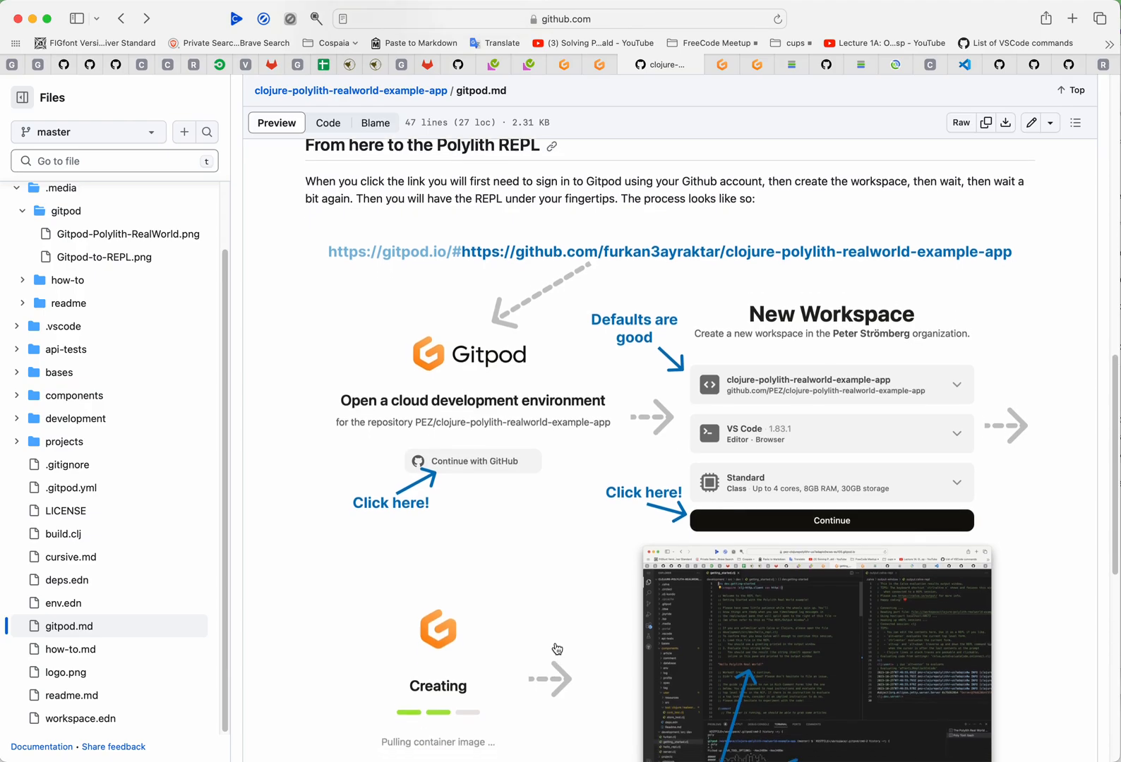
{"action": "scroll", "scroll_direction": "down", "scroll_amount": 3}
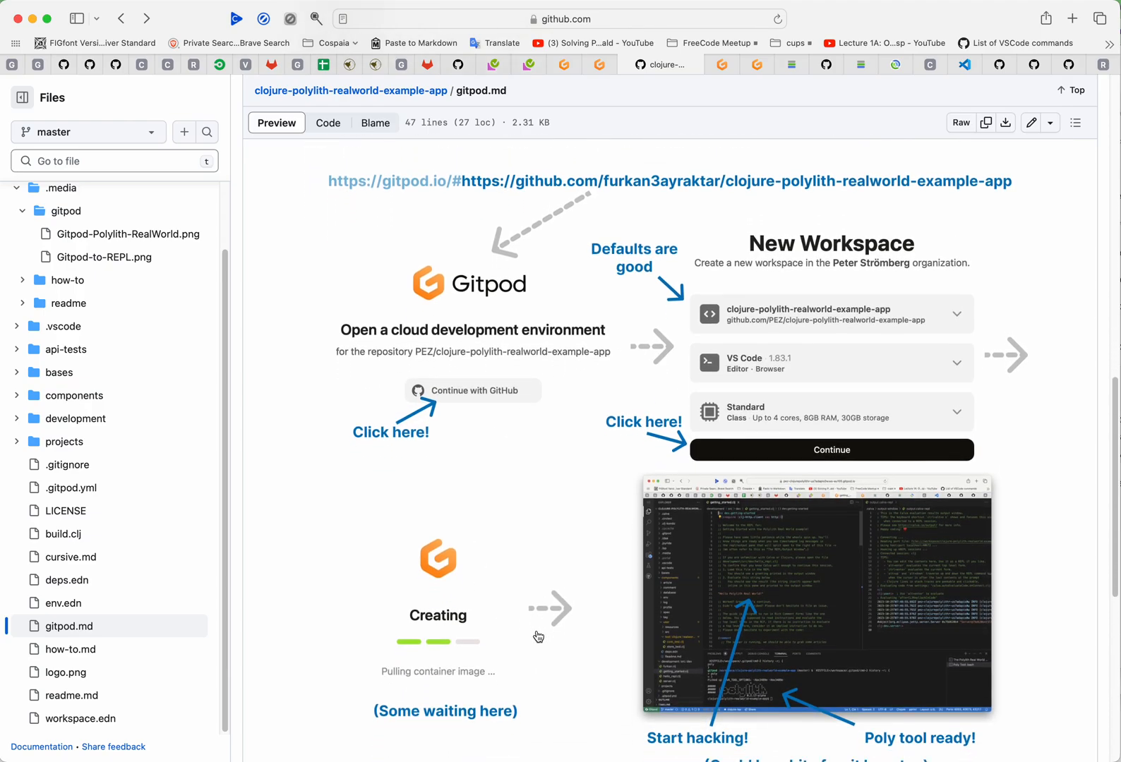
{"action": "scroll", "scroll_direction": "down", "scroll_amount": 3}
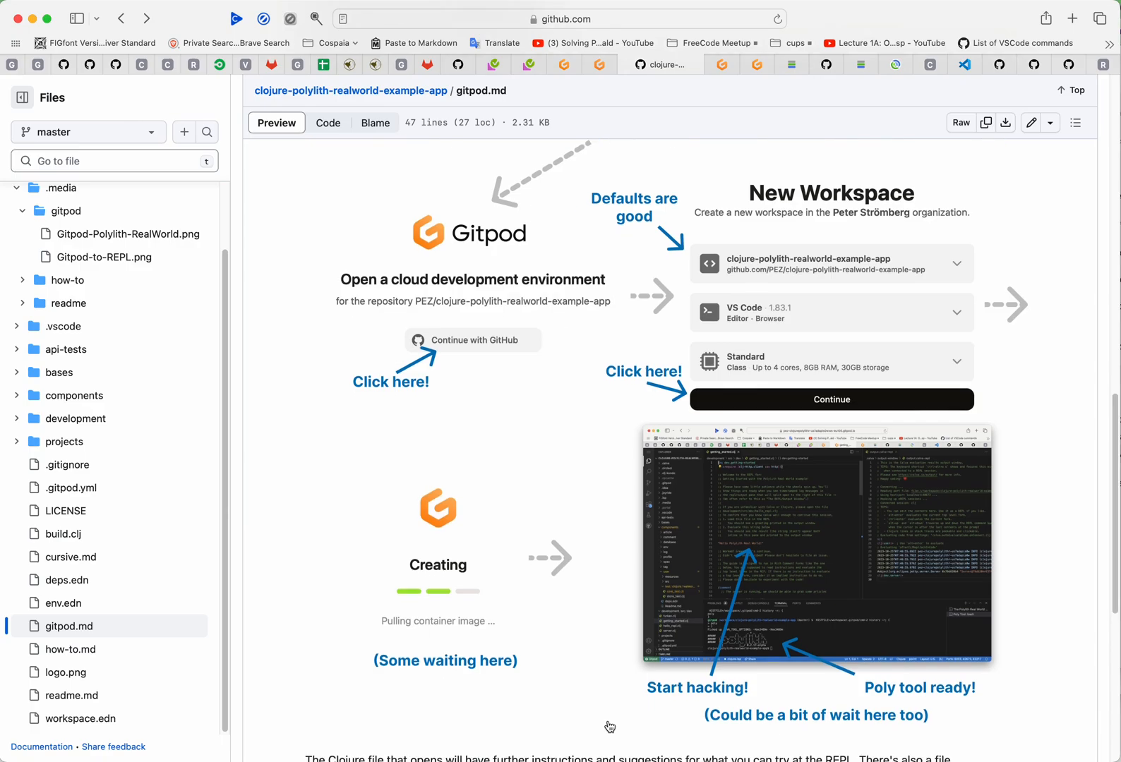
{"action": "mouse_move", "coordinate": [490, 395]}
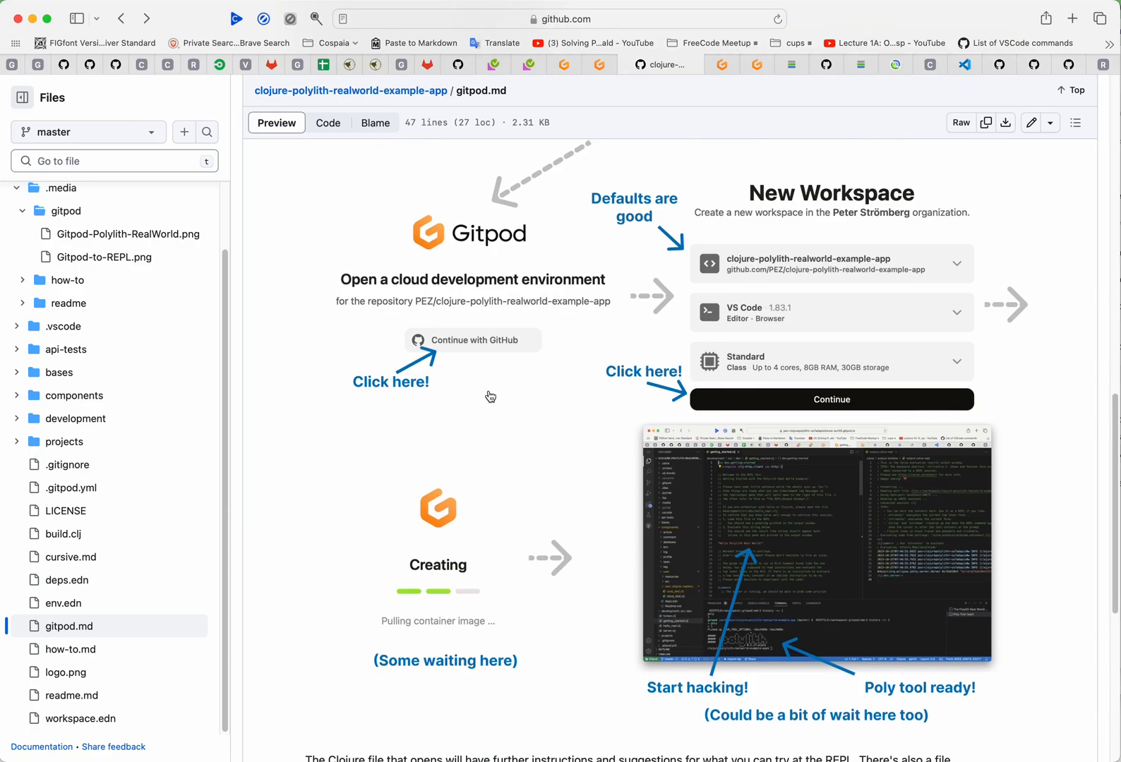
{"action": "mouse_move", "coordinate": [532, 233]}
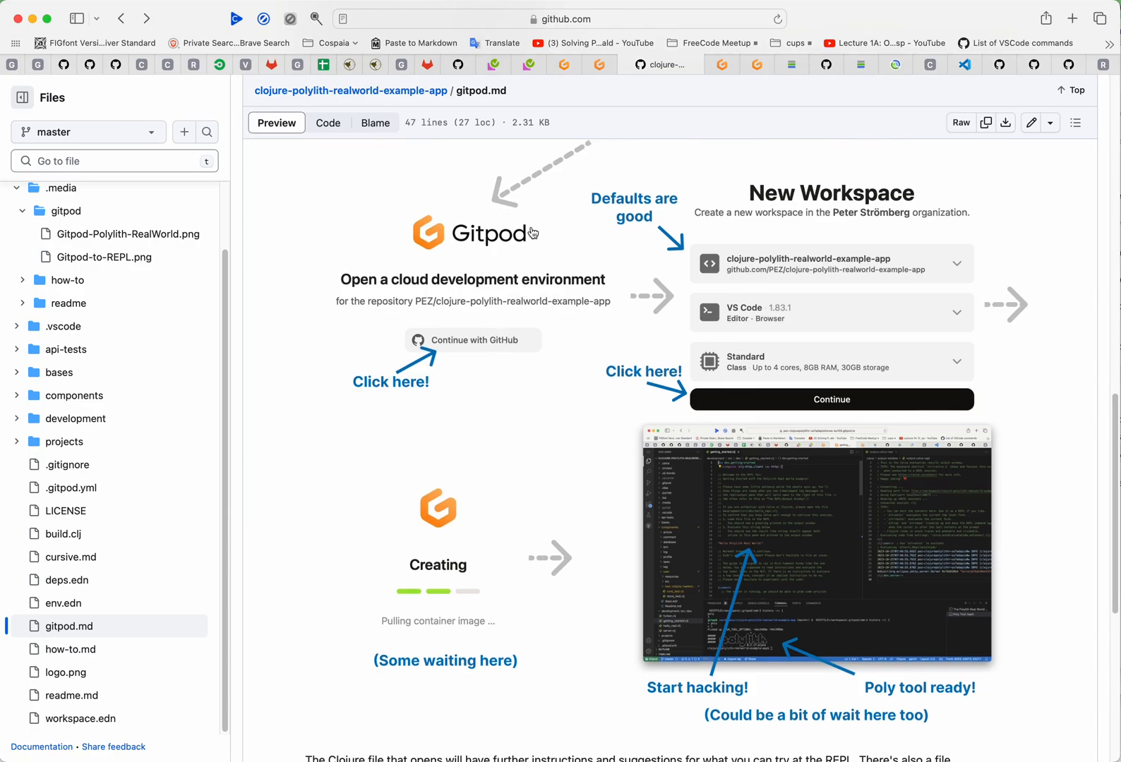
{"action": "mouse_move", "coordinate": [511, 363]}
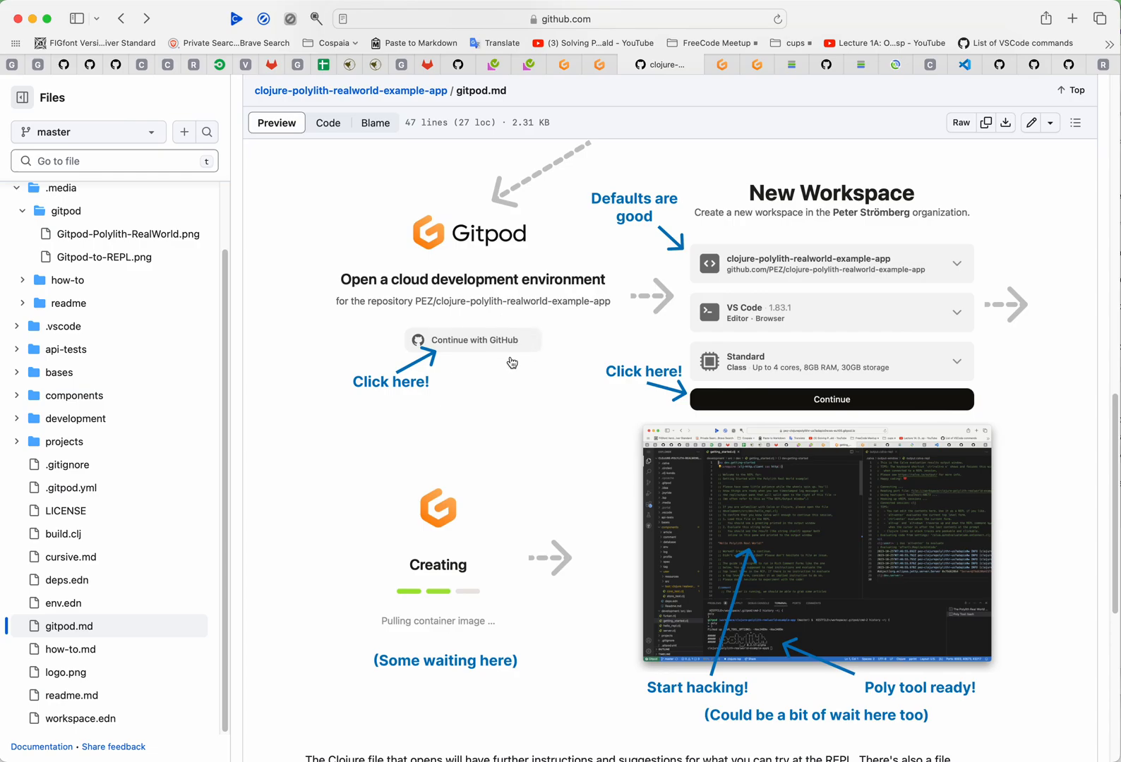
{"action": "mouse_move", "coordinate": [500, 368]}
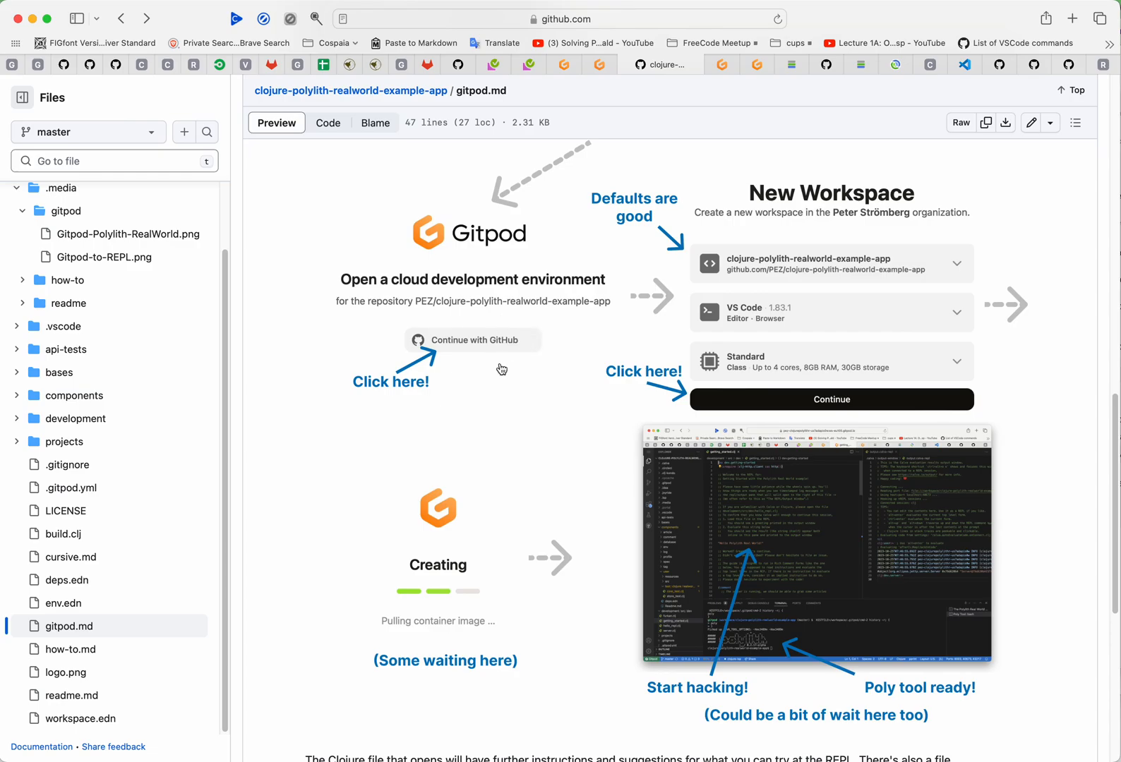
{"action": "mouse_move", "coordinate": [480, 347]}
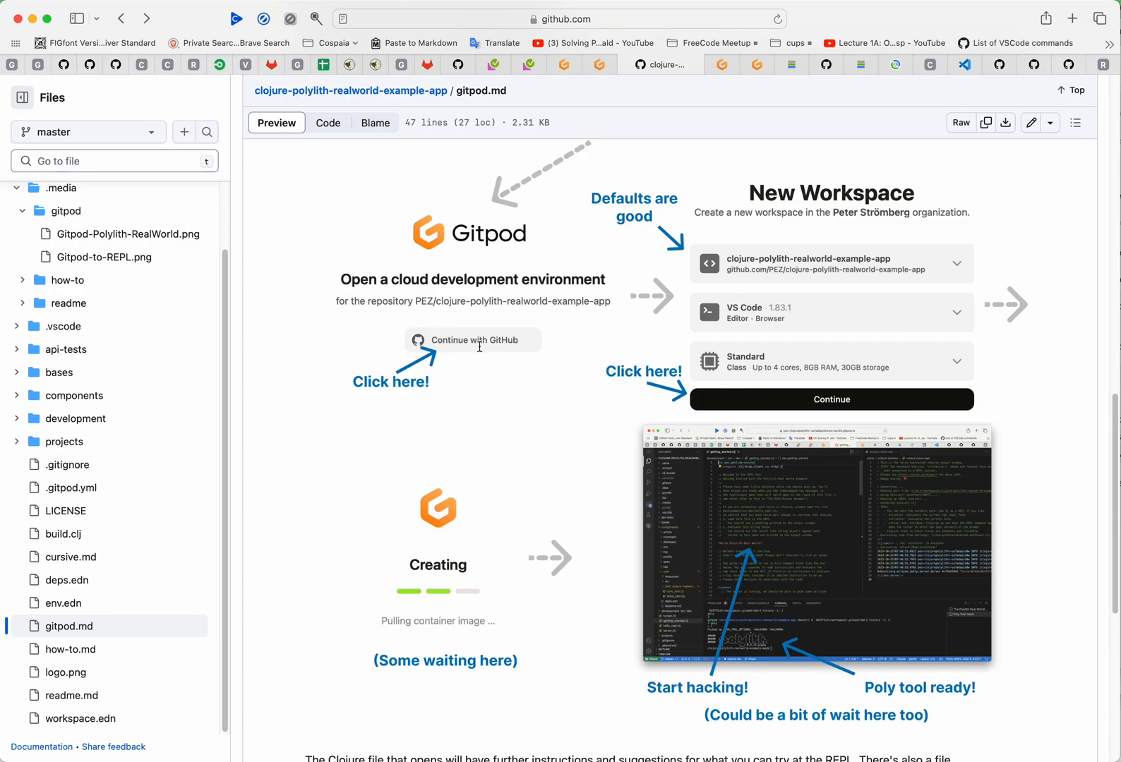
{"action": "mouse_move", "coordinate": [940, 410]}
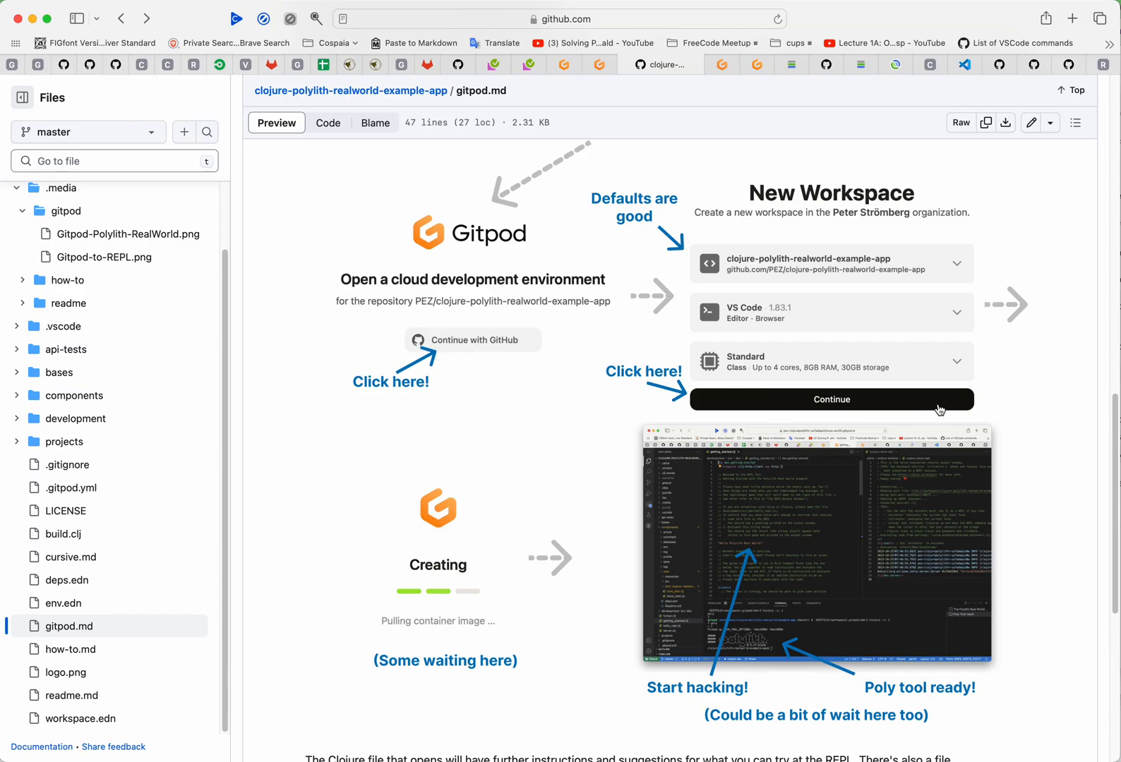
{"action": "mouse_move", "coordinate": [937, 202]}
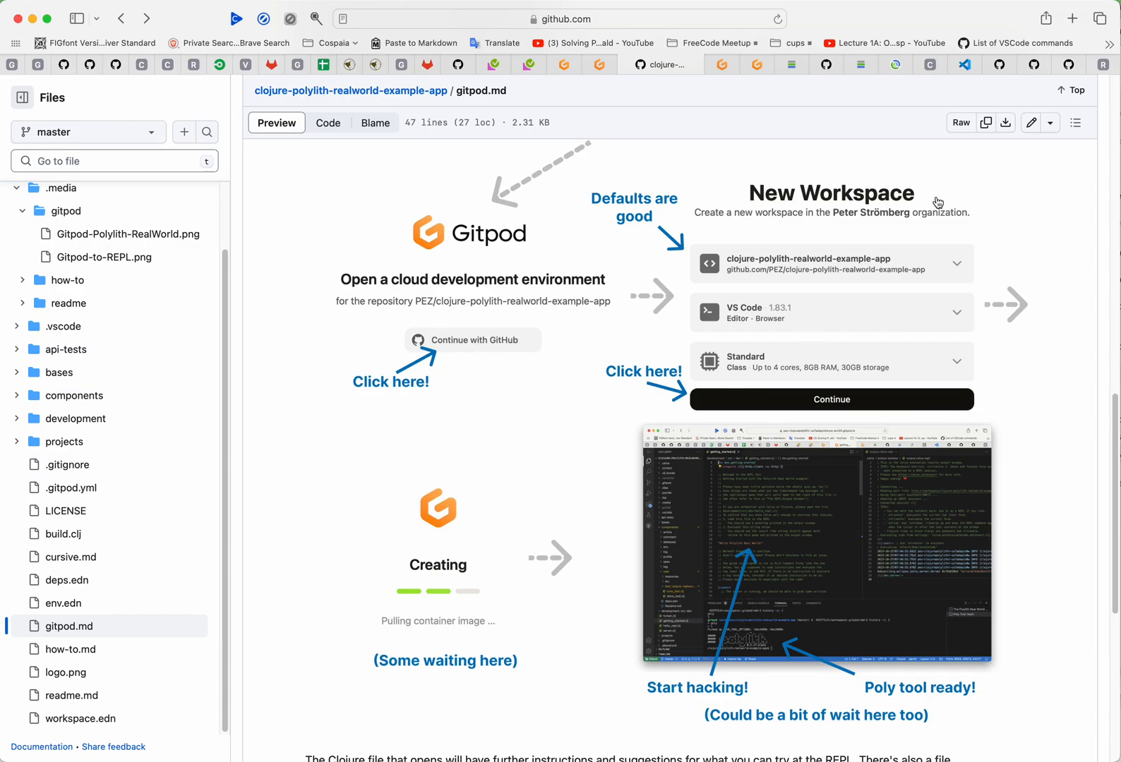
{"action": "mouse_move", "coordinate": [762, 226]}
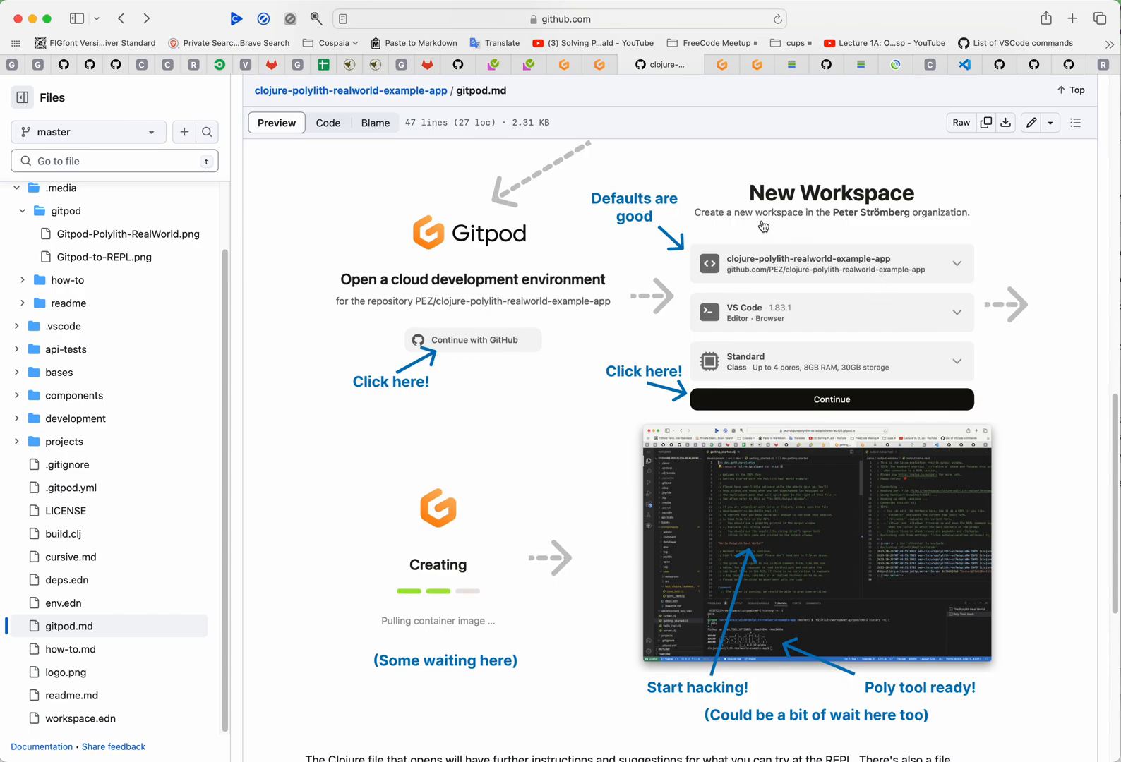
{"action": "mouse_move", "coordinate": [436, 530]}
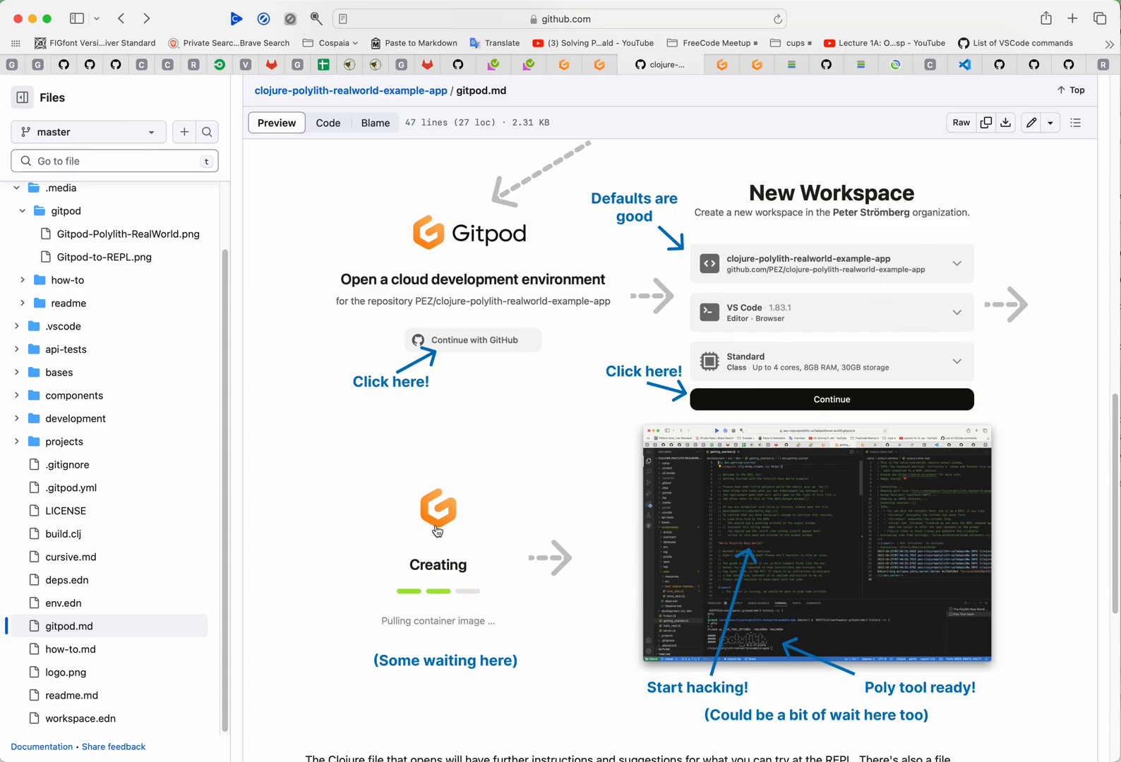
{"action": "mouse_move", "coordinate": [474, 589]}
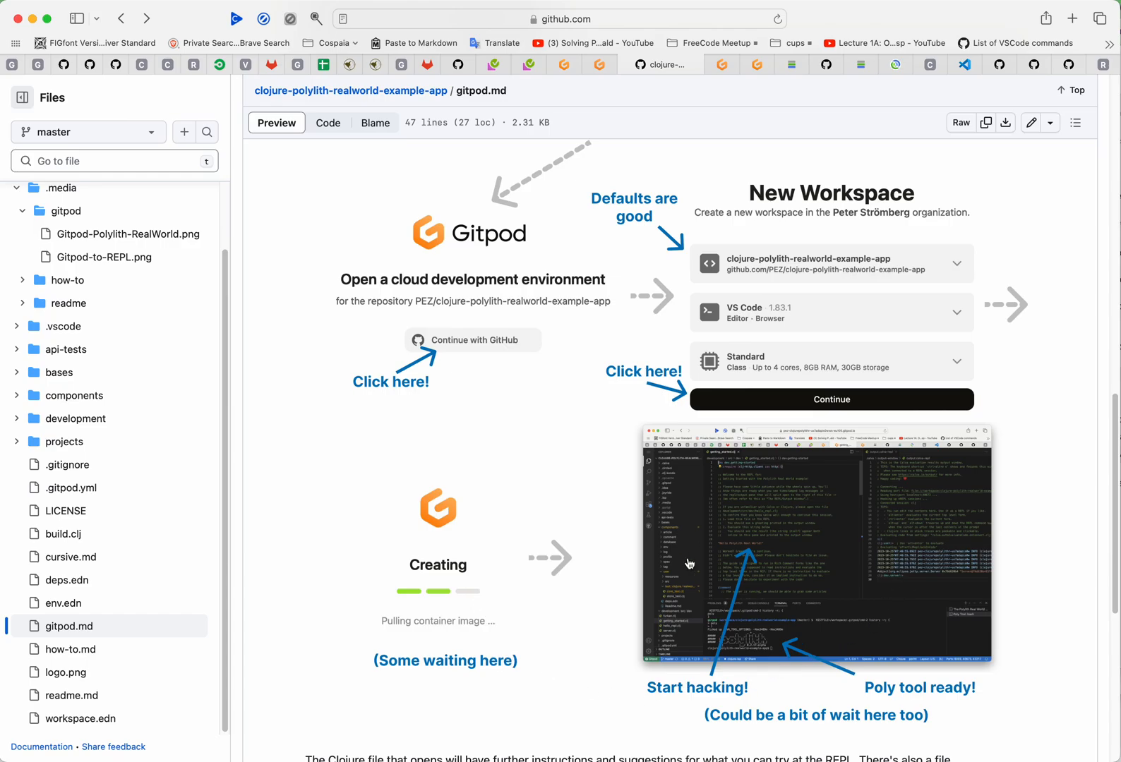
{"action": "mouse_move", "coordinate": [692, 587]}
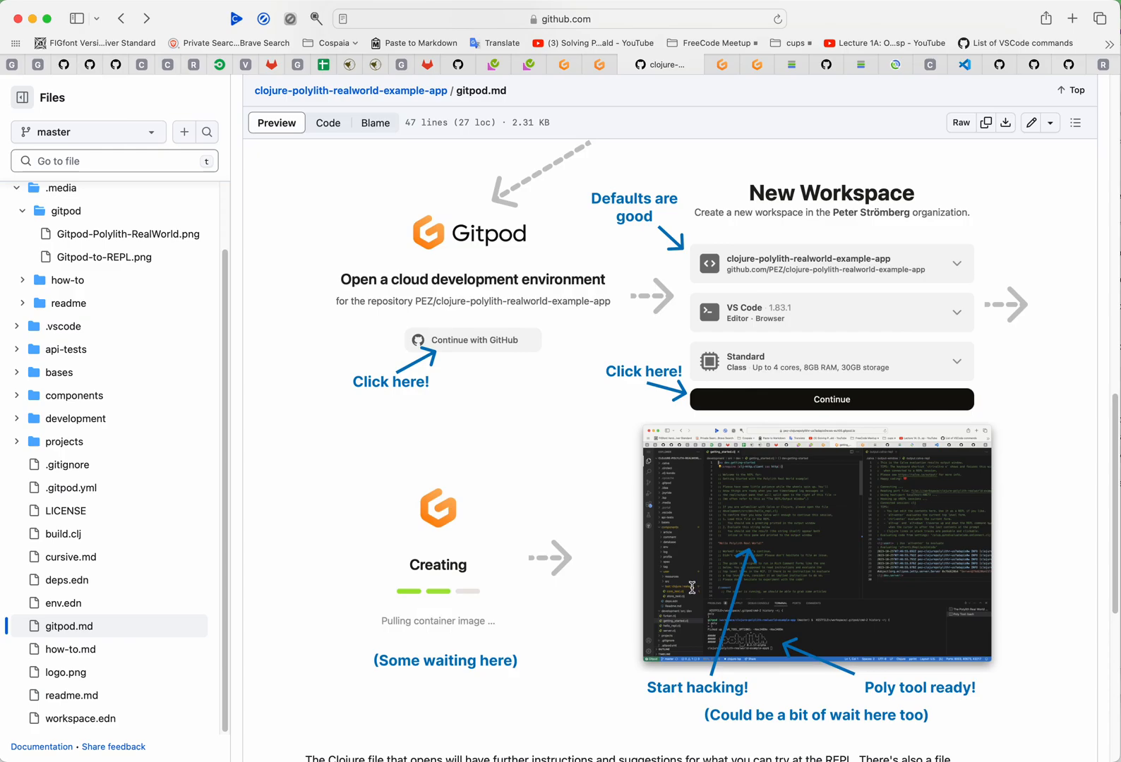
{"action": "mouse_move", "coordinate": [781, 595]}
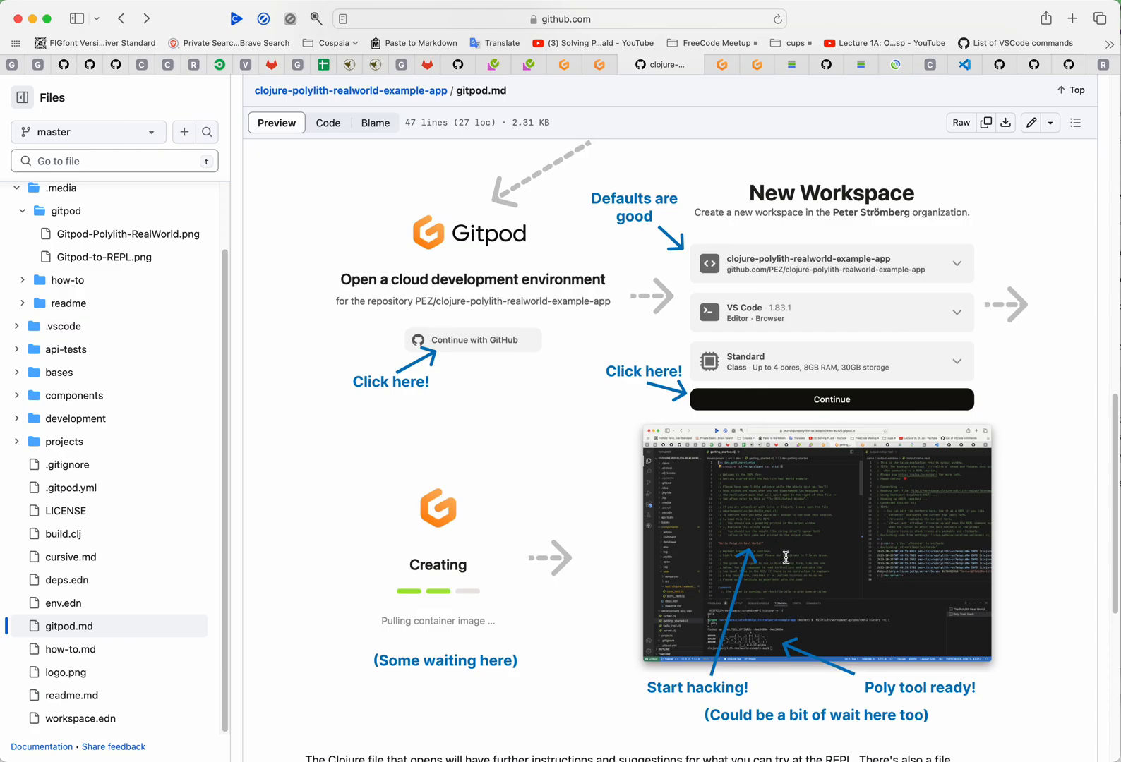
{"action": "scroll", "scroll_direction": "down", "scroll_amount": 3}
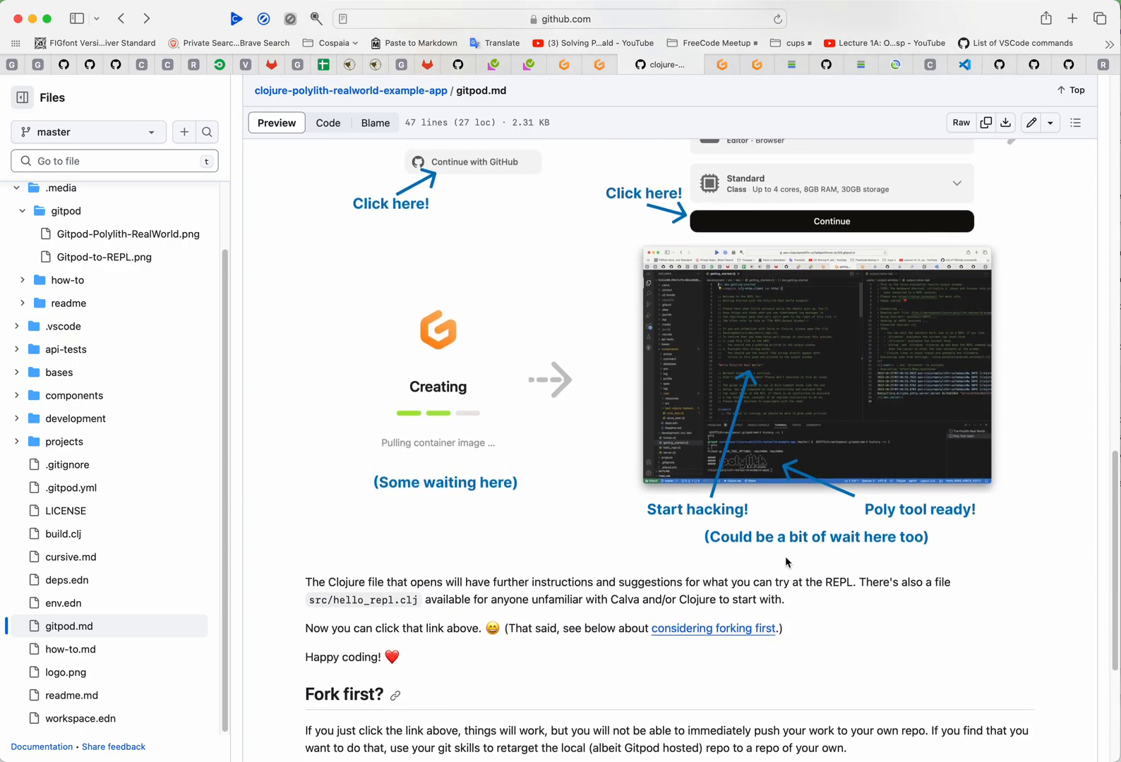
{"action": "scroll", "scroll_direction": "up", "scroll_amount": 3}
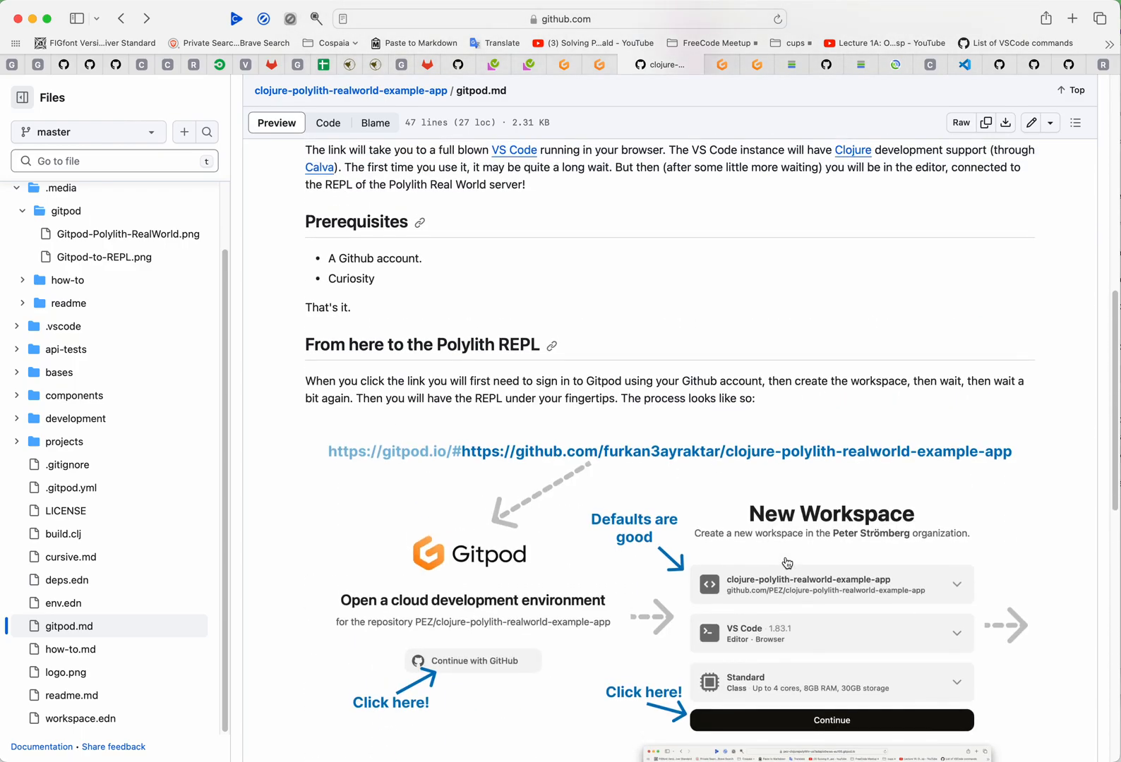
{"action": "scroll", "scroll_direction": "up", "scroll_amount": 3}
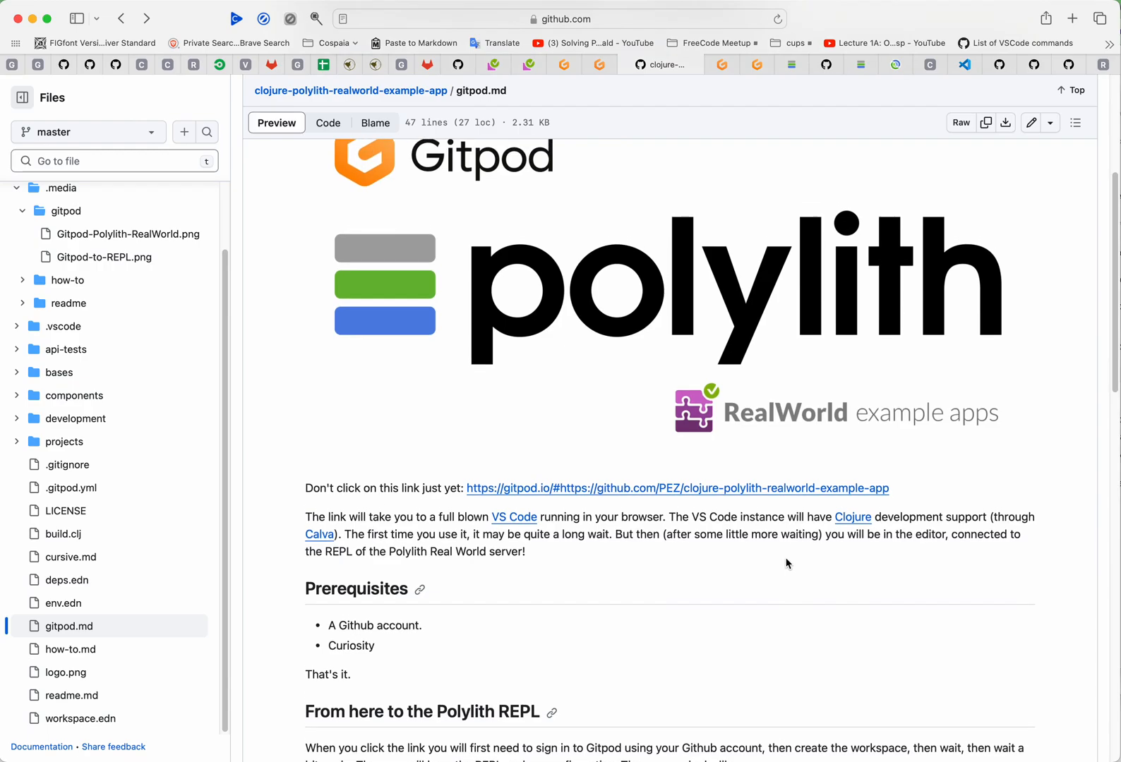
{"action": "scroll", "scroll_direction": "up", "scroll_amount": 3}
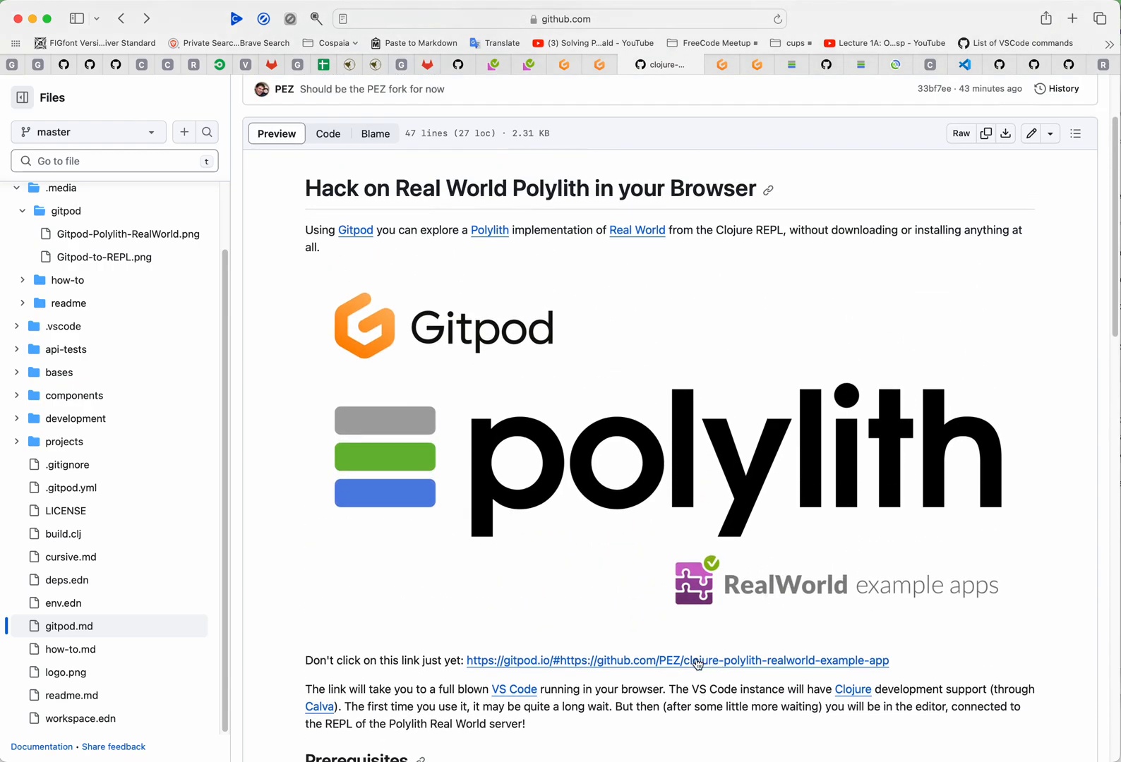
Step: Follow the guide's gitpod.io link and continue with the default repository, browser VS Code editor and Standard class
{"action": "left_click", "coordinate": [676, 661]}
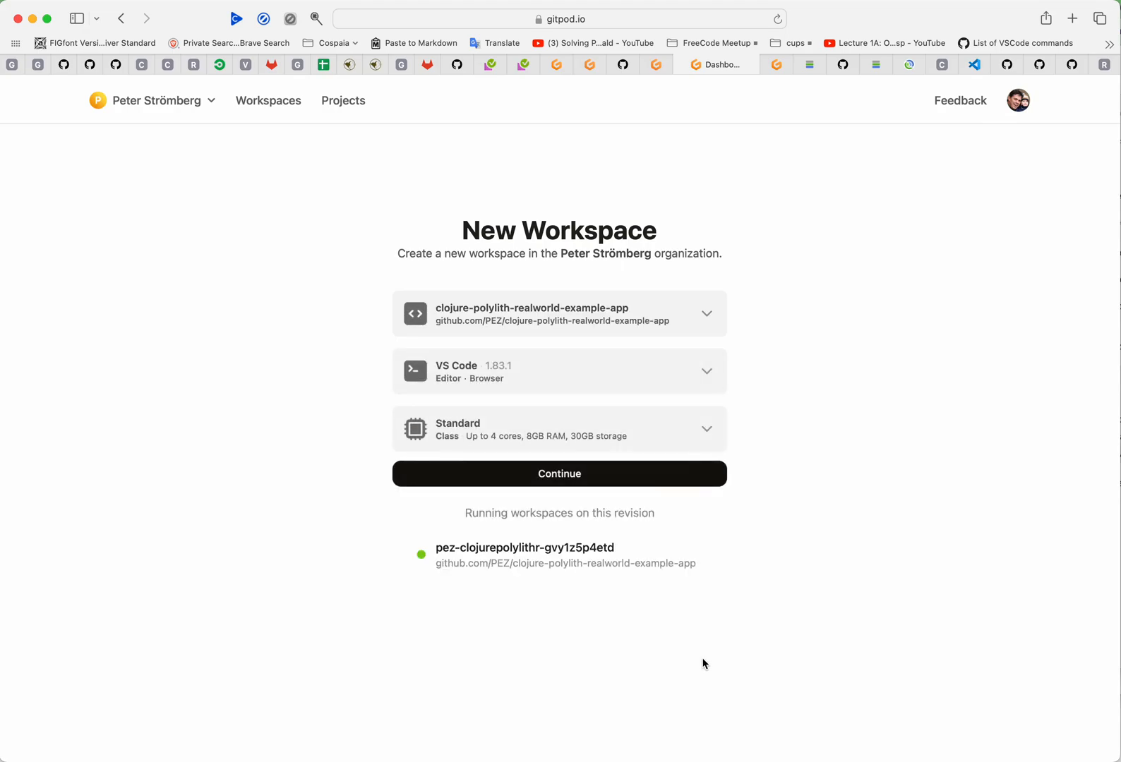
{"action": "mouse_move", "coordinate": [518, 453]}
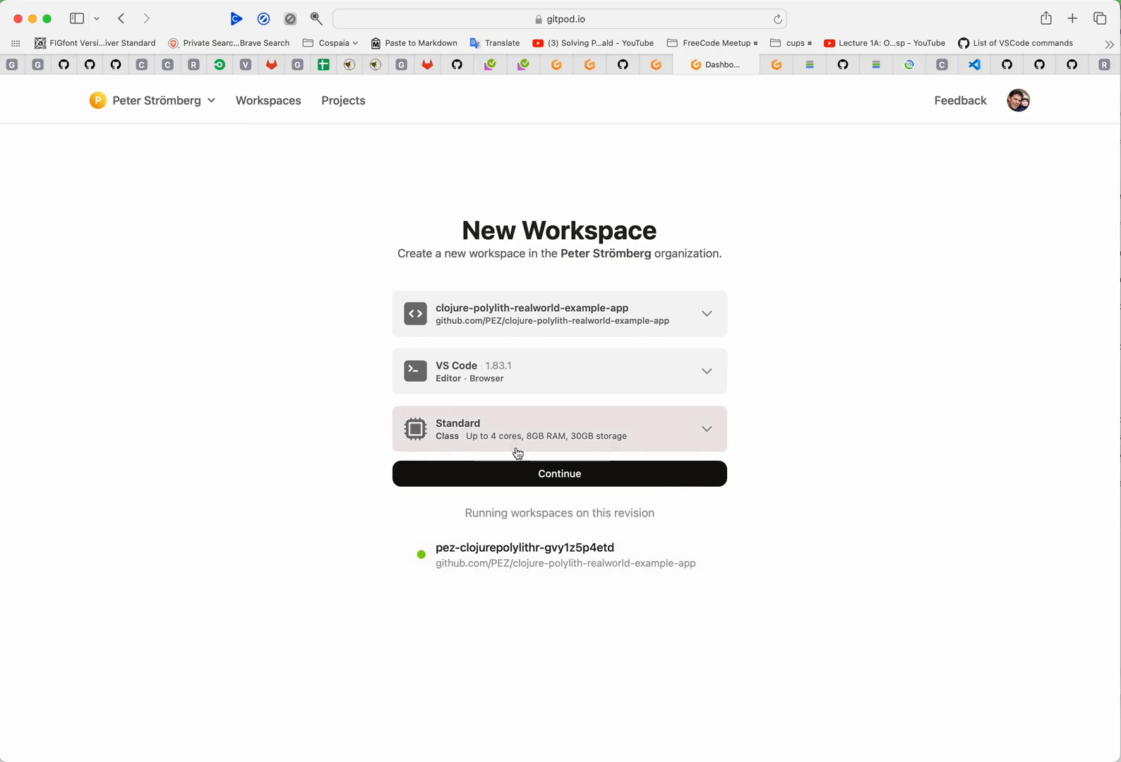
{"action": "left_click", "coordinate": [559, 473]}
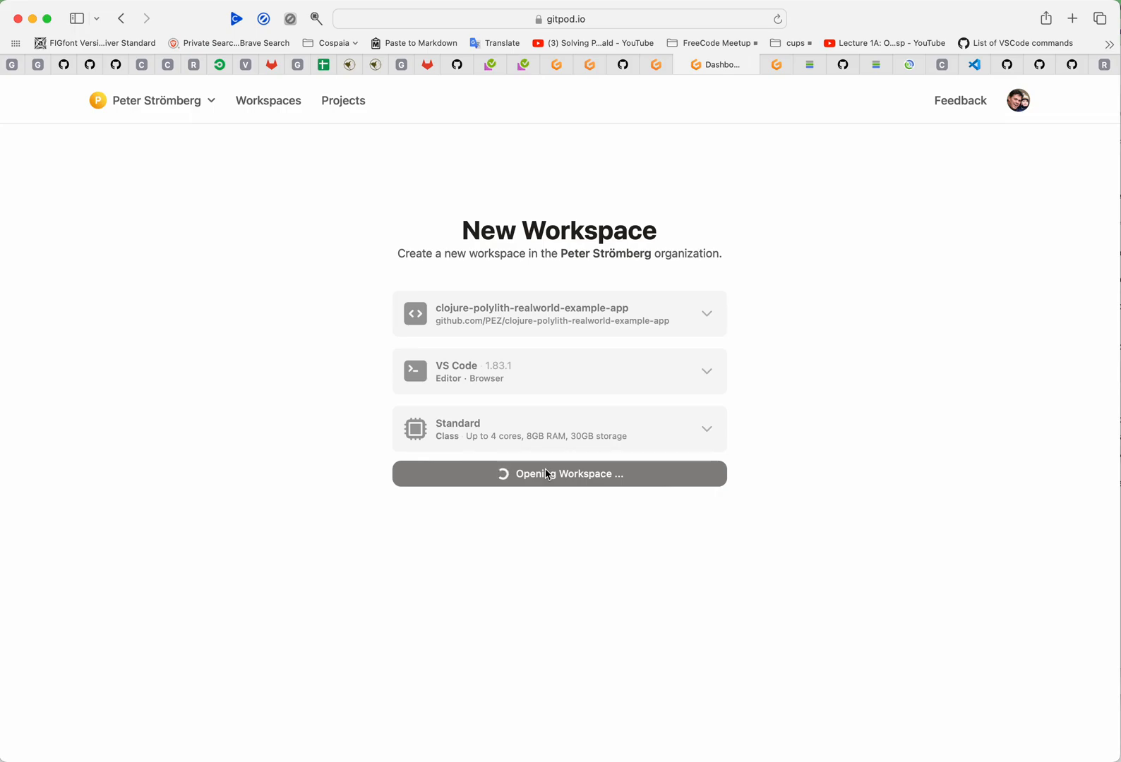
Step: Let the 'Opening Workspace...' page finish until browser VS Code loads the project
{"action": "left_click", "coordinate": [559, 473]}
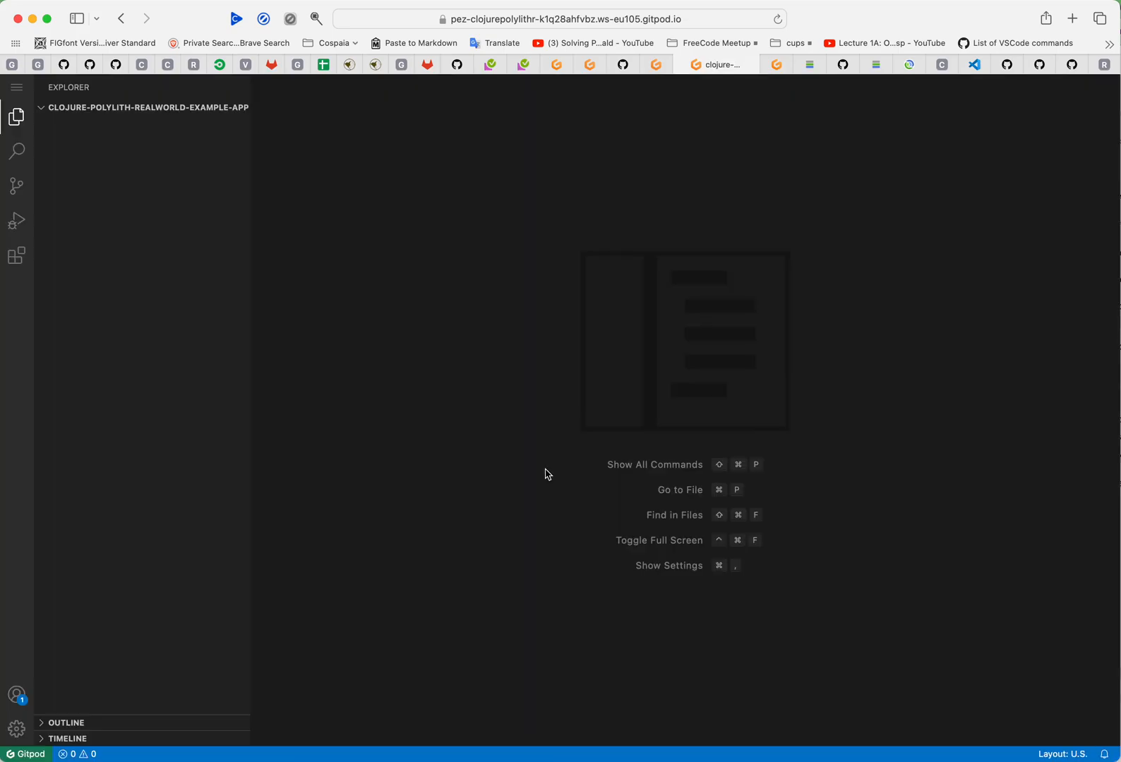
Step: Bring up development/src/dev/getting_started.clj from the Explorer while the Poly Tool terminal starts
{"action": "left_click", "coordinate": [145, 108]}
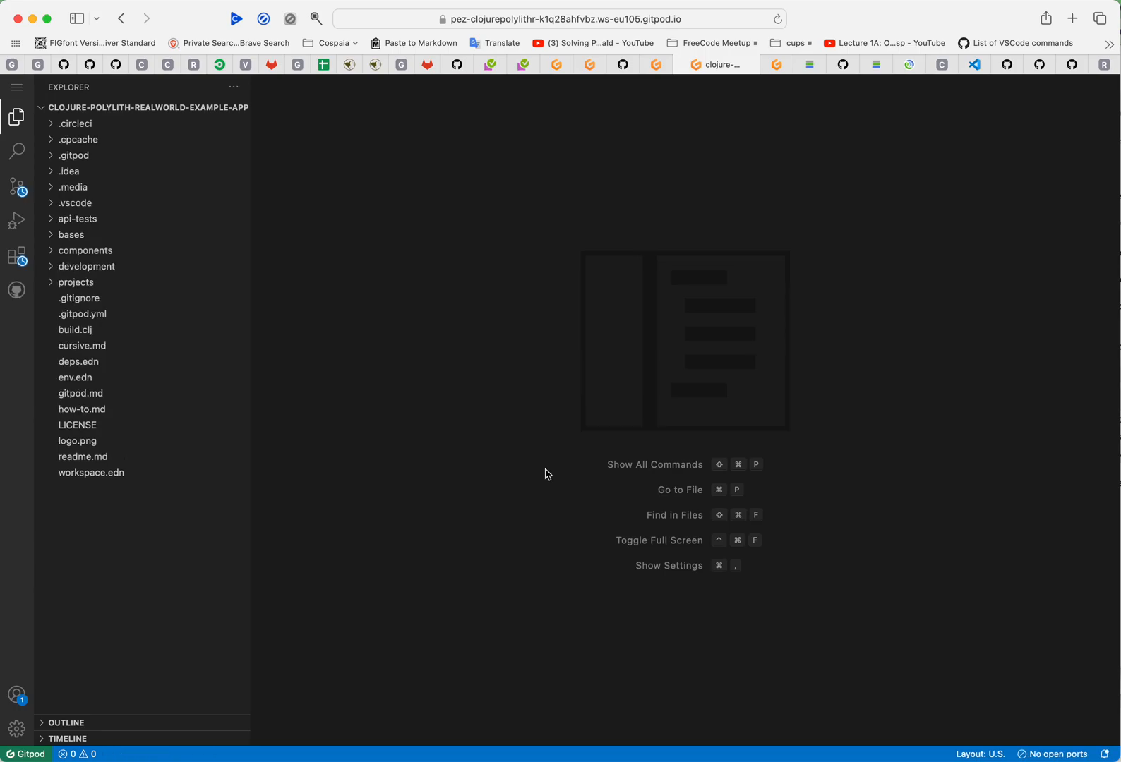
{"action": "left_click", "coordinate": [103, 298]}
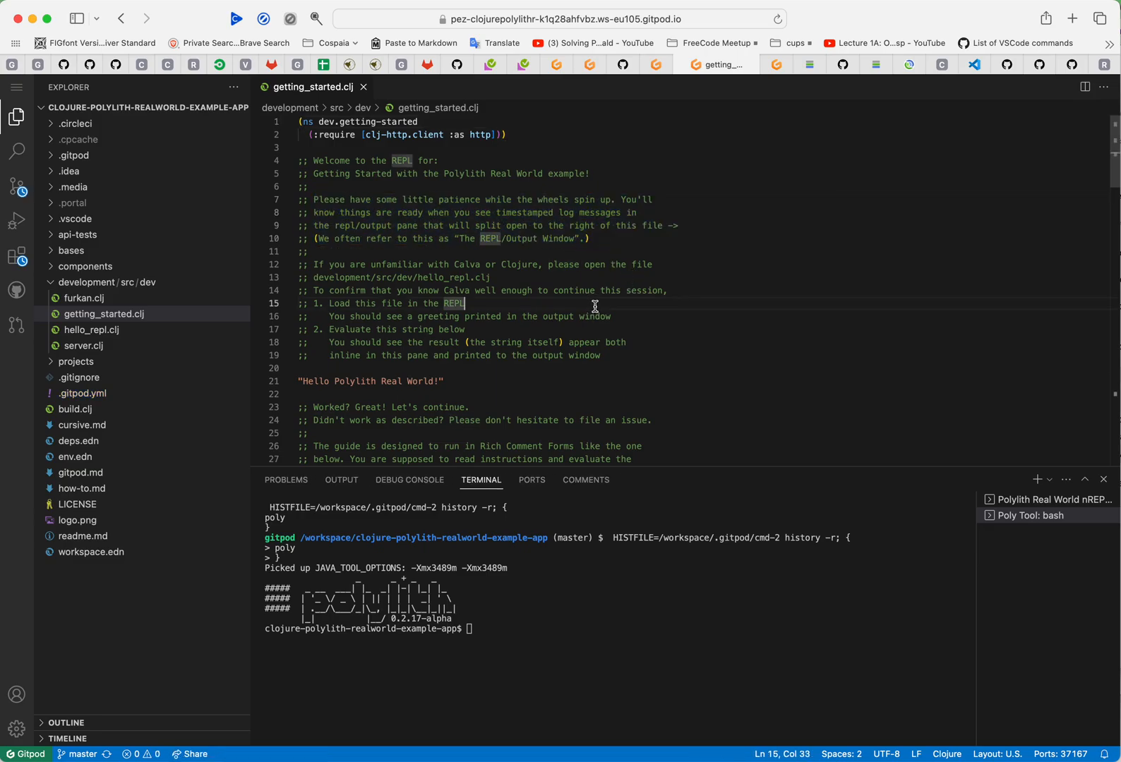
{"action": "mouse_move", "coordinate": [552, 340]}
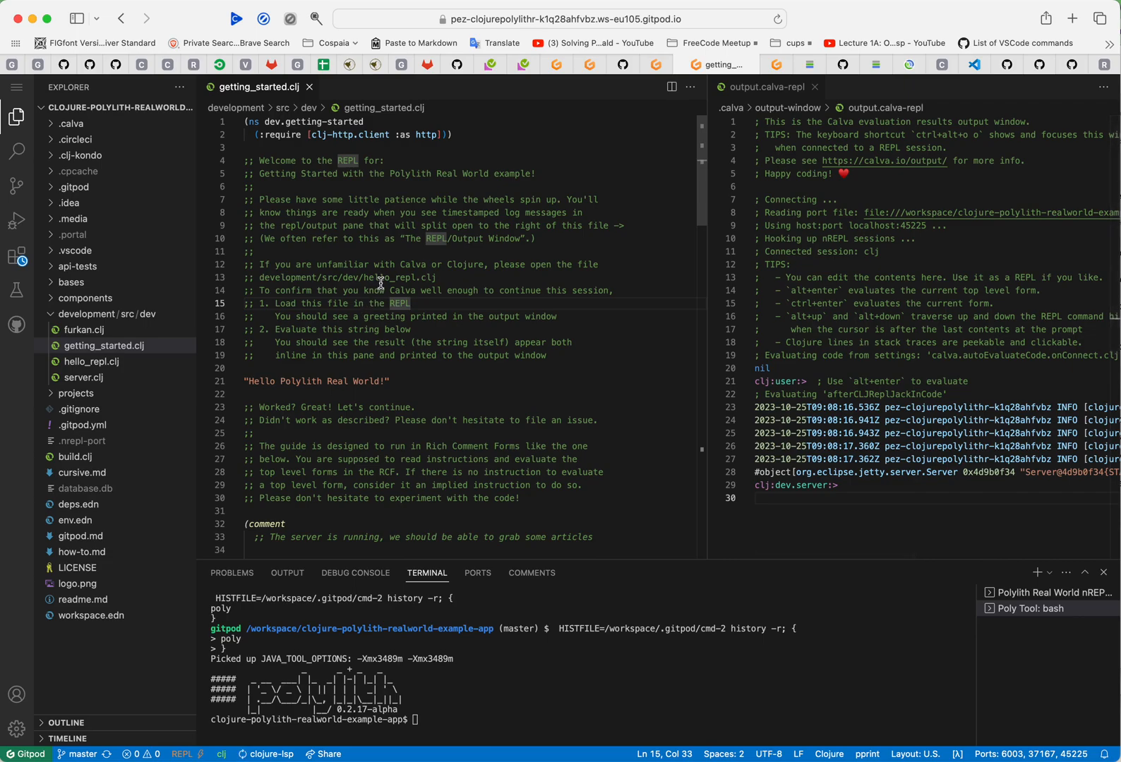
{"action": "mouse_move", "coordinate": [433, 265]}
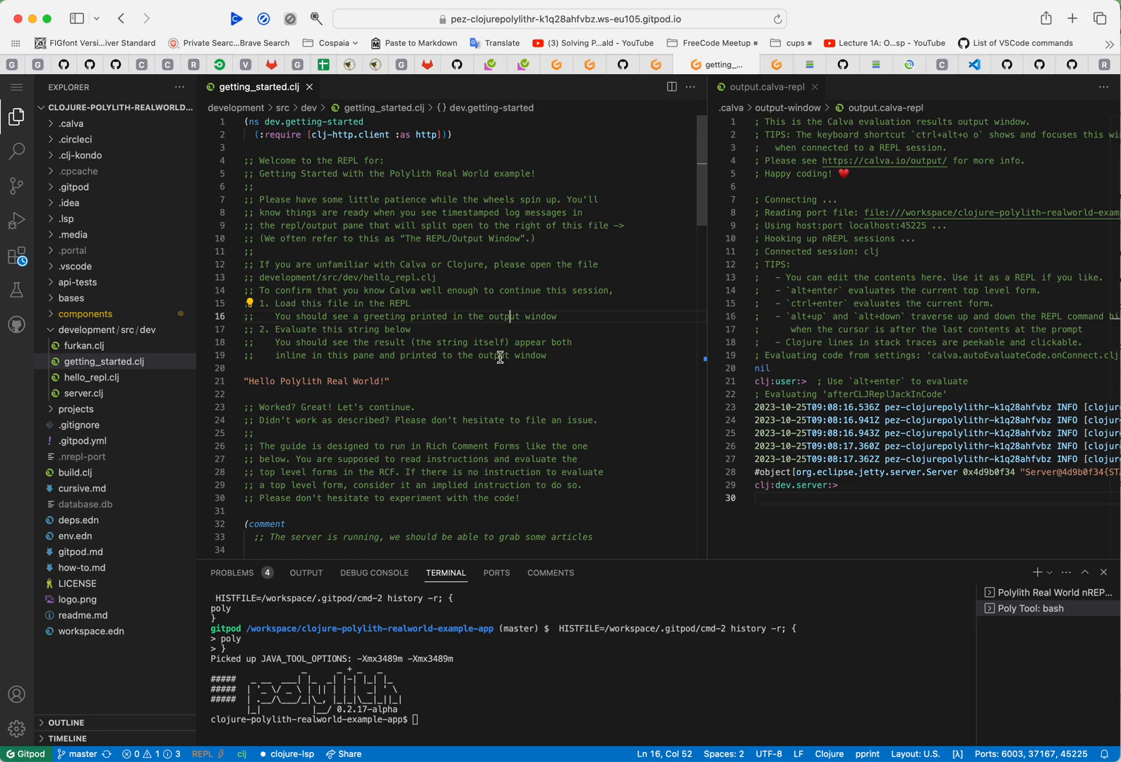
{"action": "mouse_move", "coordinate": [445, 446]}
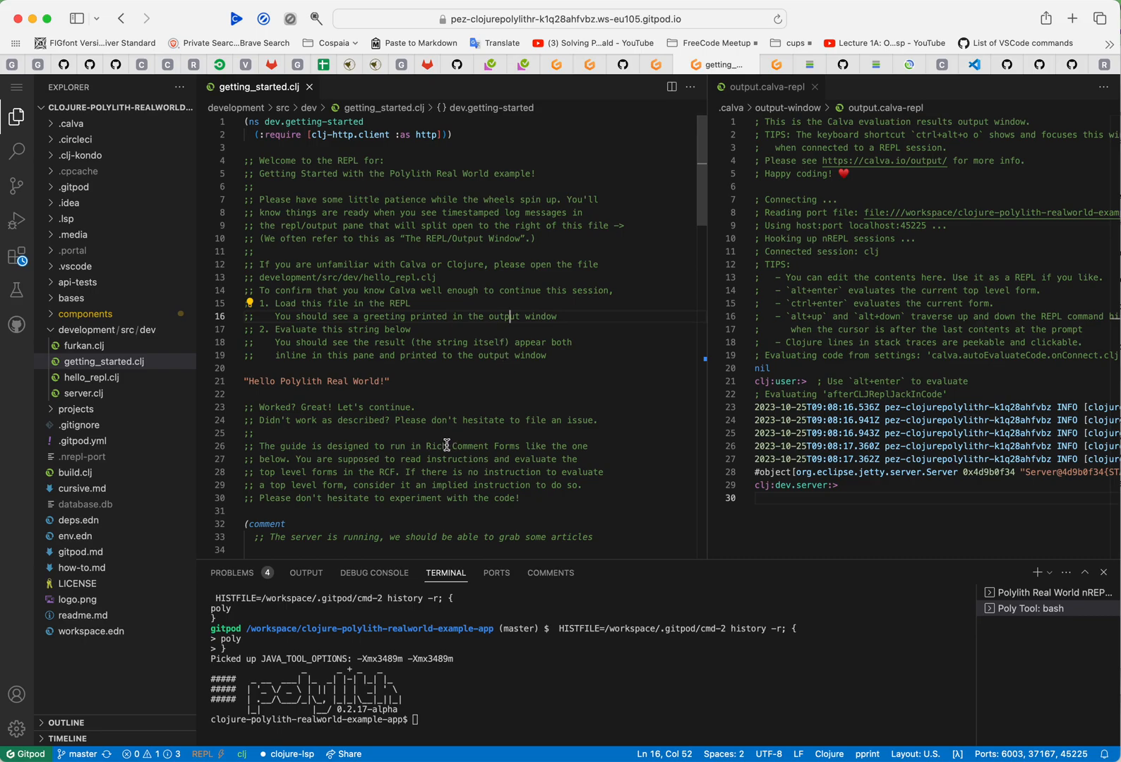
{"action": "mouse_move", "coordinate": [433, 445]}
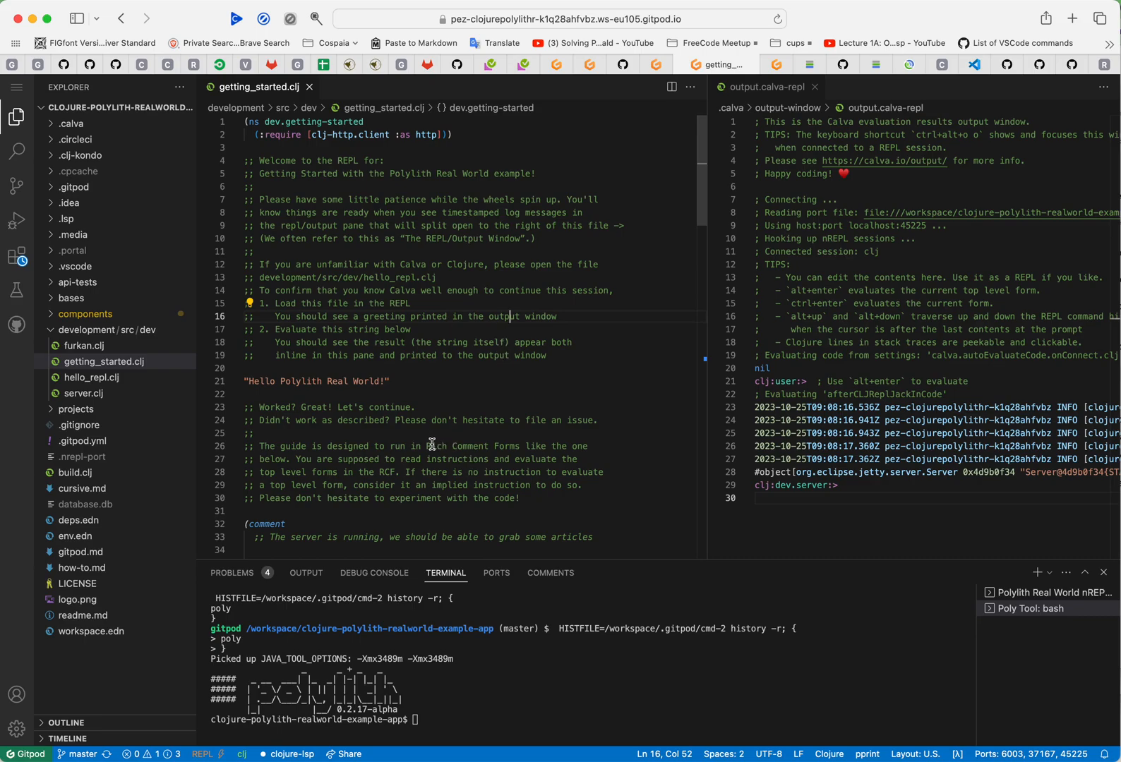
{"action": "mouse_move", "coordinate": [456, 352]}
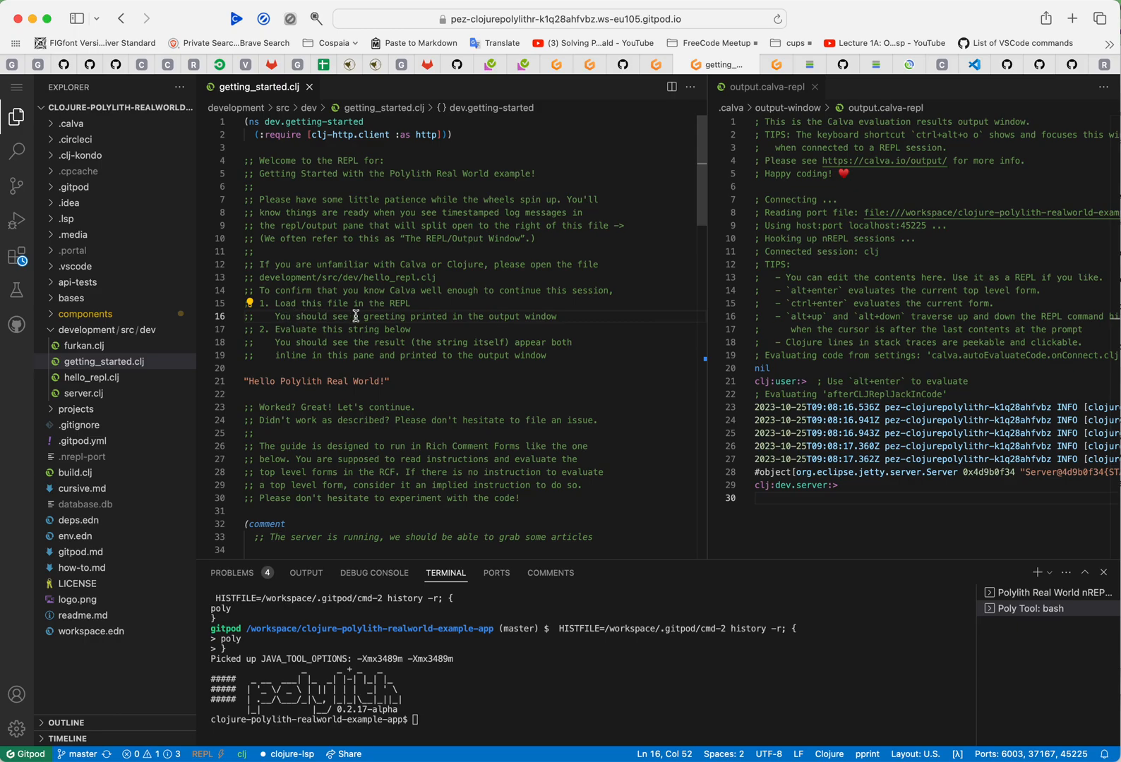
{"action": "mouse_move", "coordinate": [294, 306]}
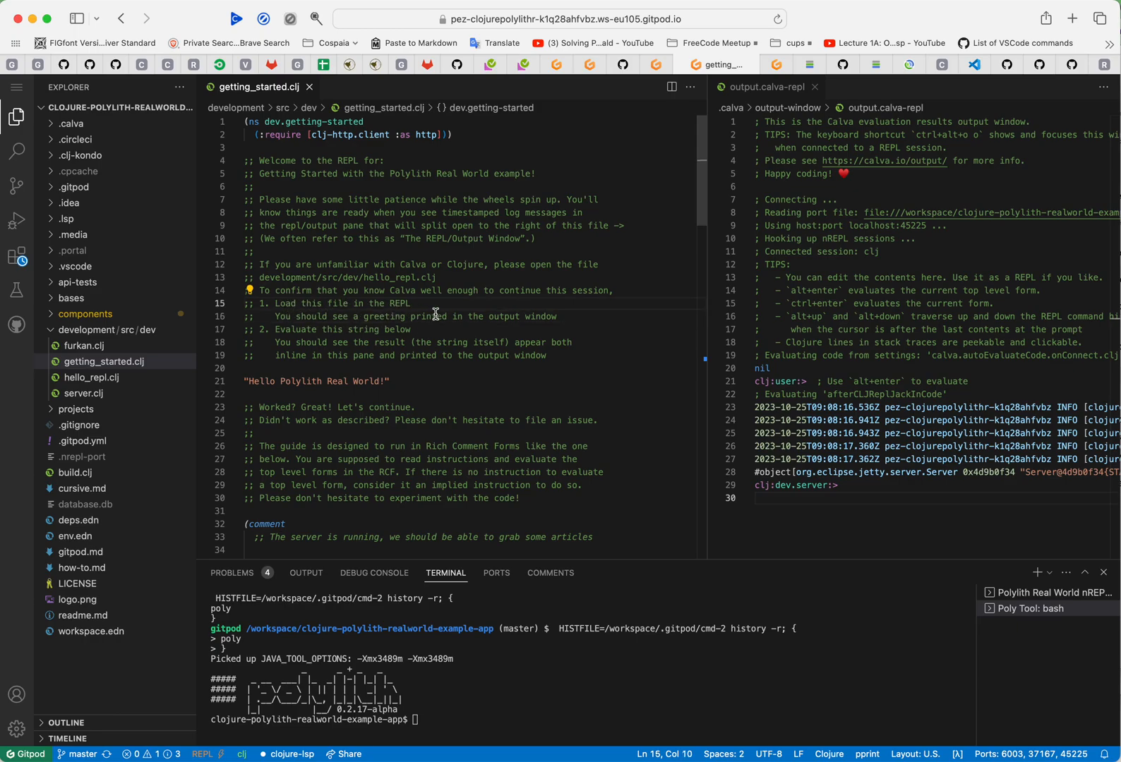
{"action": "left_click", "coordinate": [436, 316]}
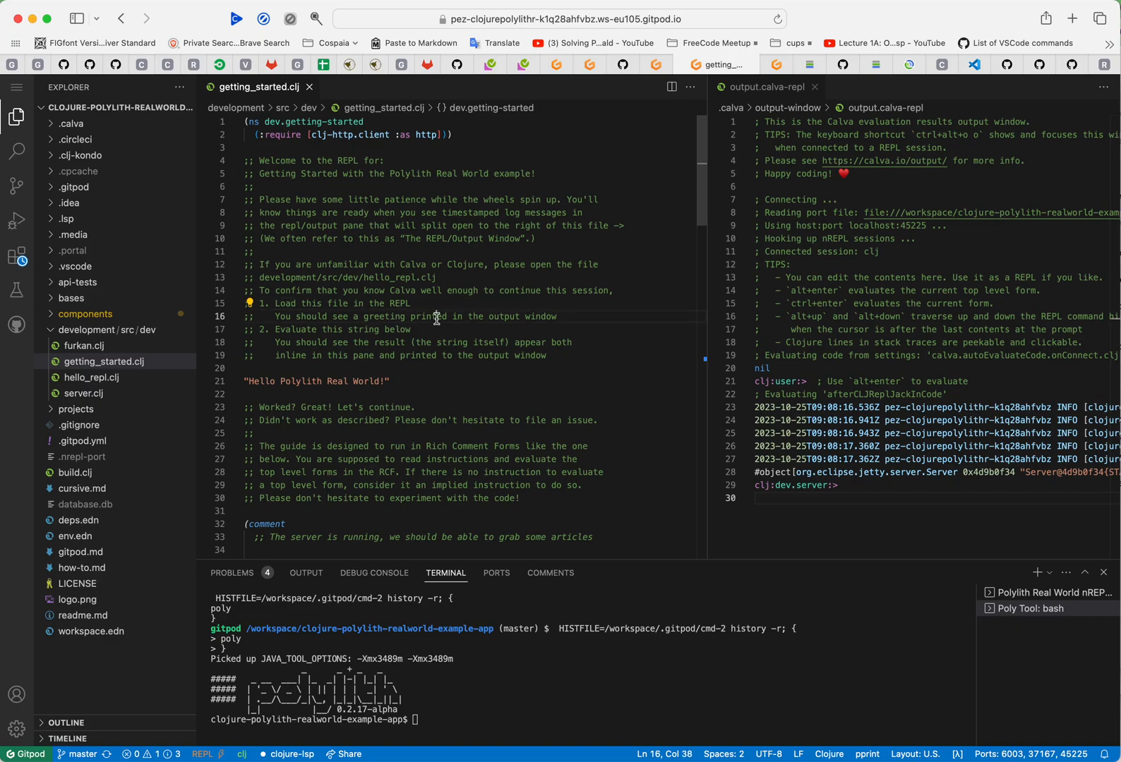
Step: Run 'Developer: Toggle Screencast Mode' from the Command Palette to turn on screencast mode
{"action": "type", "text": "scree"}
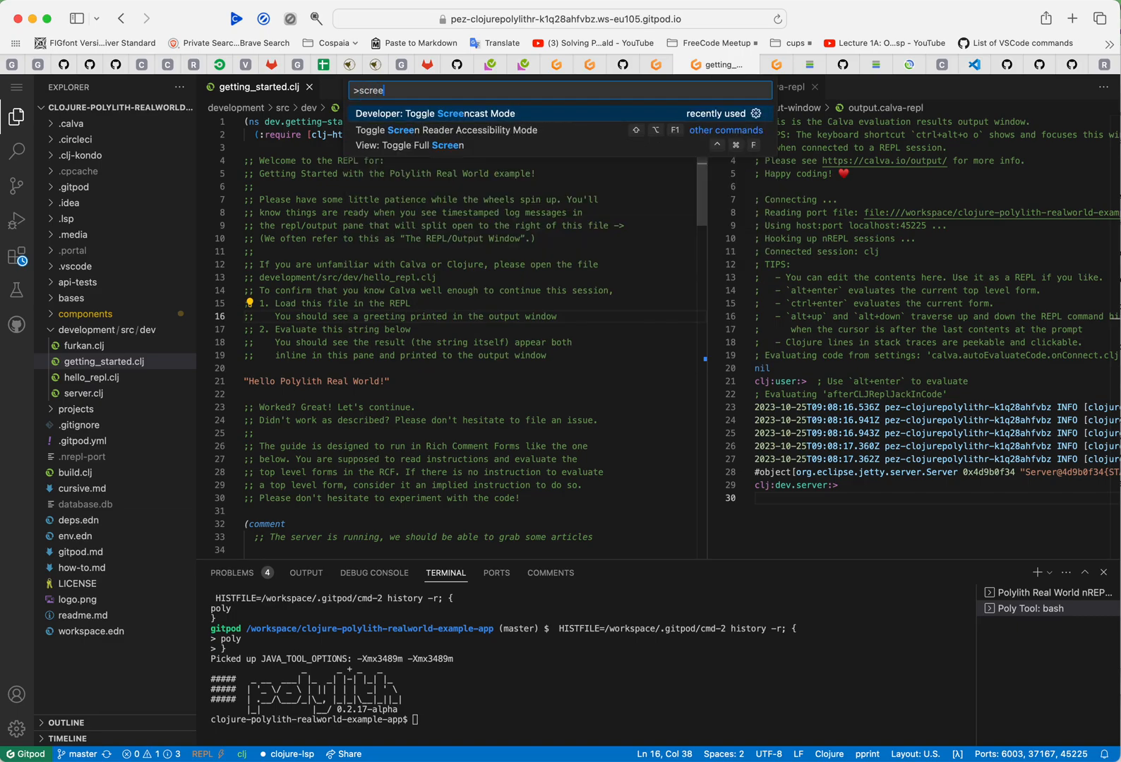
{"action": "key", "text": "Escape"}
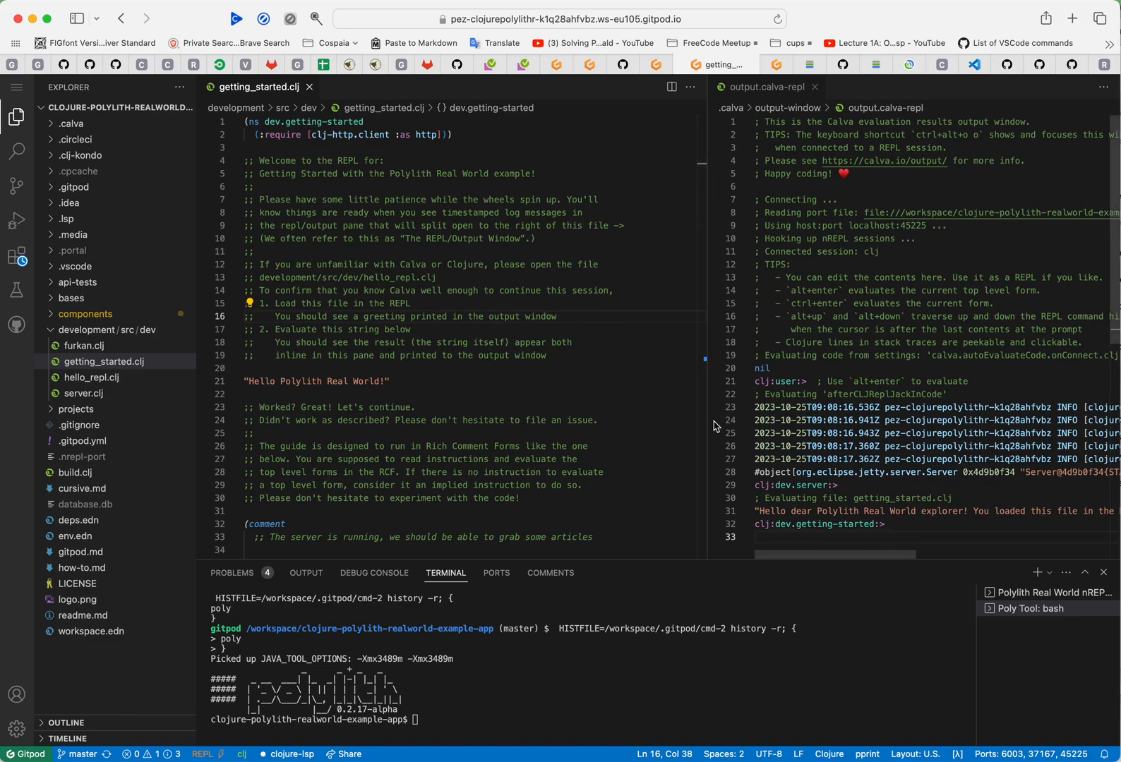
{"action": "mouse_move", "coordinate": [468, 316]}
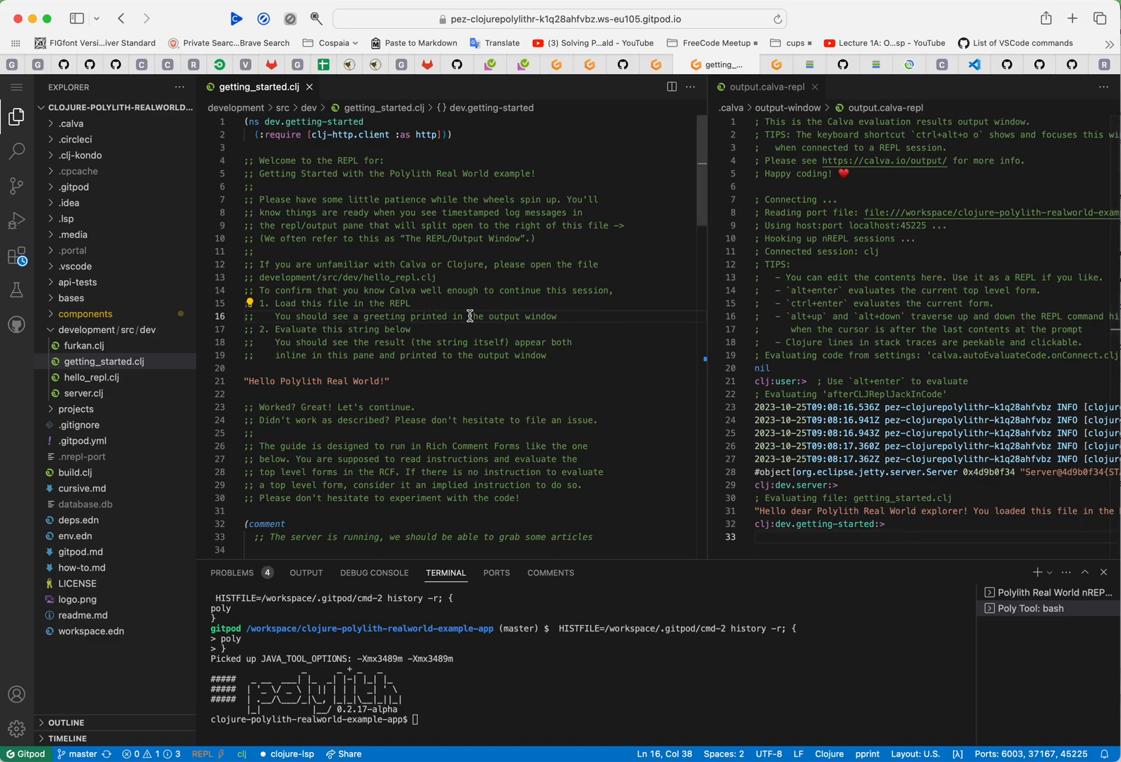
{"action": "mouse_move", "coordinate": [411, 336]}
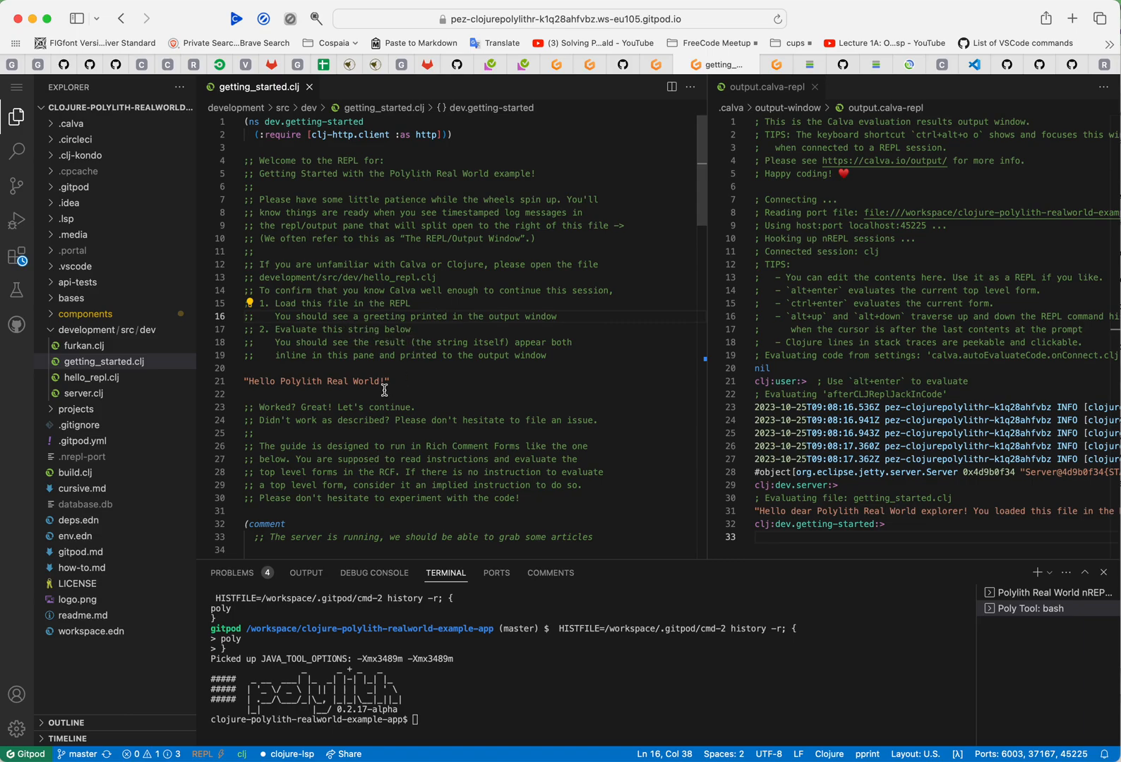
Step: Evaluate the "Hello Polylith Real World!" string with Alt+Enter and read on to the next comment-form instructions
{"action": "left_click", "coordinate": [350, 381]}
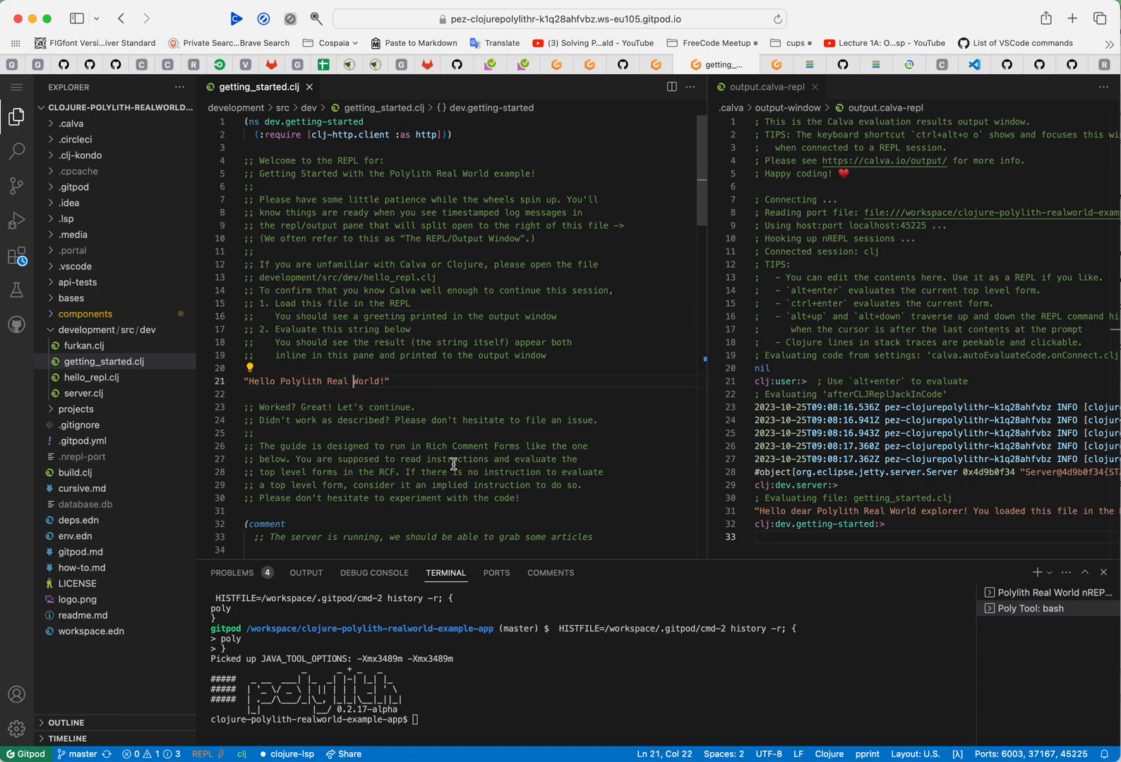
{"action": "key", "text": "alt+Enter"}
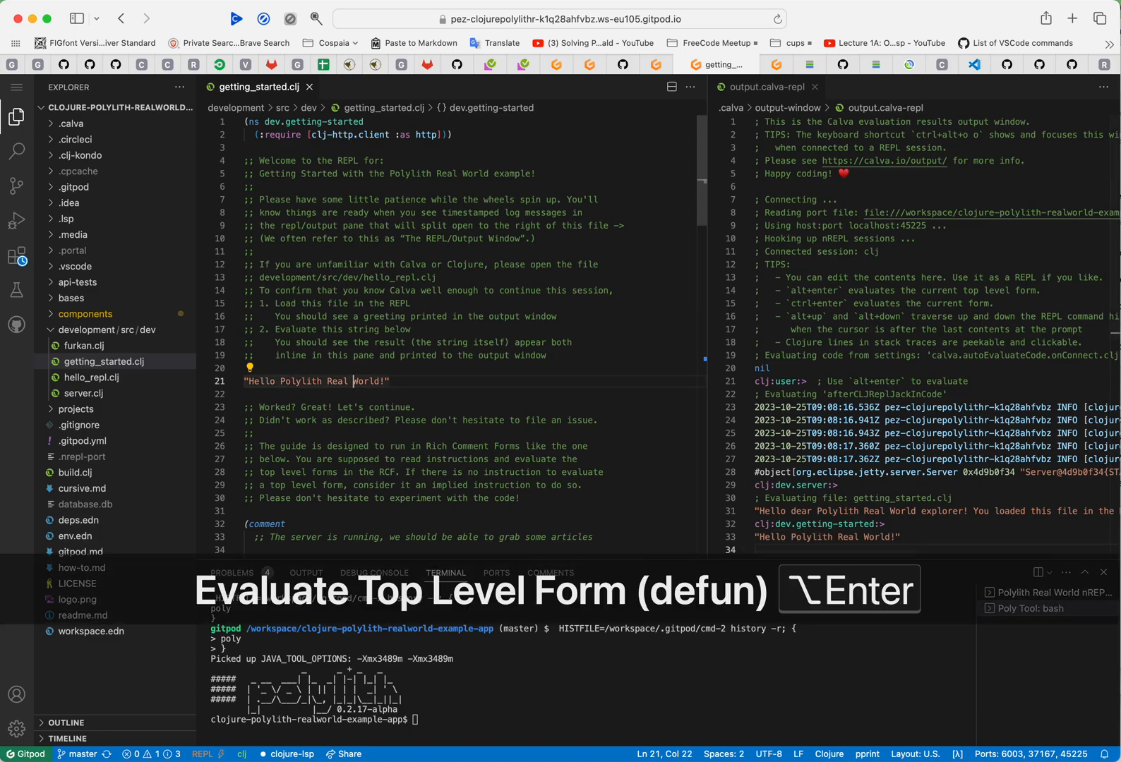
{"action": "key", "text": "alt+enter"}
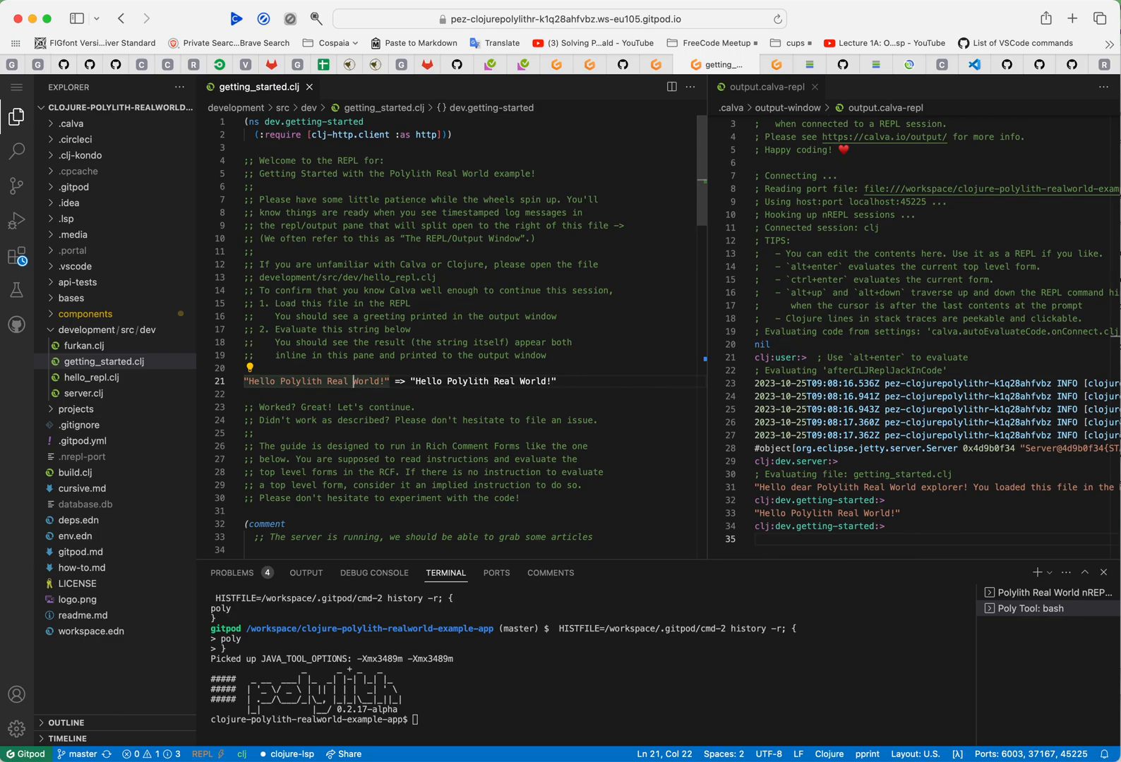
{"action": "scroll", "scroll_direction": "down", "scroll_amount": 3}
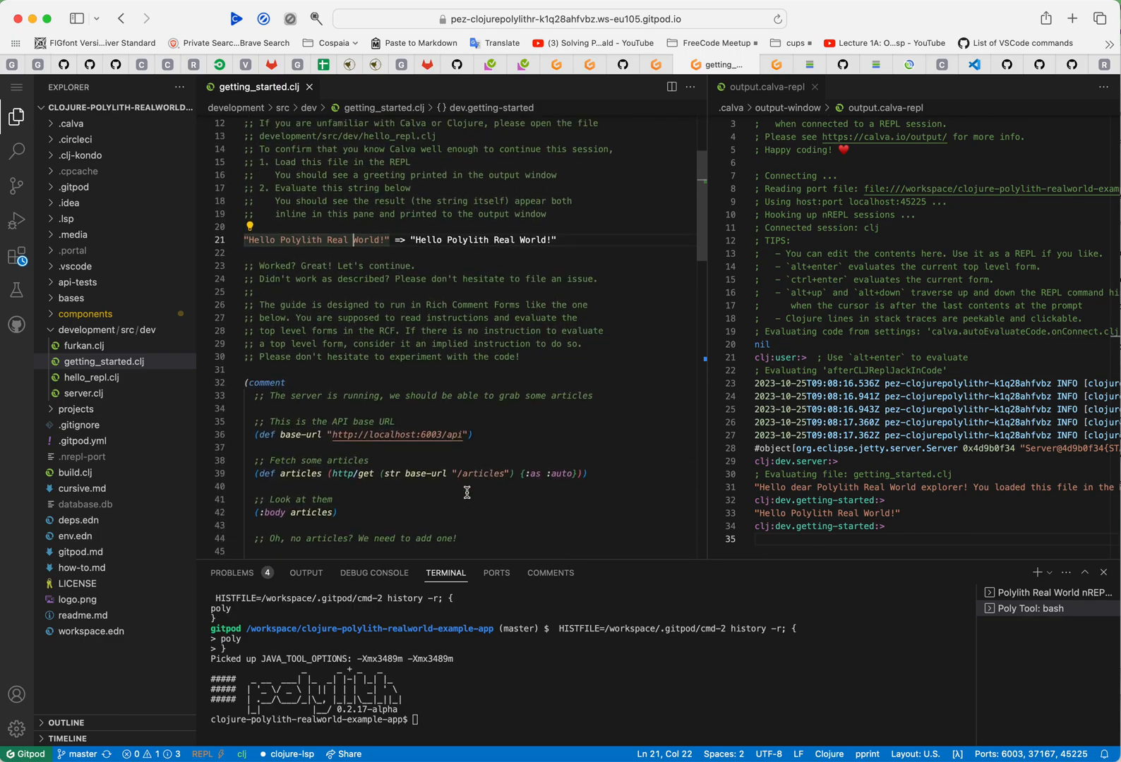
{"action": "scroll", "scroll_direction": "down", "scroll_amount": 3}
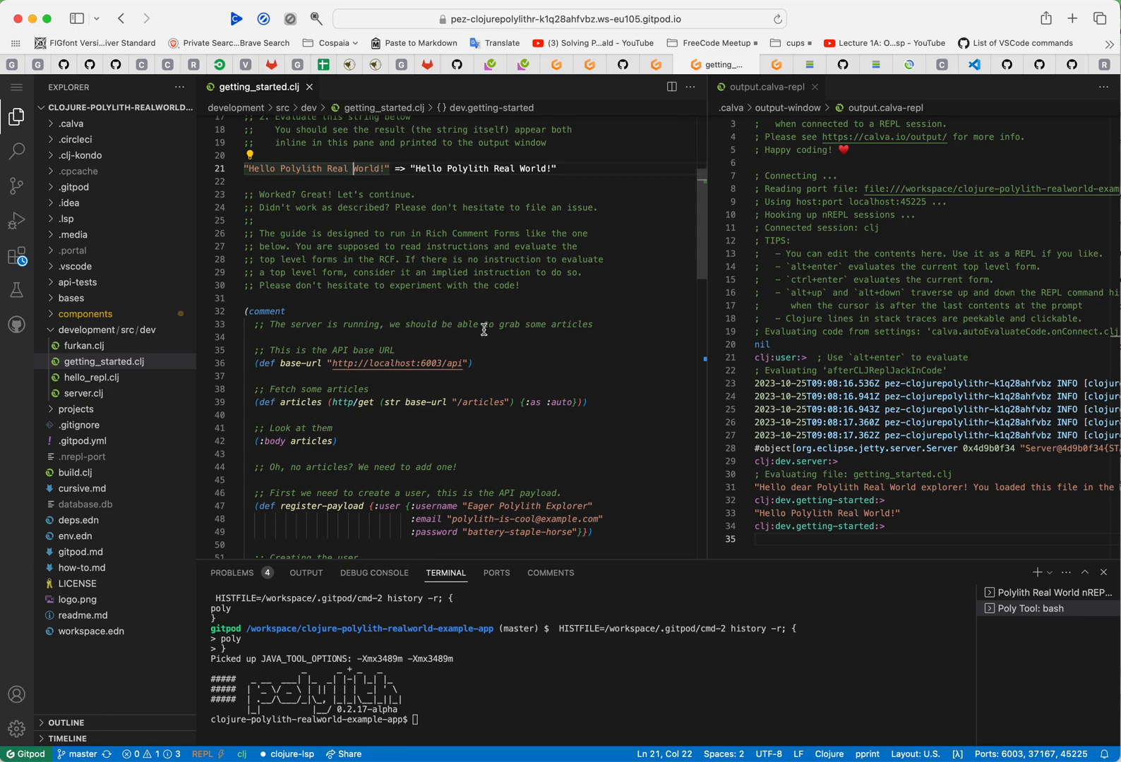
{"action": "mouse_move", "coordinate": [443, 381]}
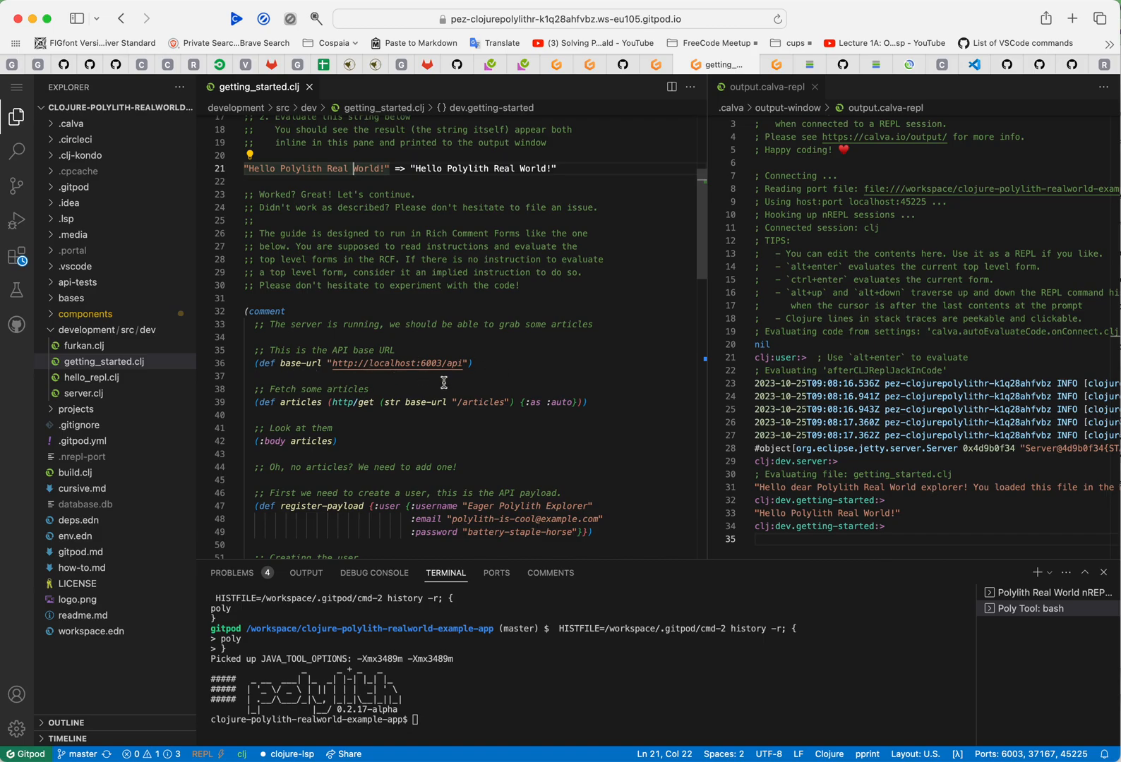
{"action": "mouse_move", "coordinate": [357, 441]}
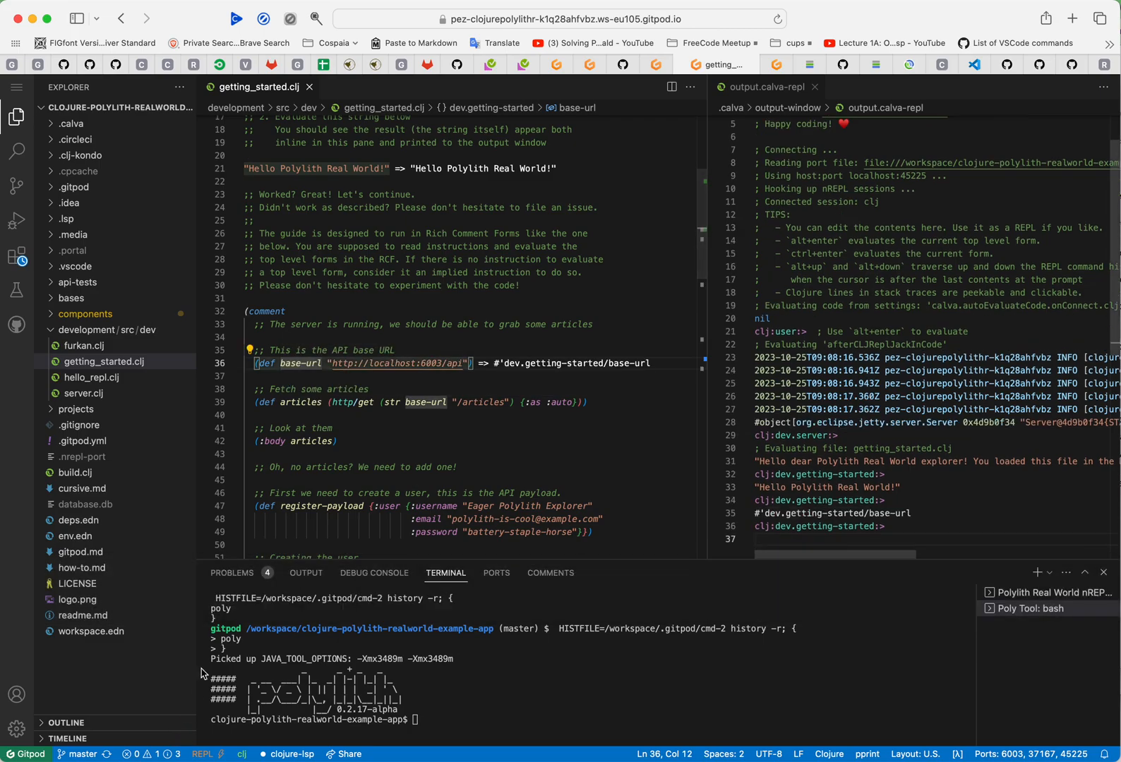
Step: Evaluate (def articles ...) and (:body articles), which returns an empty articles list with articlesCount 0
{"action": "scroll", "scroll_direction": "down", "scroll_amount": 3}
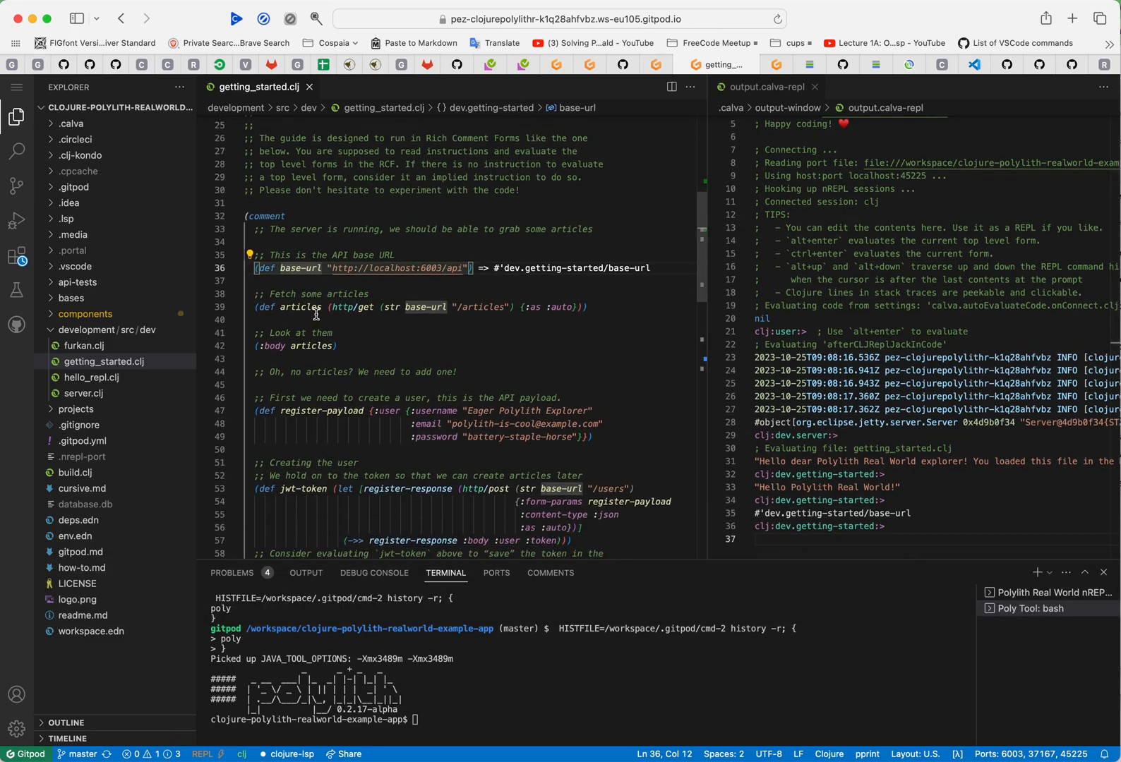
{"action": "left_click", "coordinate": [312, 307]}
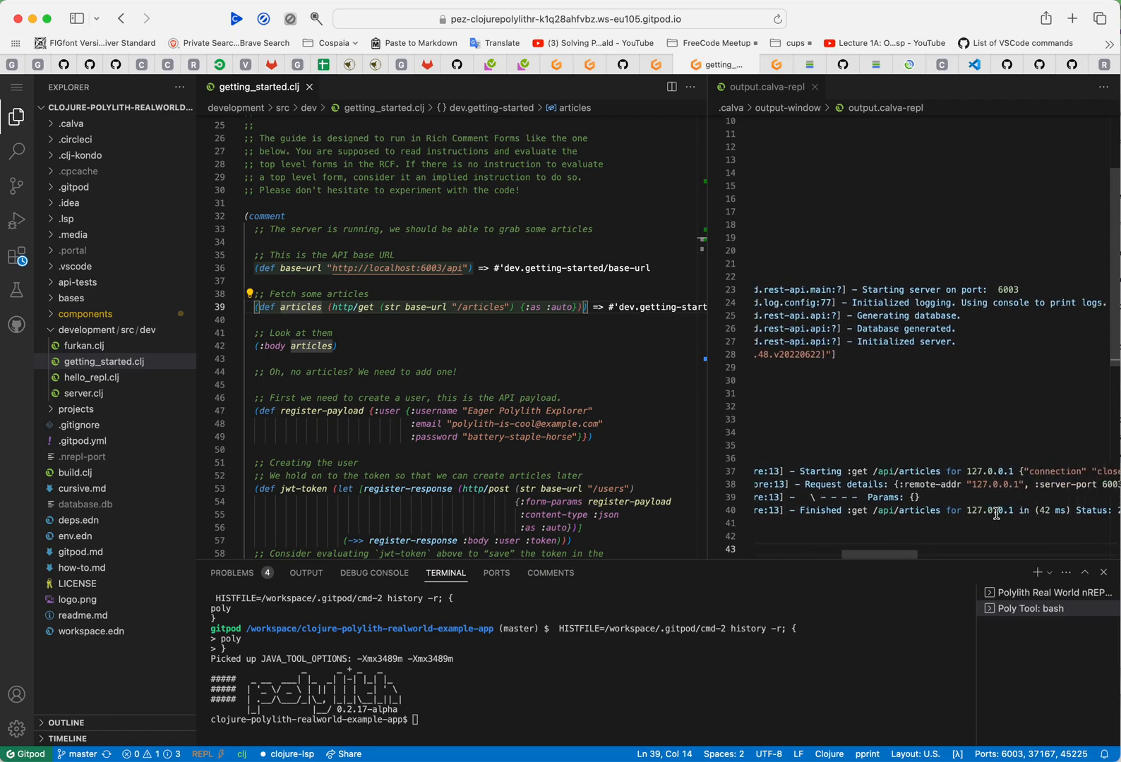
{"action": "scroll", "scroll_direction": "up", "scroll_amount": 3}
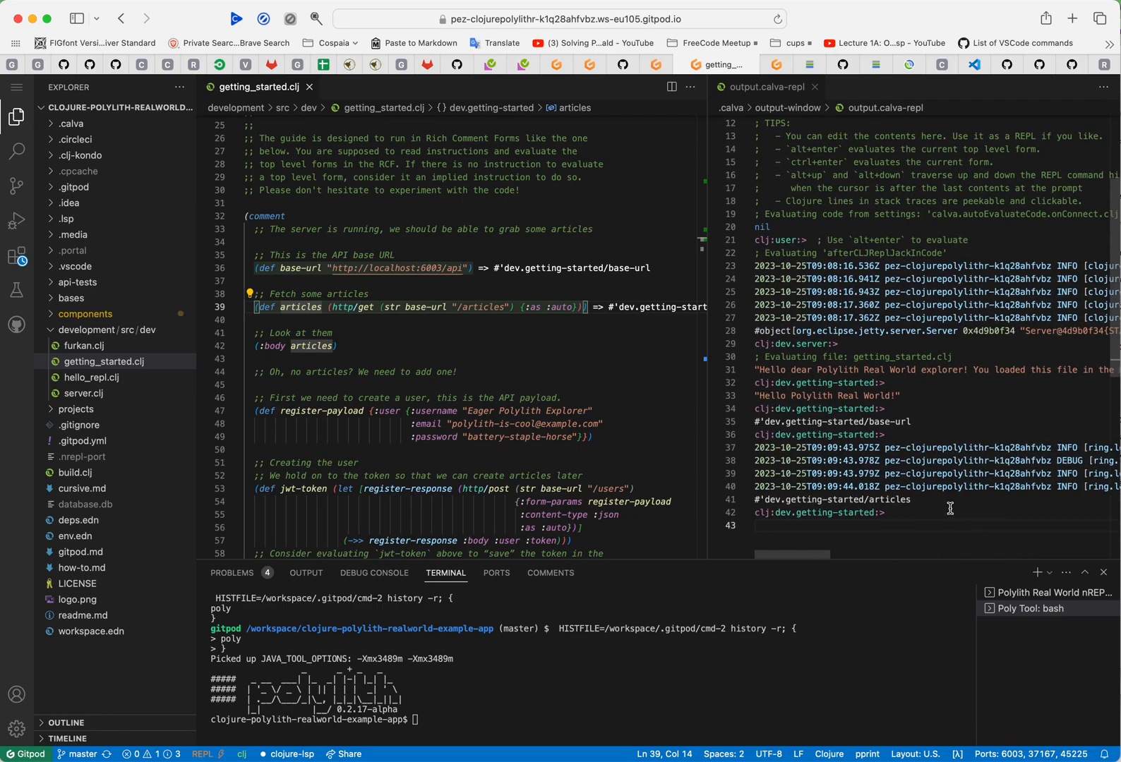
{"action": "left_click", "coordinate": [294, 346]}
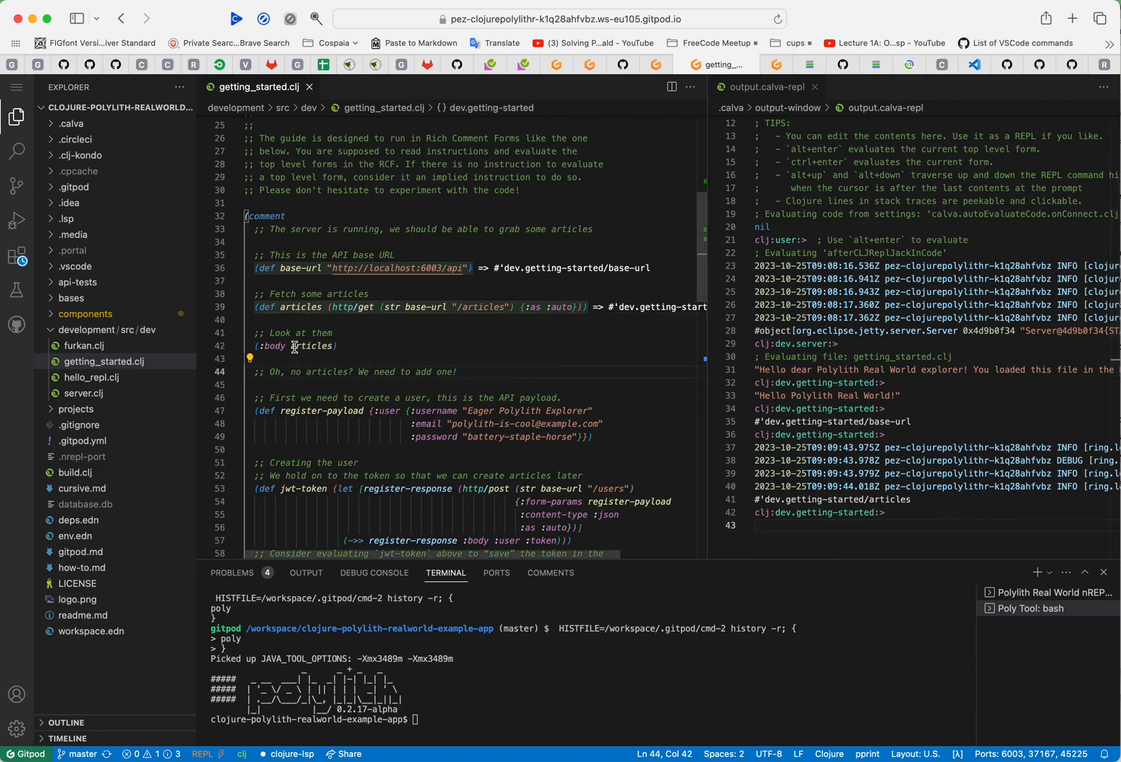
{"action": "key", "text": "alt+enter"}
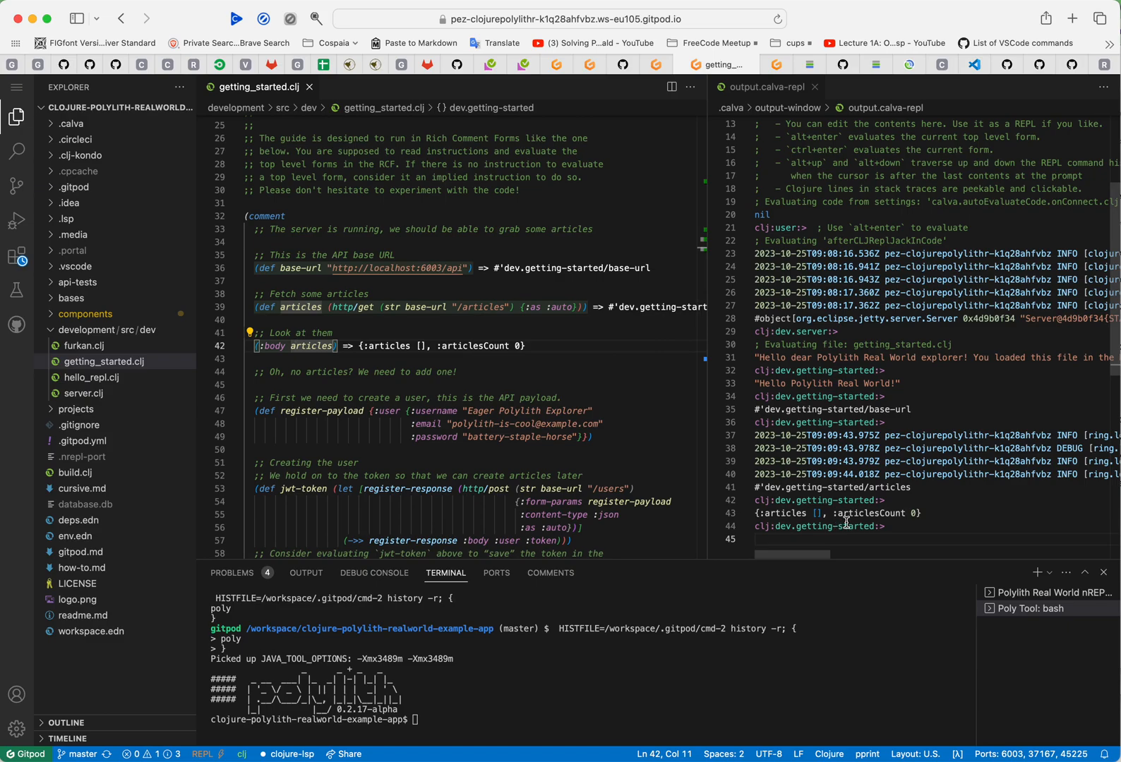
{"action": "mouse_move", "coordinate": [969, 547]}
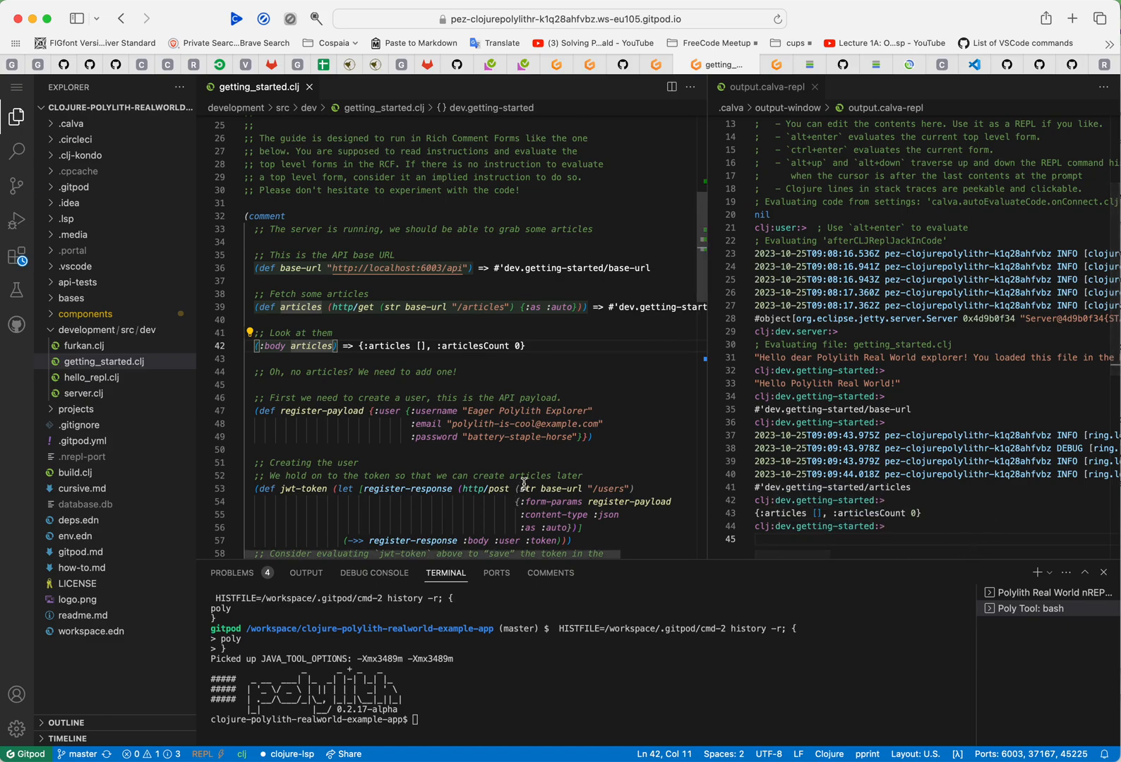
{"action": "scroll", "scroll_direction": "down", "scroll_amount": 3}
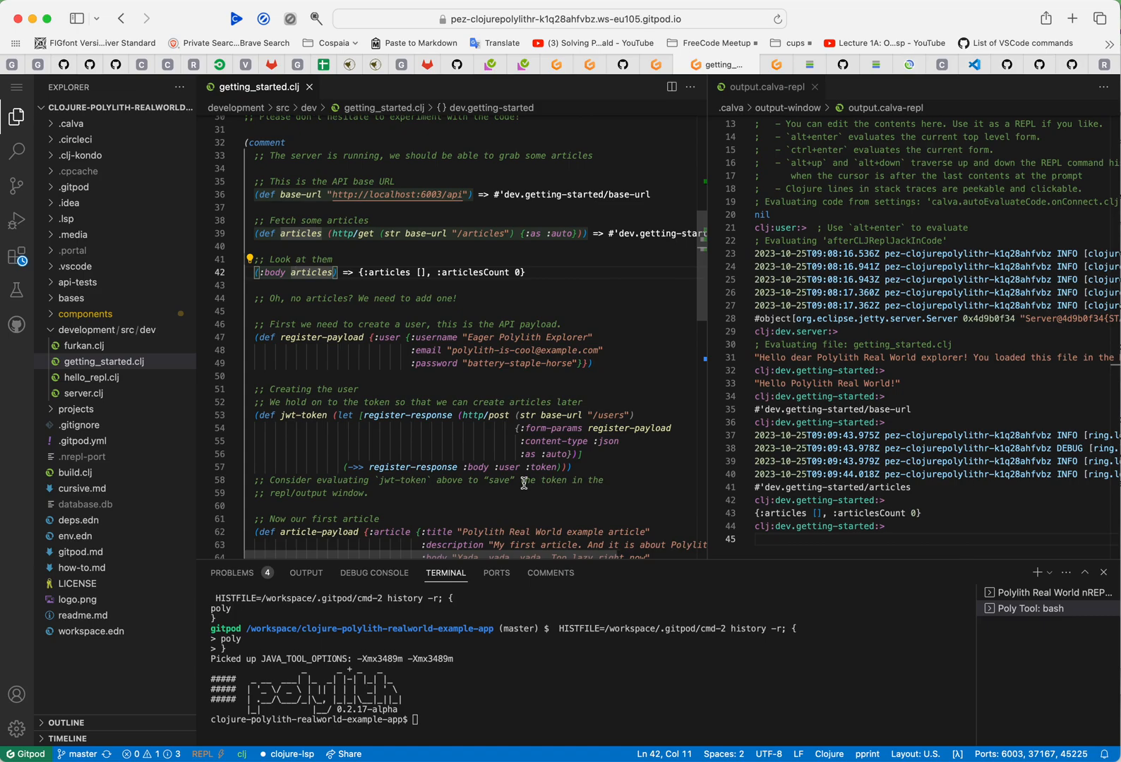
{"action": "scroll", "scroll_direction": "down", "scroll_amount": 3}
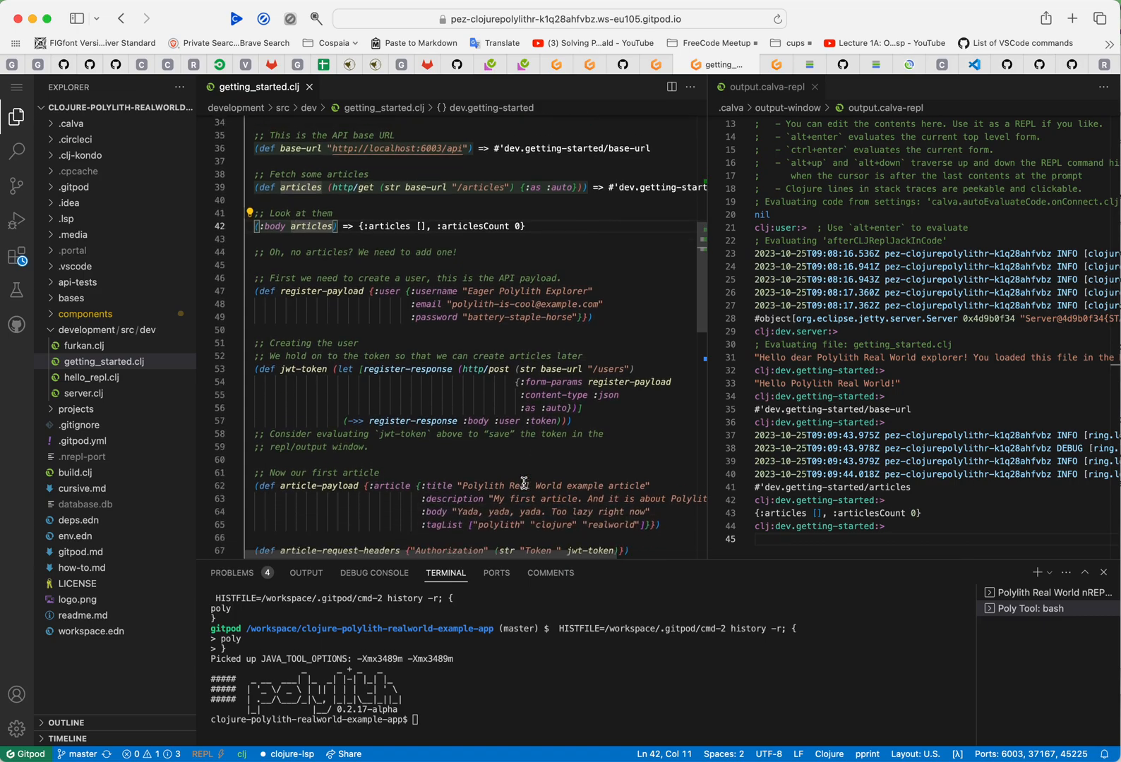
{"action": "mouse_move", "coordinate": [381, 330]}
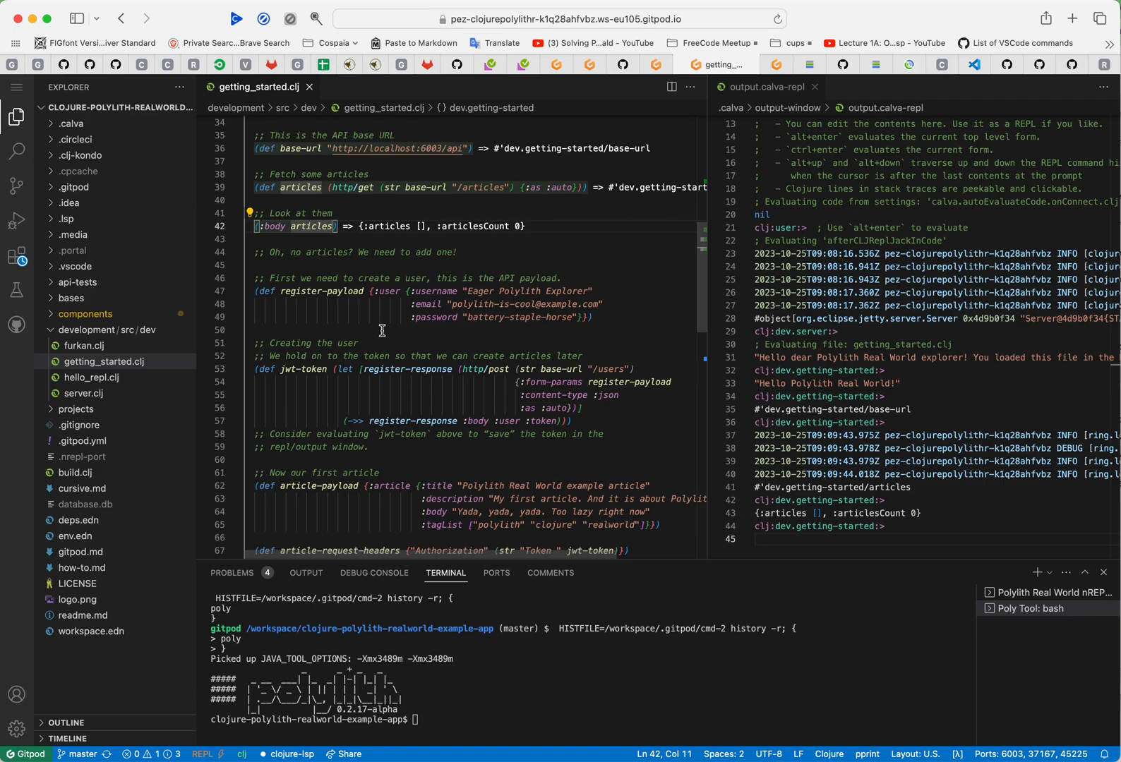
Step: Evaluate the register-payload, jwt-token and article-payload definitions, registering a user
{"action": "left_click", "coordinate": [380, 316]}
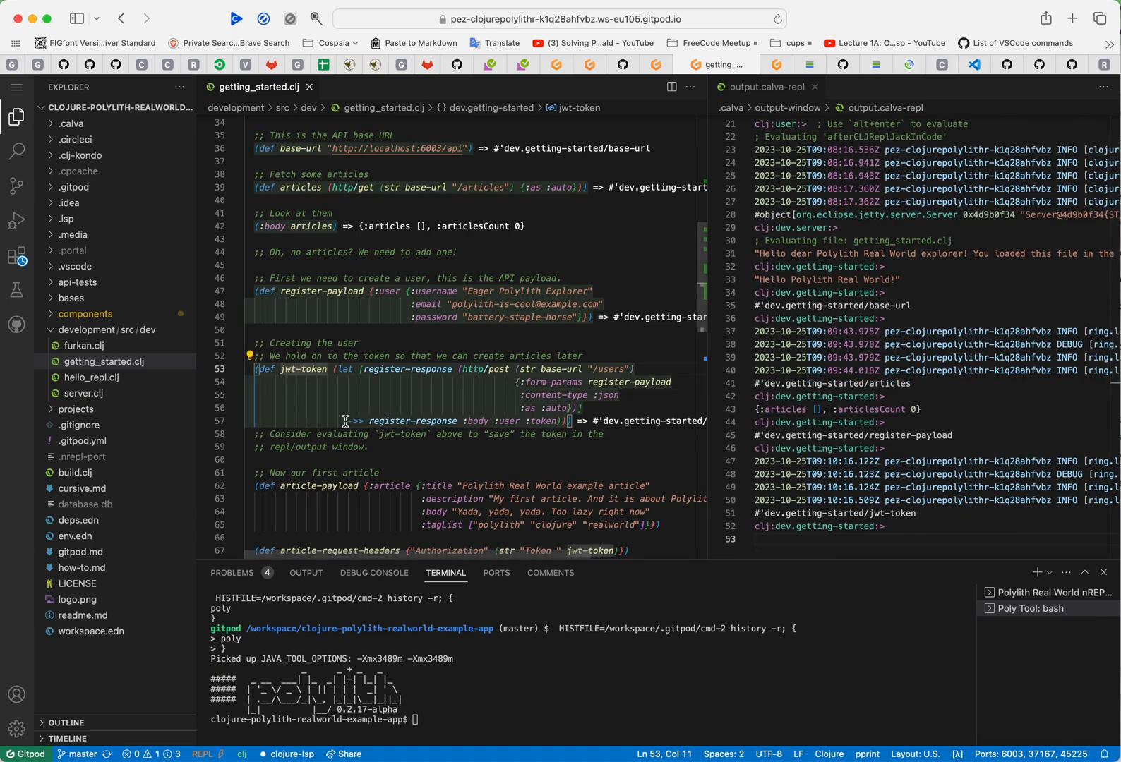
{"action": "scroll", "scroll_direction": "down", "scroll_amount": 3}
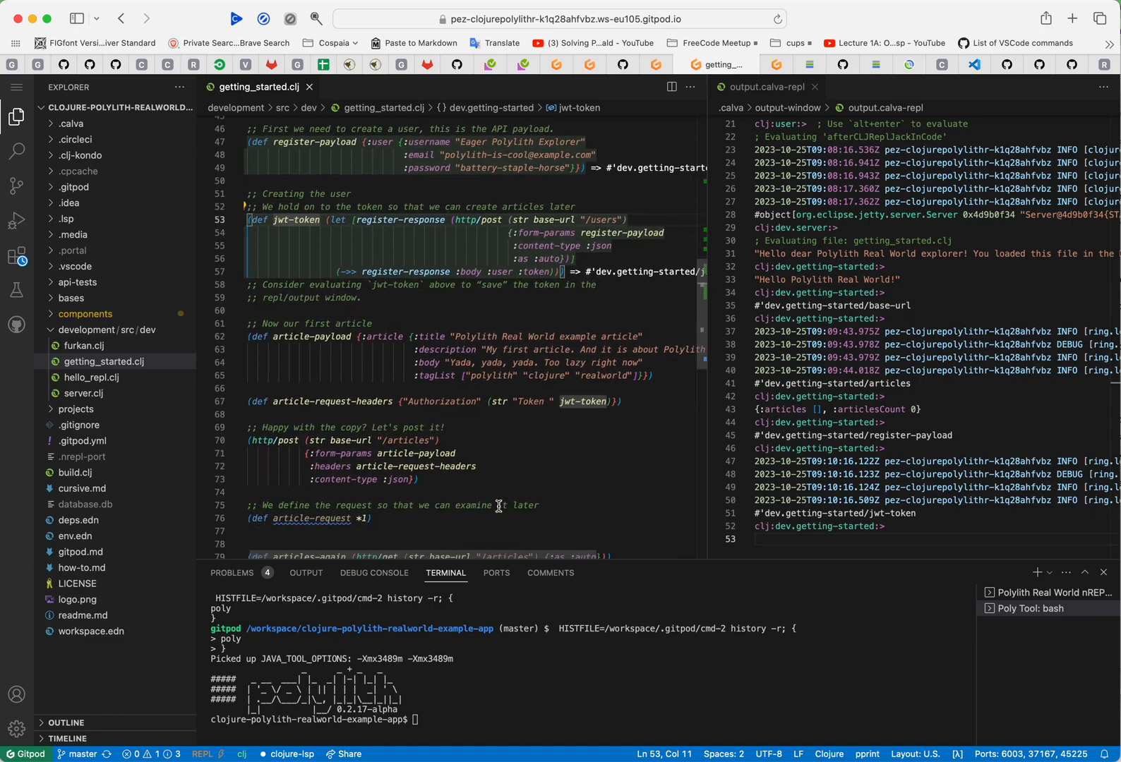
{"action": "double_click", "coordinate": [585, 382]}
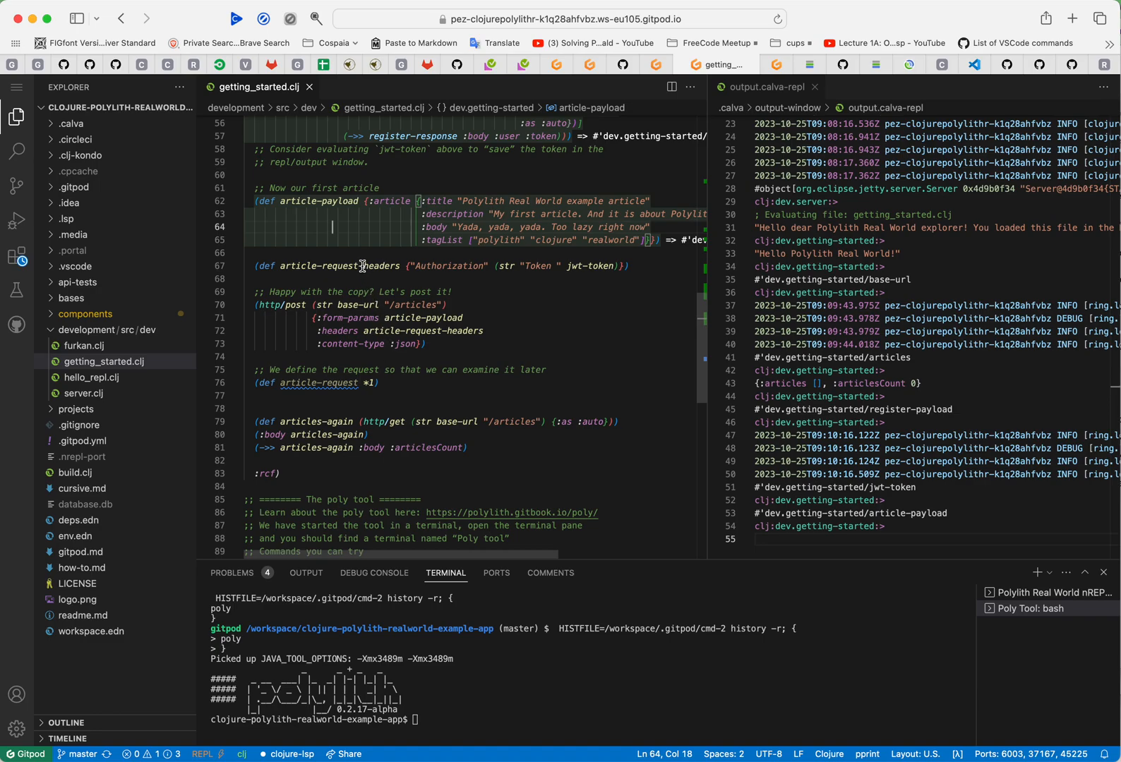
Step: Evaluate article-request-headers and the http/post form for a status 200 response, then select the articles-again fetch
{"action": "left_click", "coordinate": [361, 266]}
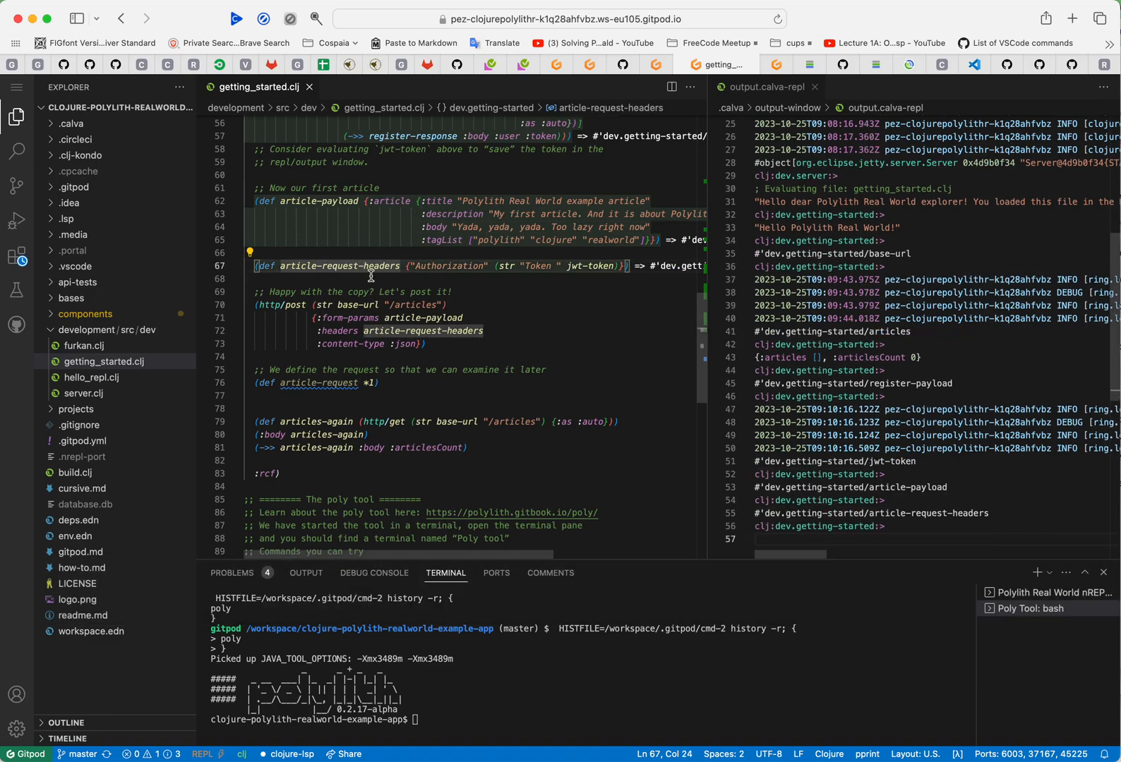
{"action": "left_click", "coordinate": [319, 330]}
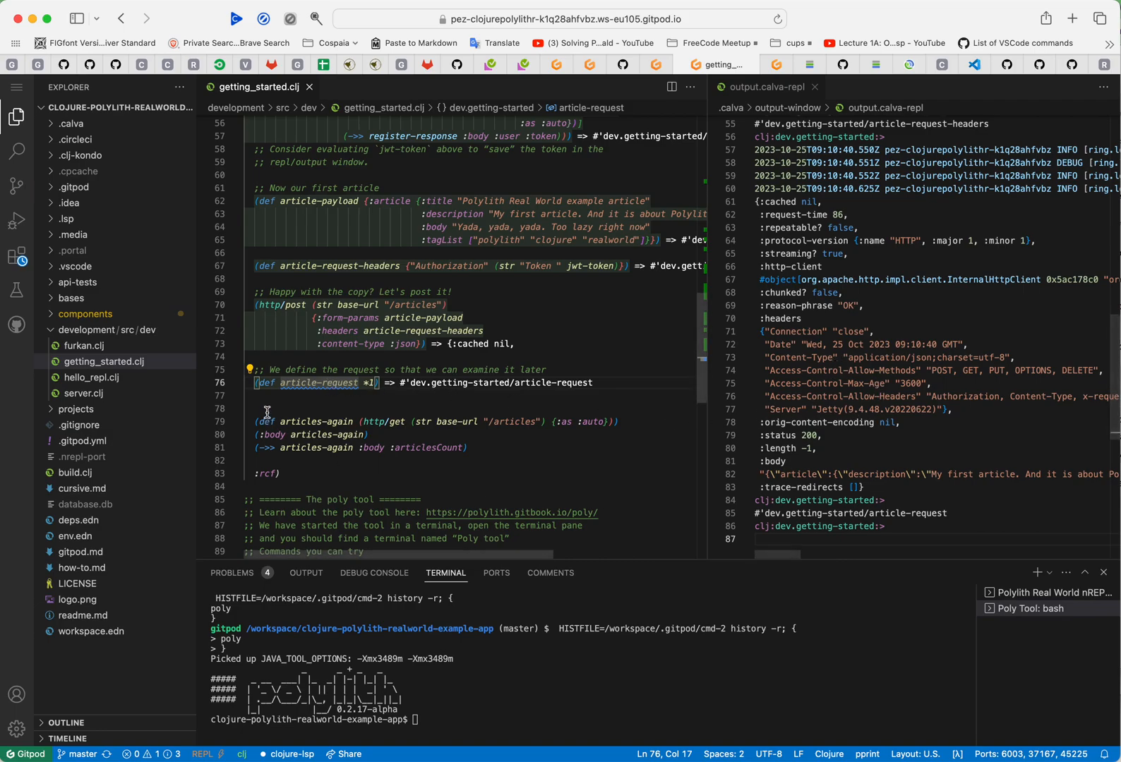
{"action": "scroll", "scroll_direction": "down", "scroll_amount": 3}
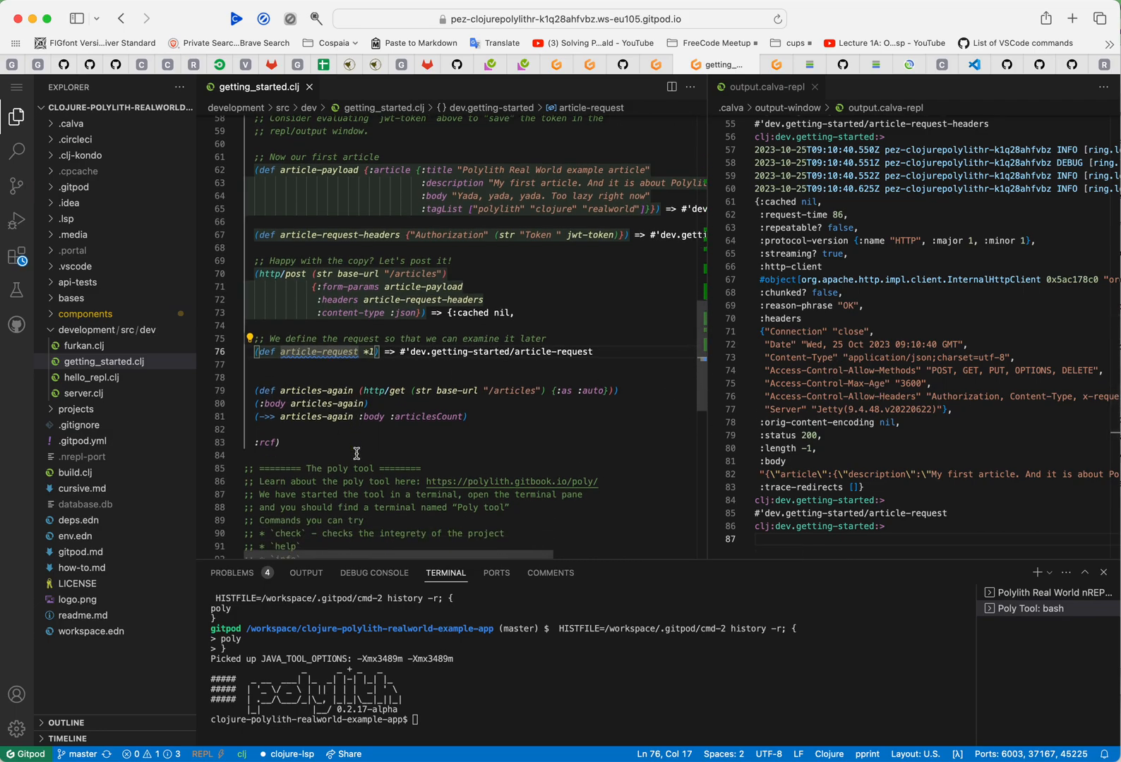
{"action": "scroll", "scroll_direction": "down", "scroll_amount": 3}
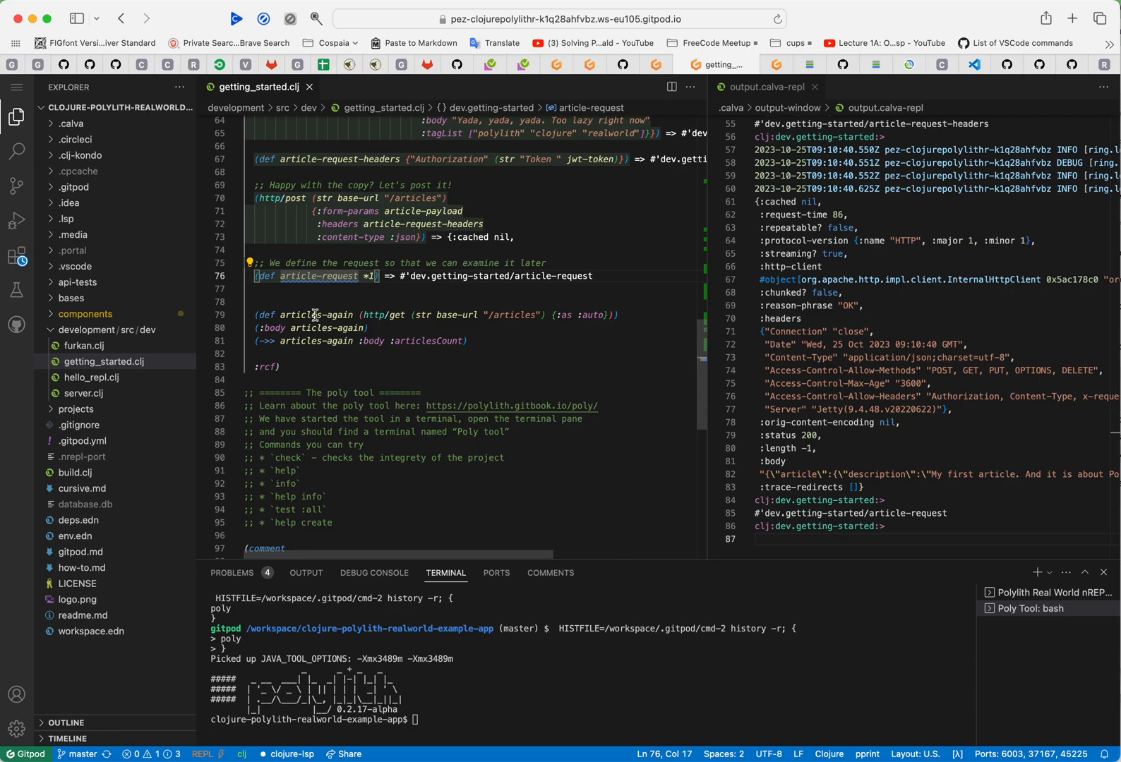
{"action": "left_click", "coordinate": [321, 314]}
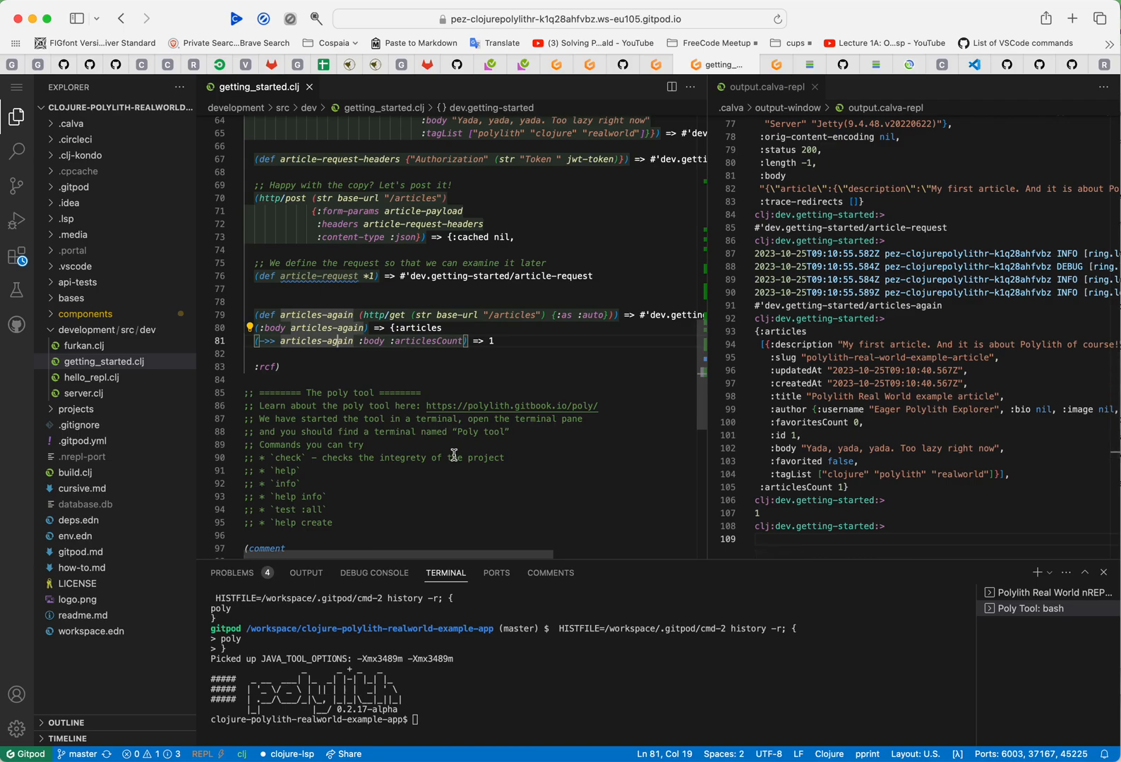
Step: Read down getting_started.clj into its poly tool section listing check, info and test commands
{"action": "scroll", "scroll_direction": "down", "scroll_amount": 3}
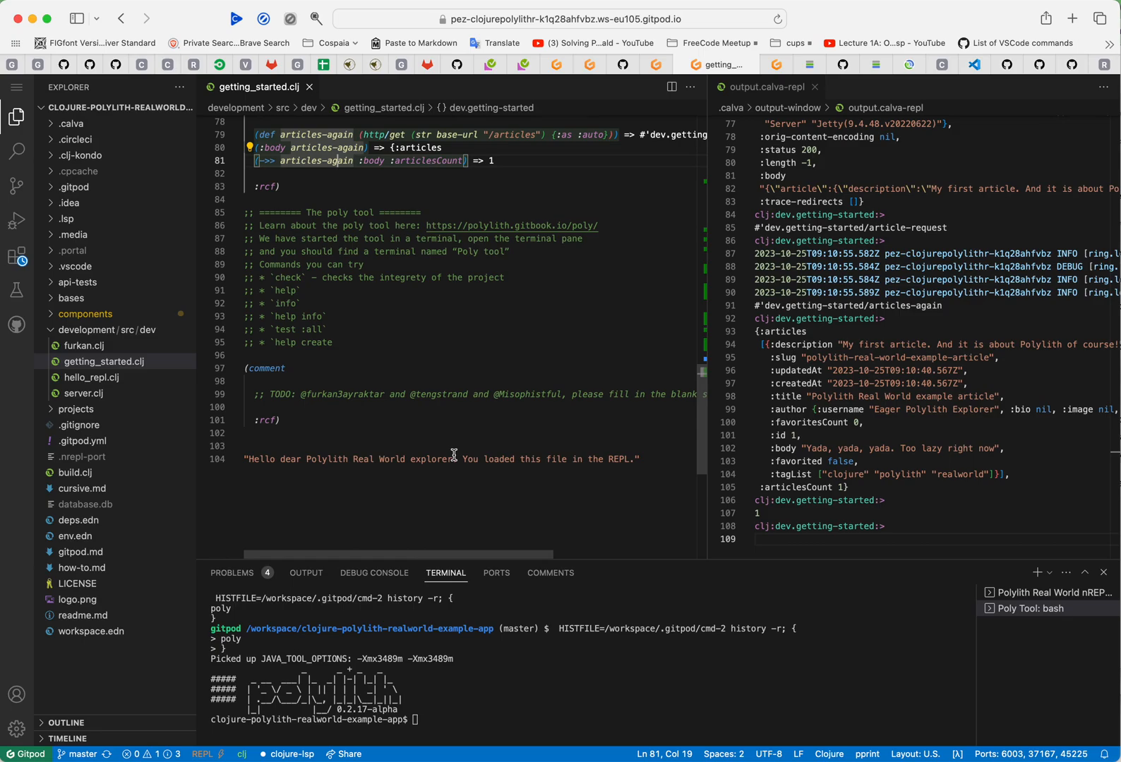
{"action": "mouse_move", "coordinate": [380, 361]}
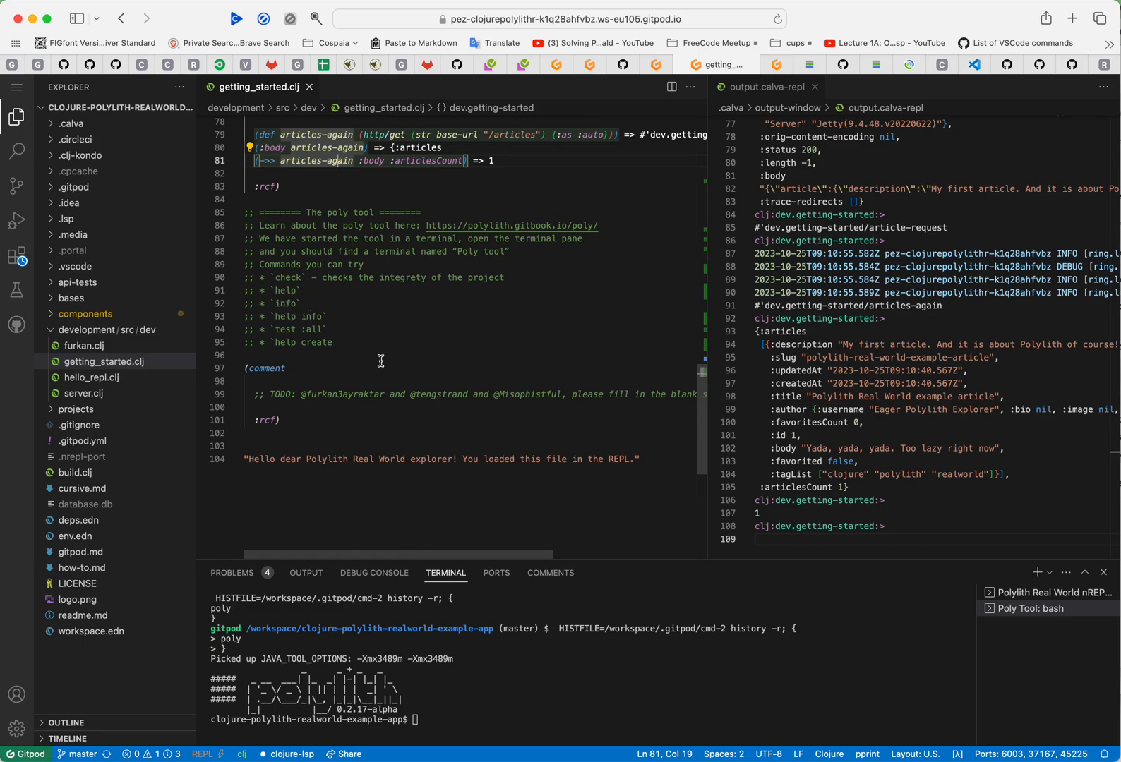
{"action": "mouse_move", "coordinate": [406, 388]}
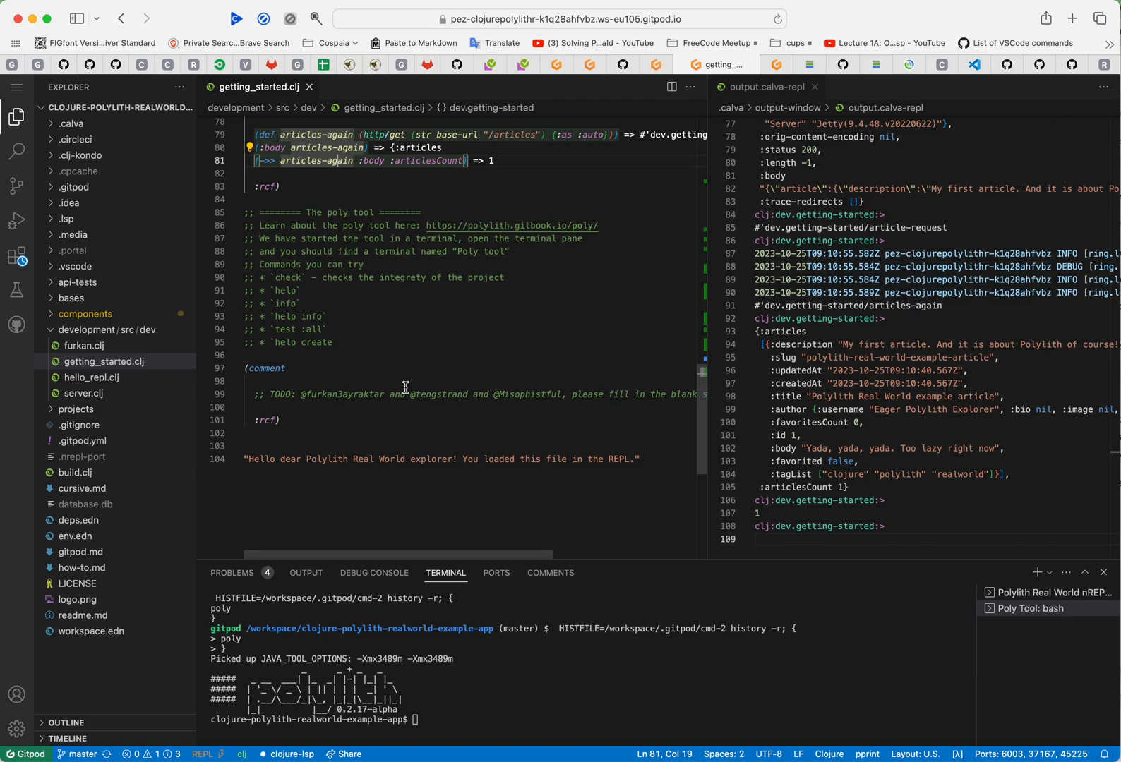
{"action": "mouse_move", "coordinate": [402, 384]}
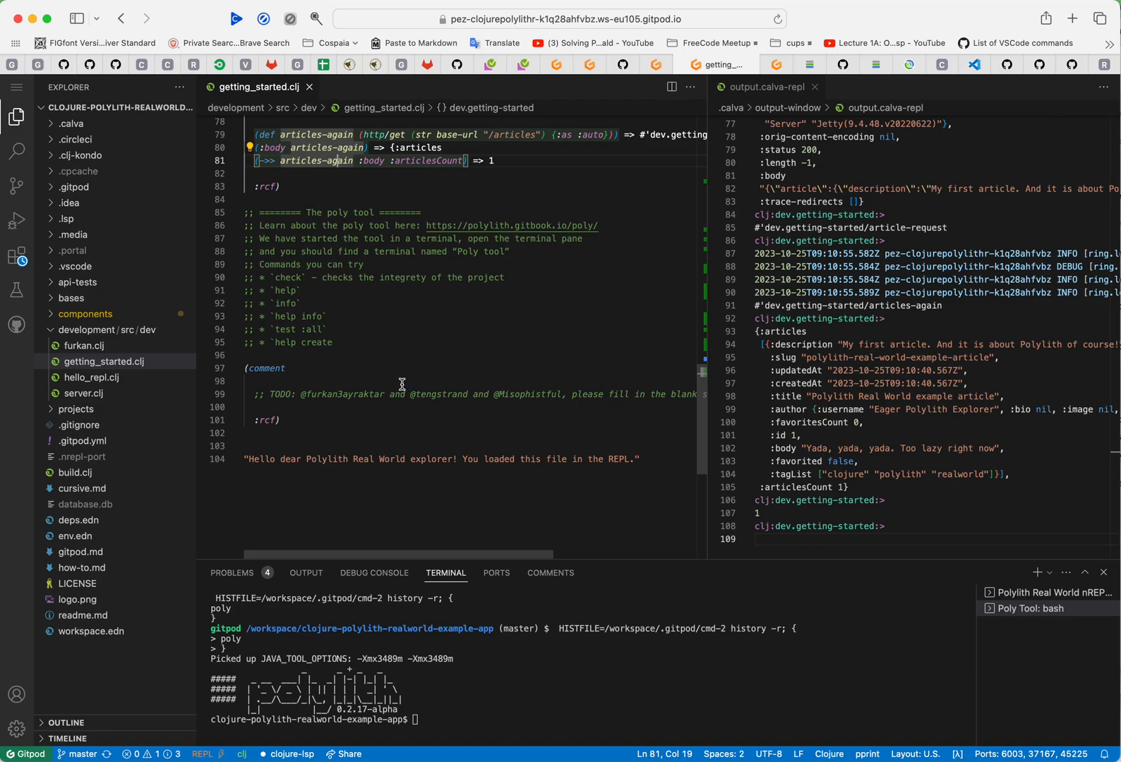
{"action": "mouse_move", "coordinate": [357, 417]}
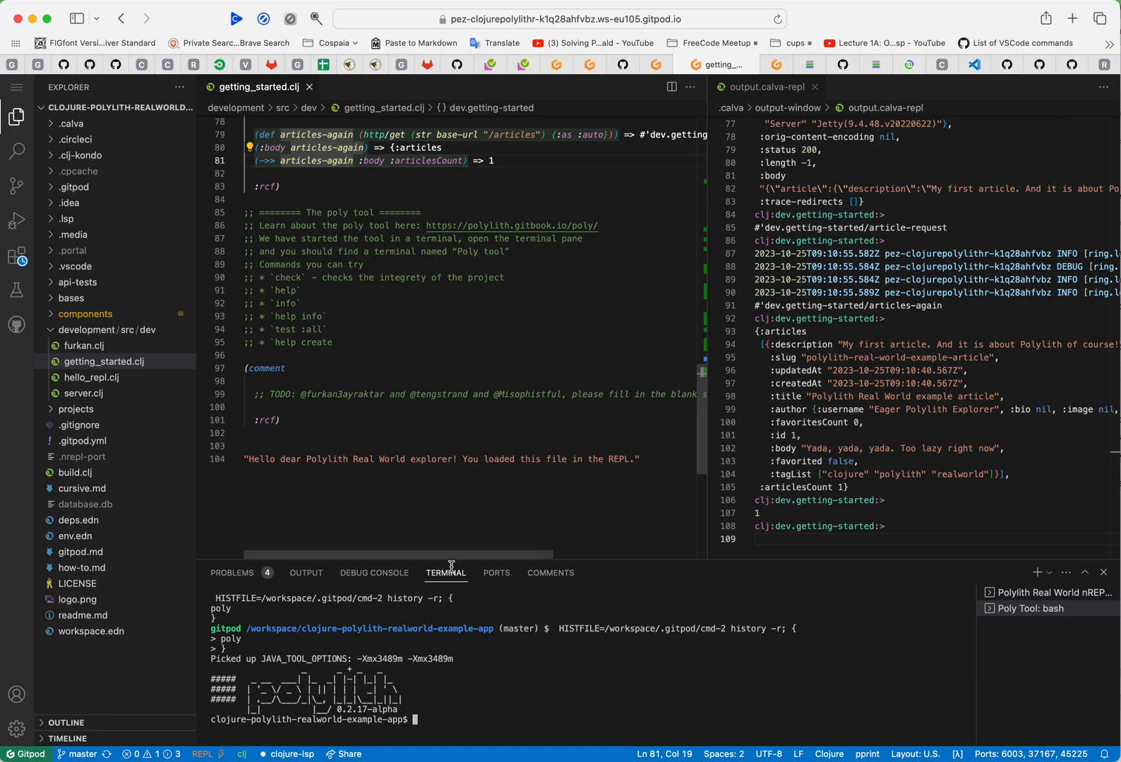
Step: Run the poly check command and confirm the workspace returns OK
{"action": "type", "text": "che"}
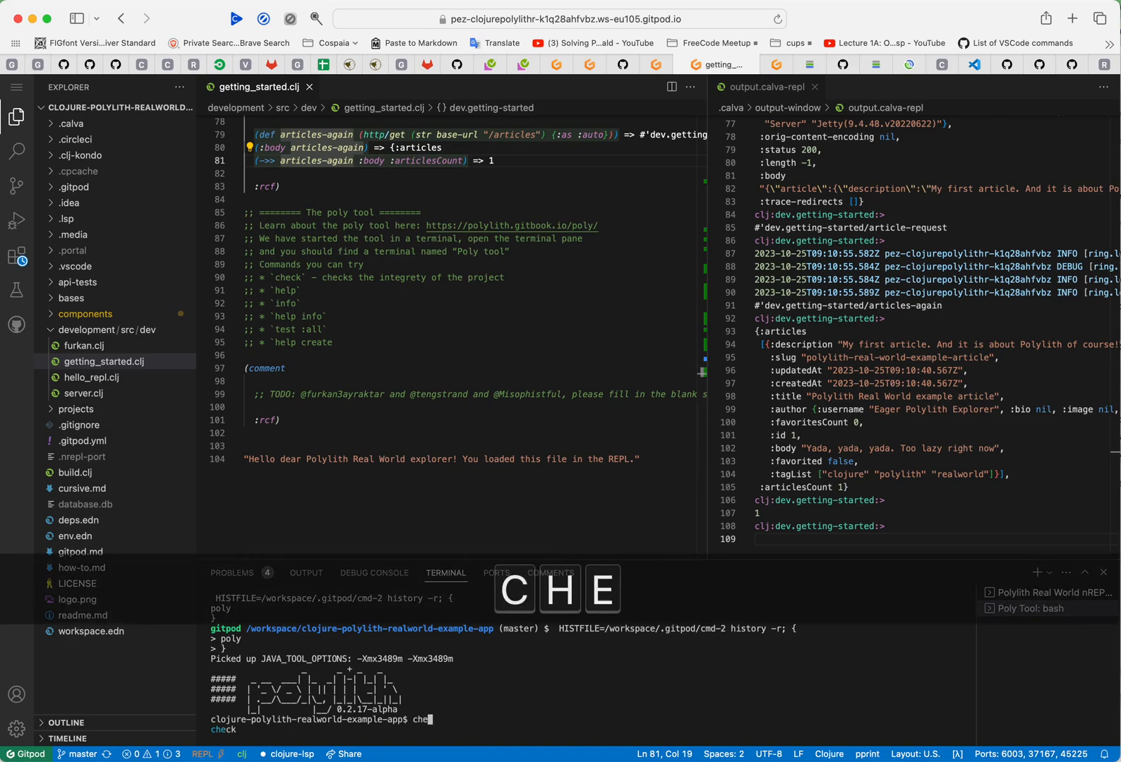
{"action": "key", "text": "Return"}
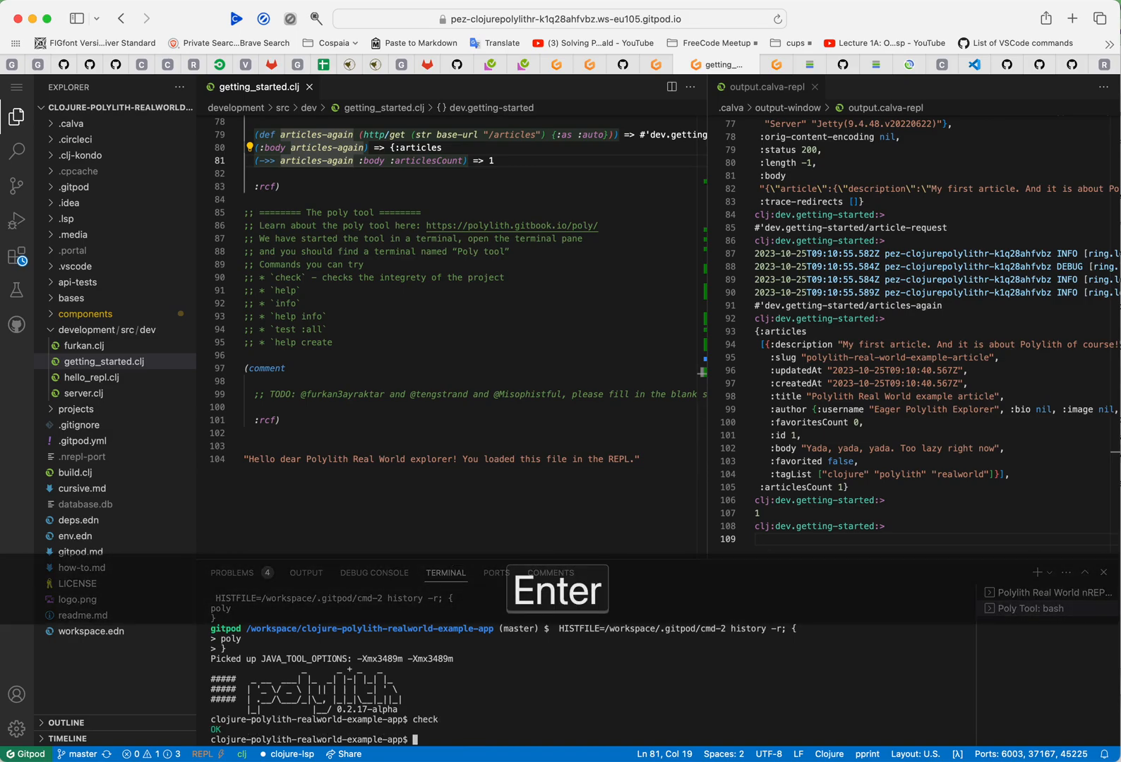
{"action": "key", "text": "enter"}
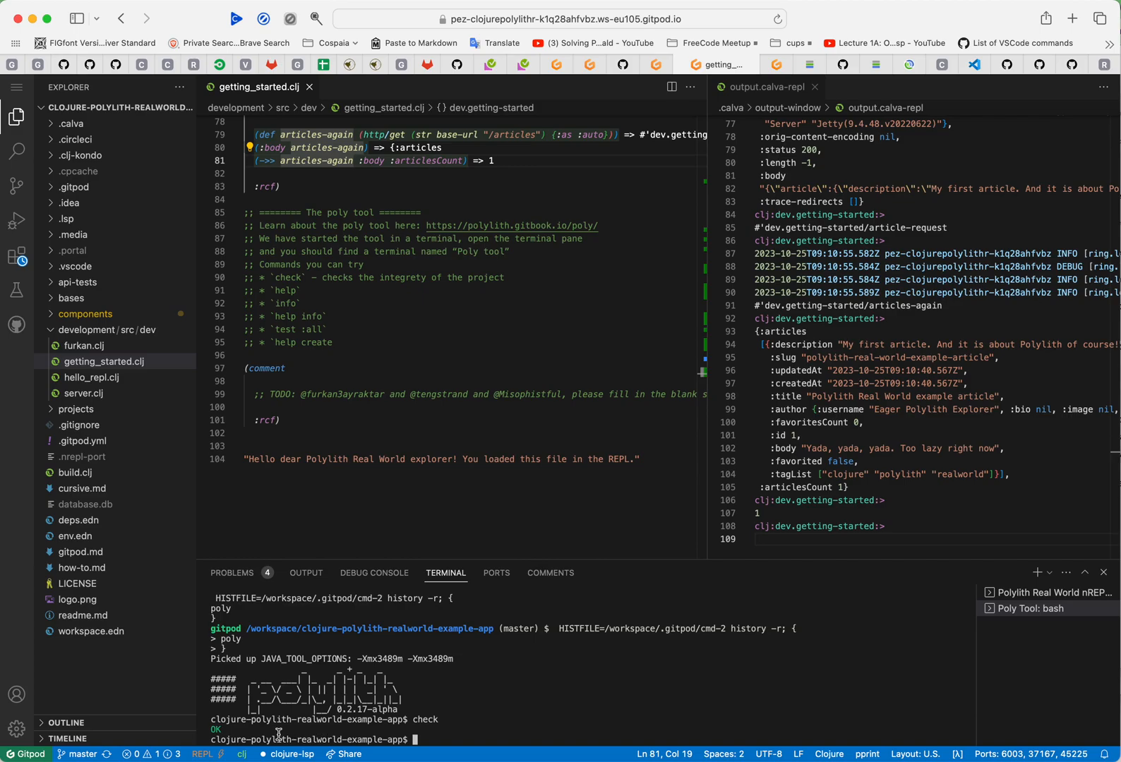
{"action": "mouse_move", "coordinate": [357, 726]}
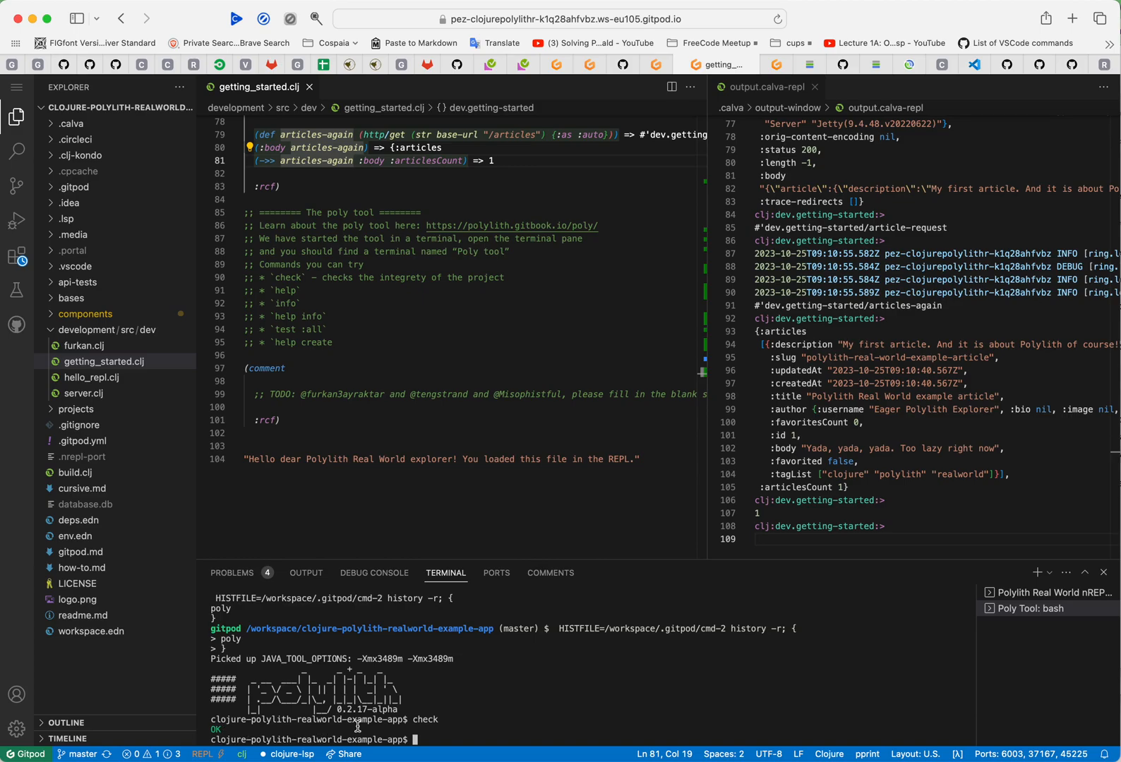
Step: Run poly help to list the tool's commands and workspace query examples
{"action": "type", "text": "help"}
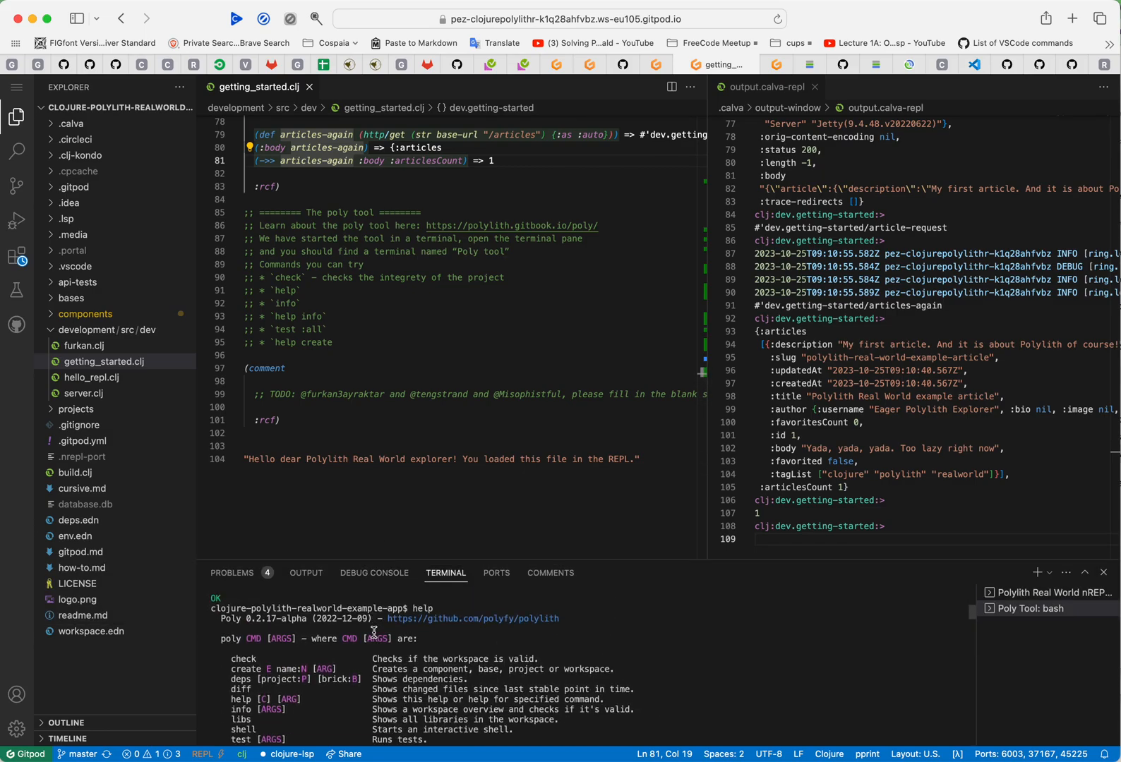
{"action": "scroll", "scroll_direction": "down", "scroll_amount": 3}
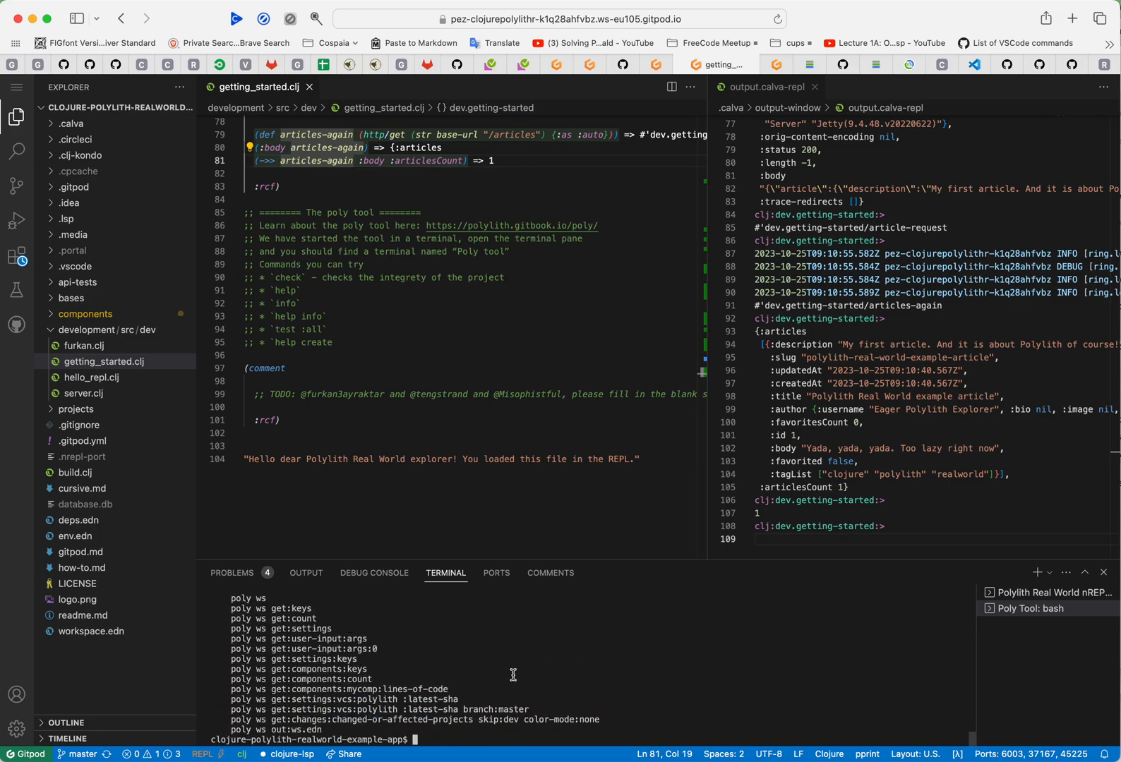
Step: Run poly info to show 2 projects, 1 base, 9 components and 9 interfaces
{"action": "type", "text": "info"}
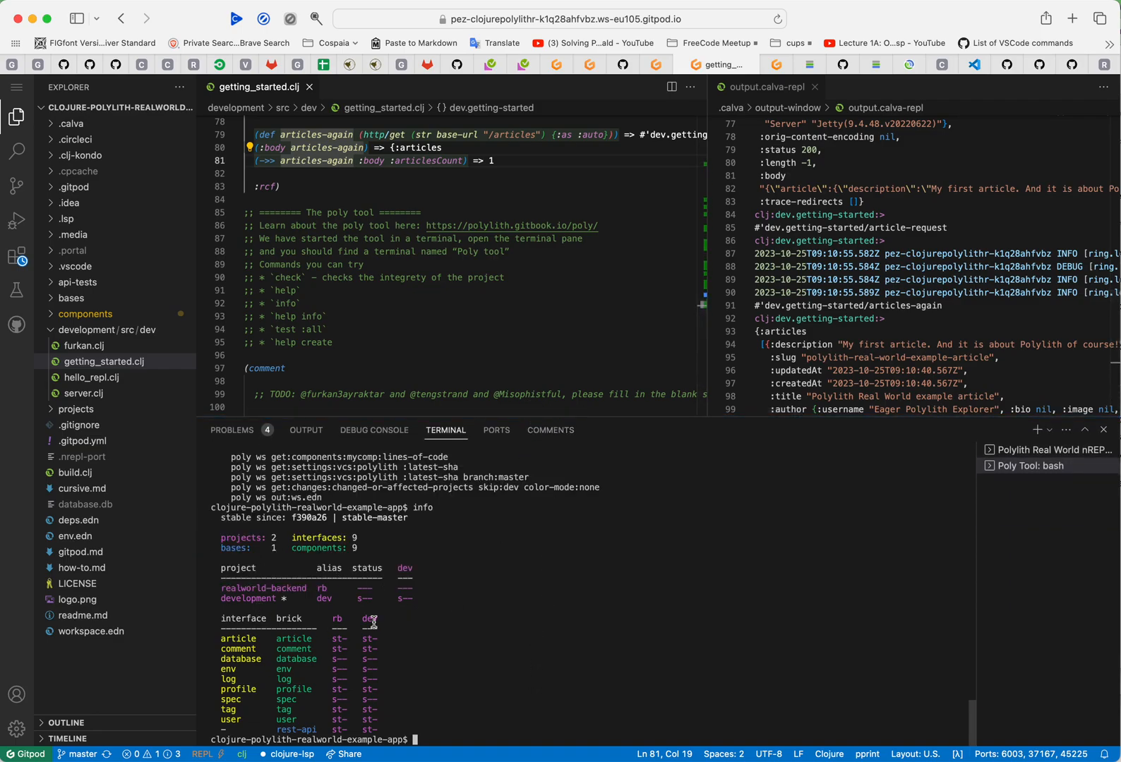
{"action": "mouse_move", "coordinate": [235, 691]}
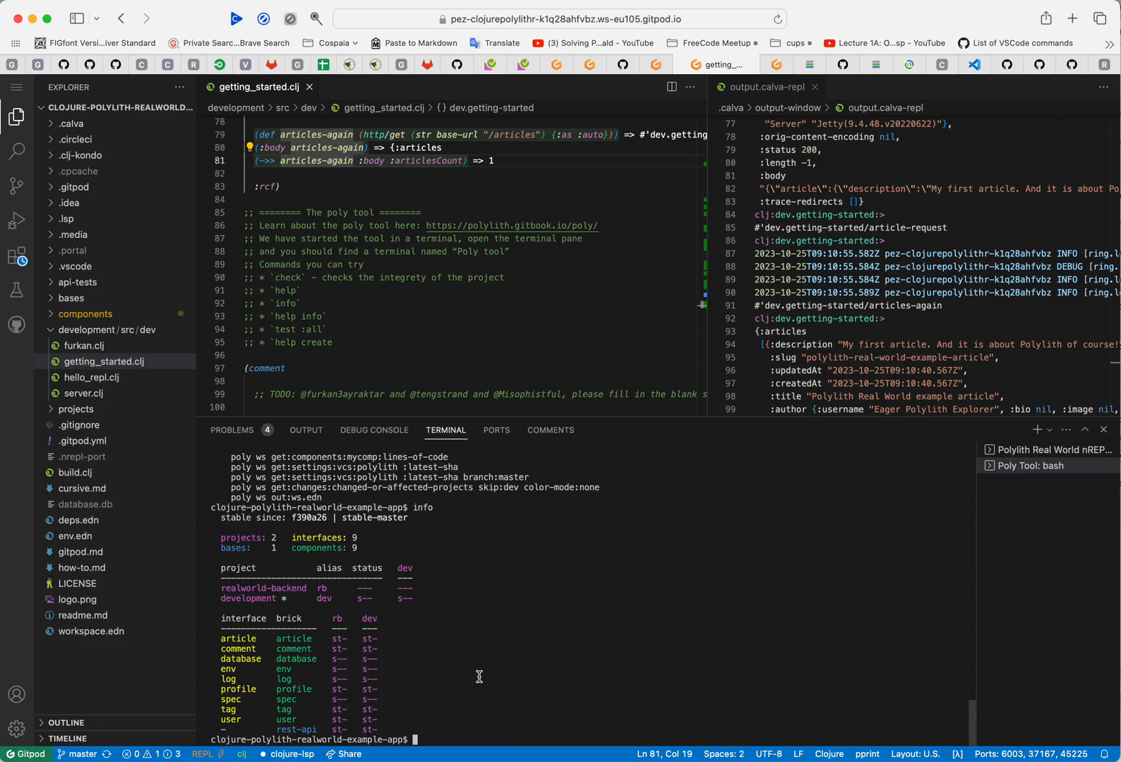
{"action": "mouse_move", "coordinate": [378, 660]}
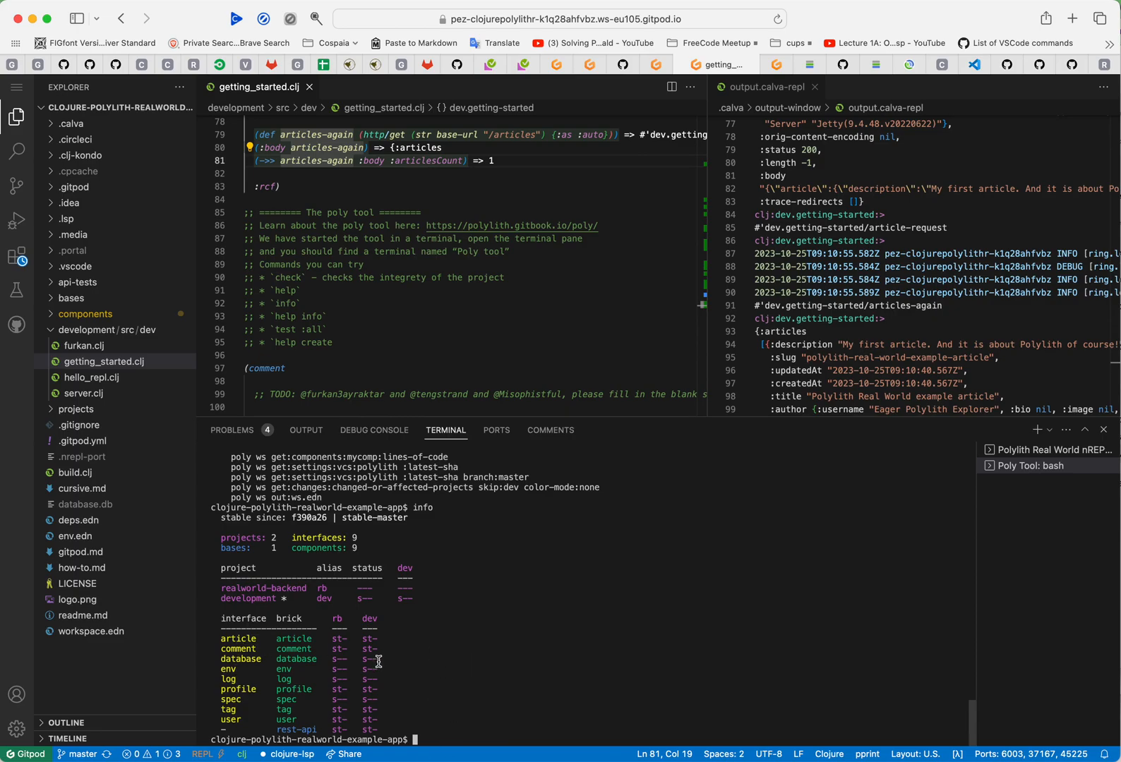
{"action": "mouse_move", "coordinate": [496, 429]}
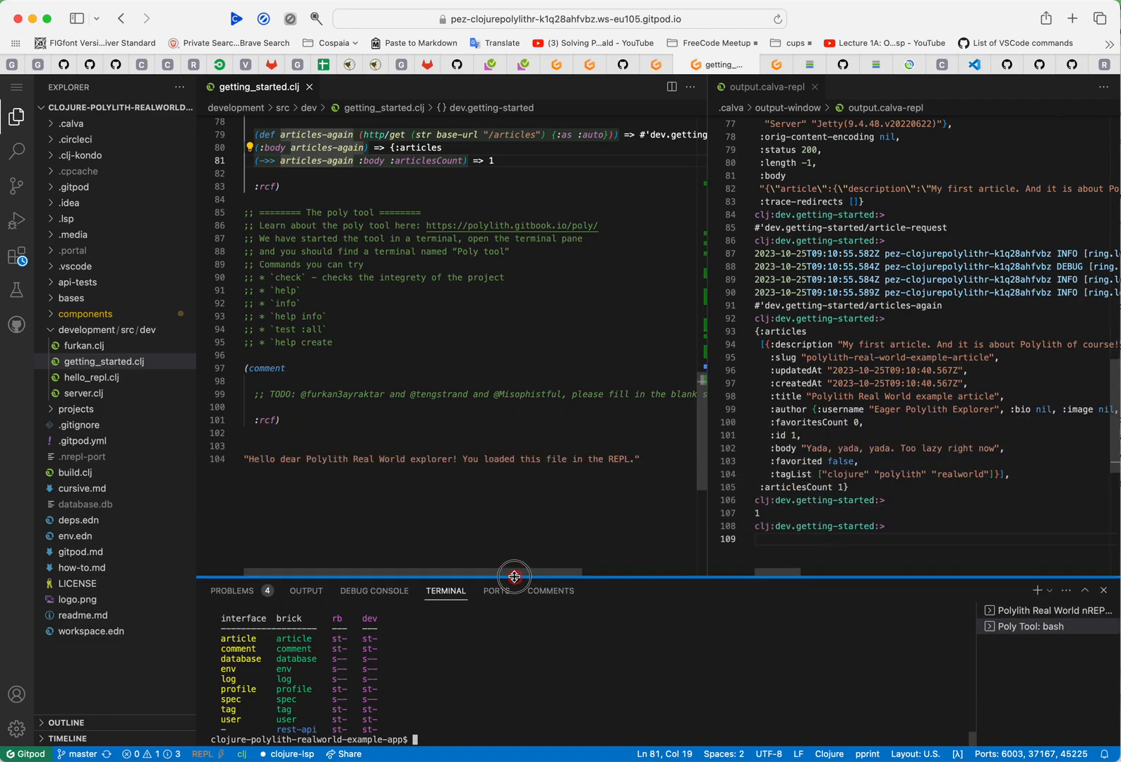
{"action": "mouse_move", "coordinate": [380, 518]}
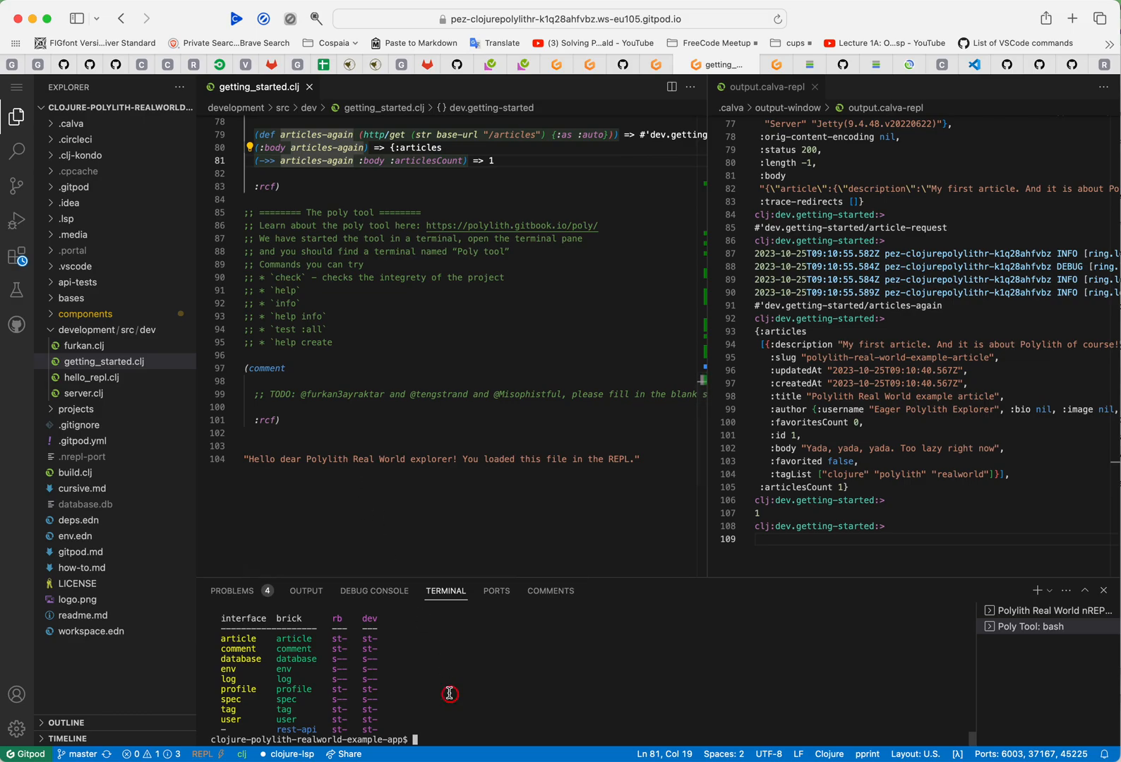
Step: Run help info to read the info command's status flags and usage examples
{"action": "type", "text": "hel"}
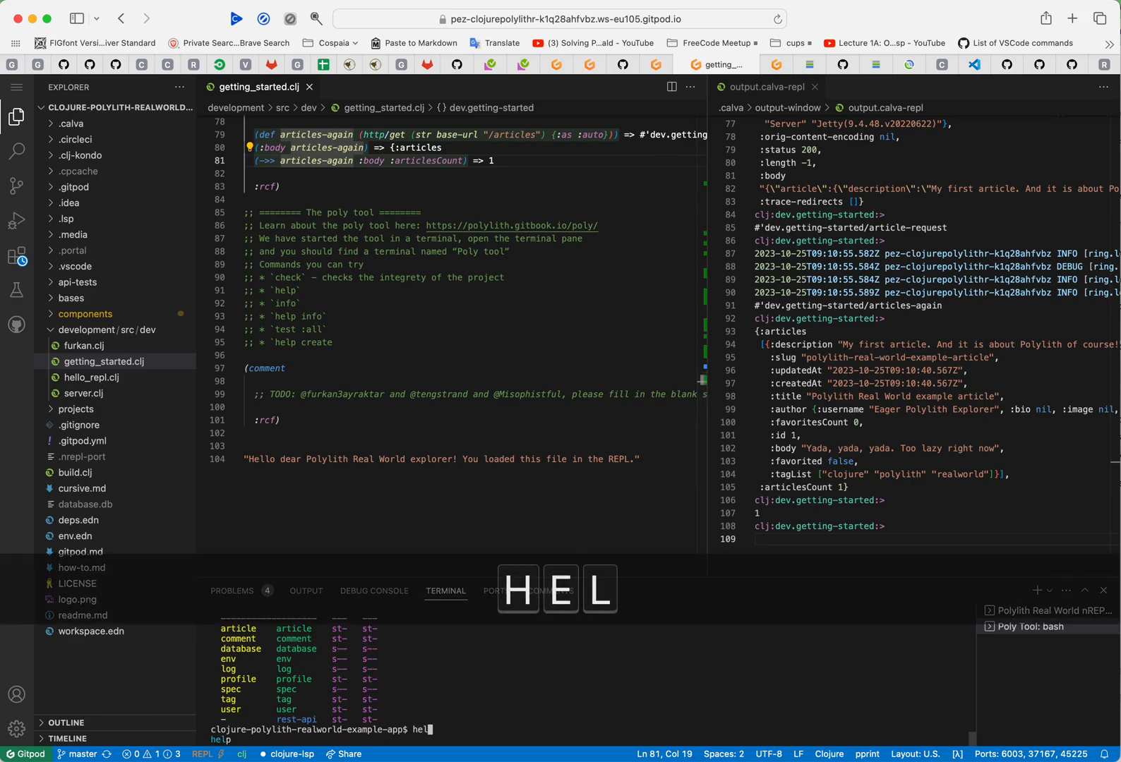
{"action": "type", "text": "p inf"}
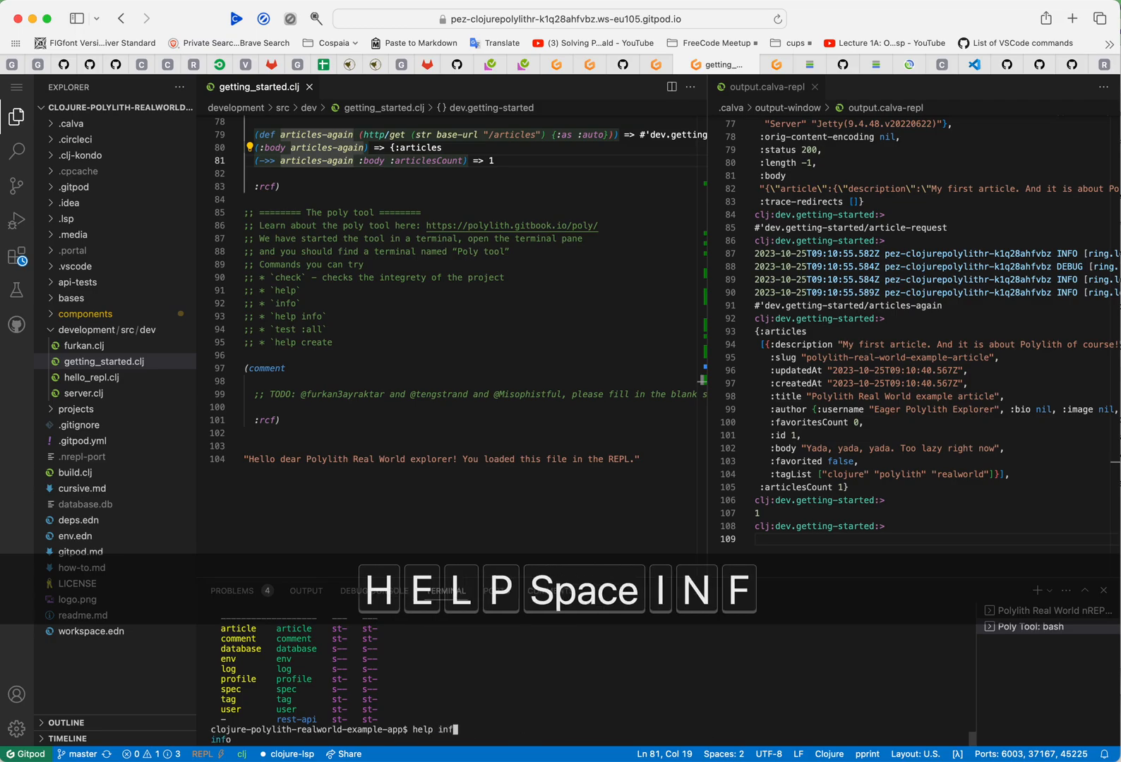
{"action": "key", "text": "Return"}
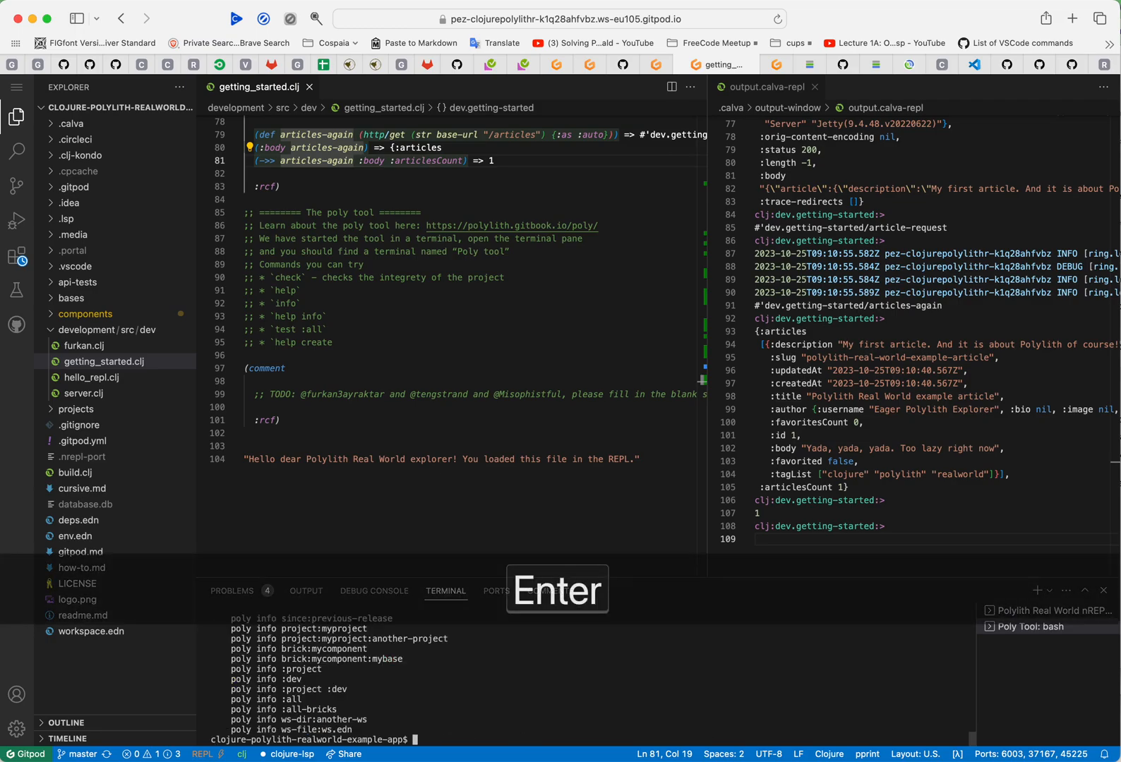
{"action": "key", "text": "Return"}
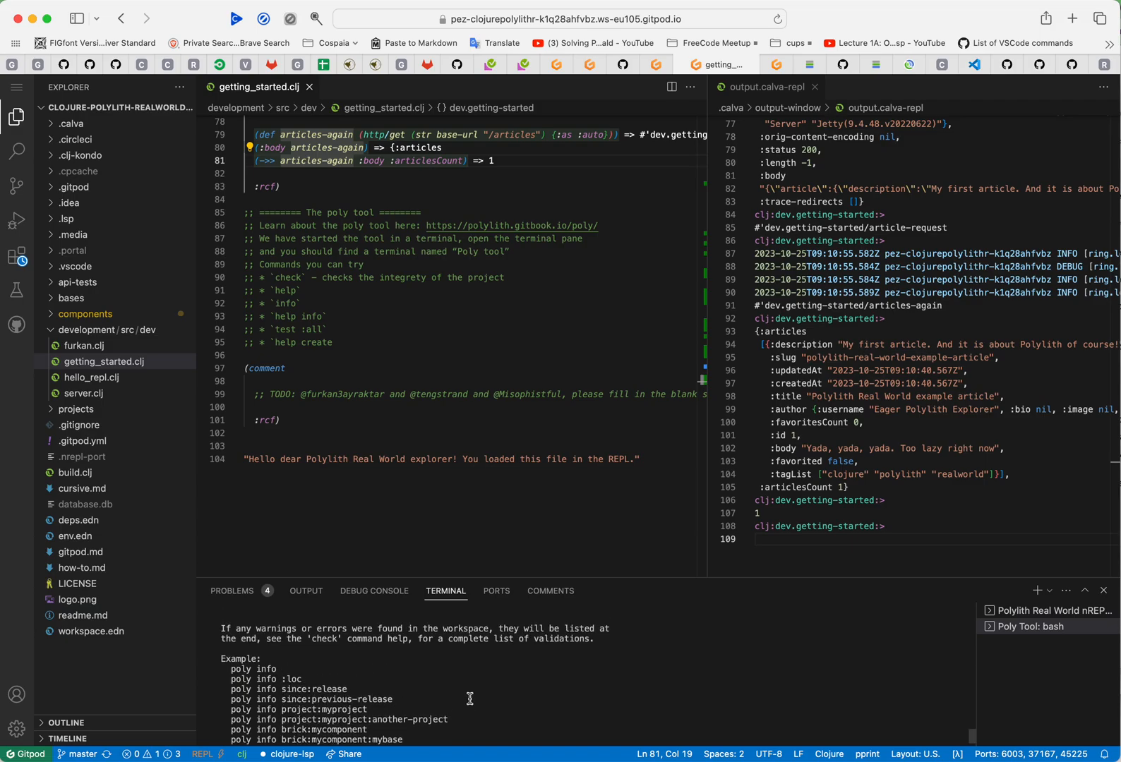
{"action": "scroll", "scroll_direction": "down", "scroll_amount": 3}
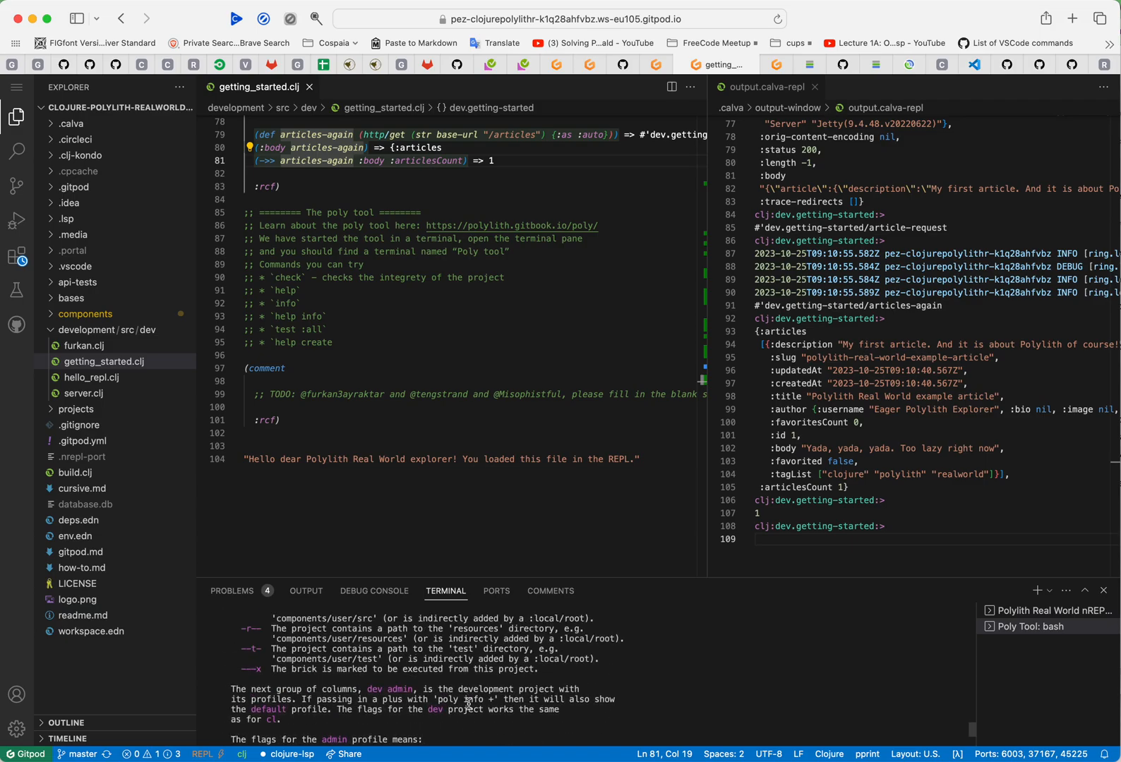
{"action": "scroll", "scroll_direction": "up", "scroll_amount": 3}
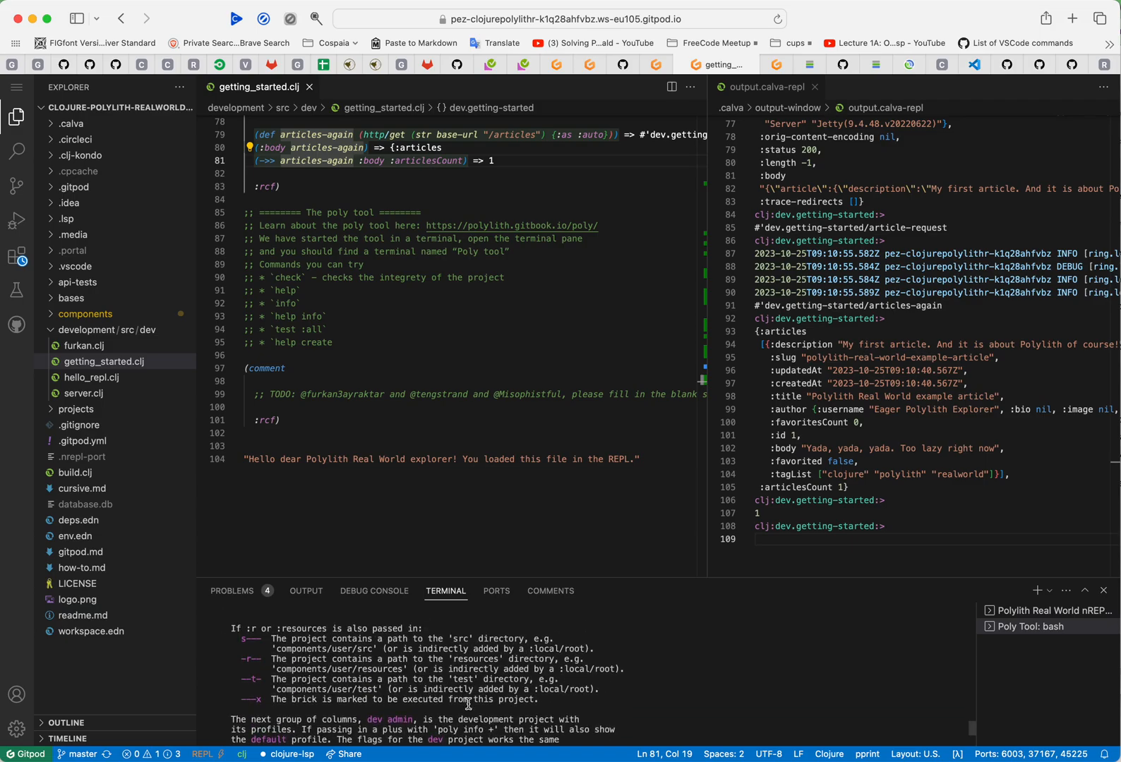
{"action": "scroll", "scroll_direction": "down", "scroll_amount": 3}
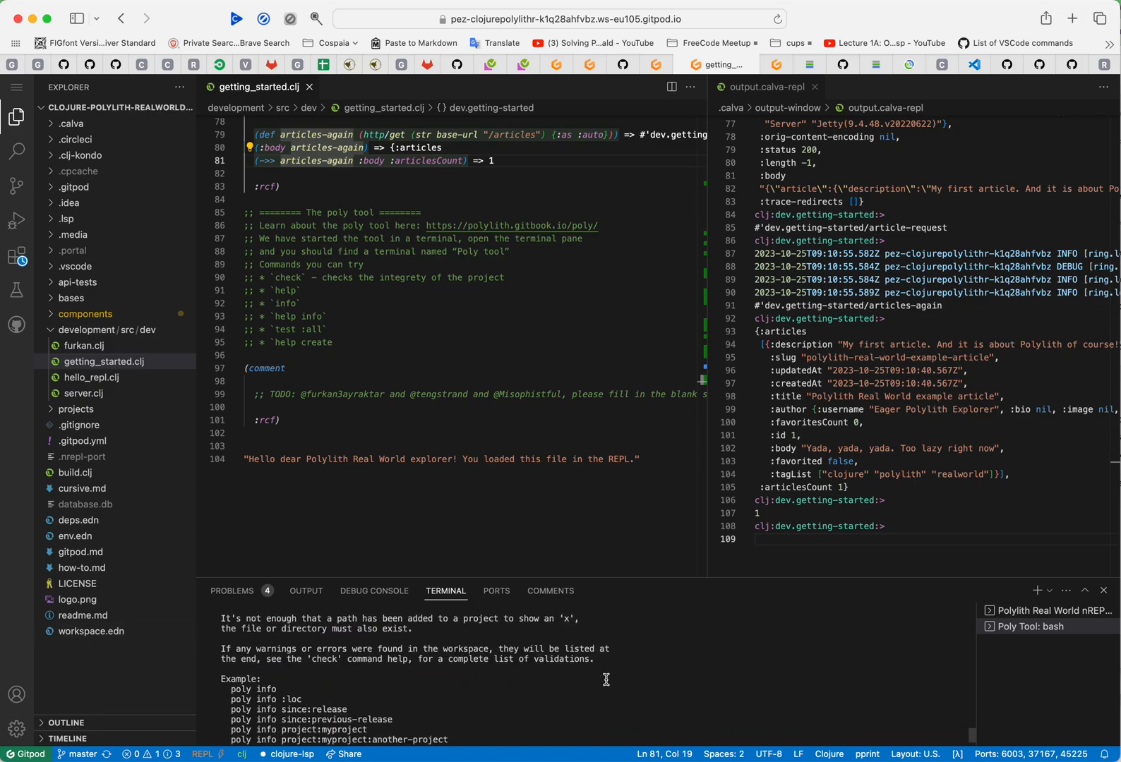
{"action": "scroll", "scroll_direction": "down", "scroll_amount": 3}
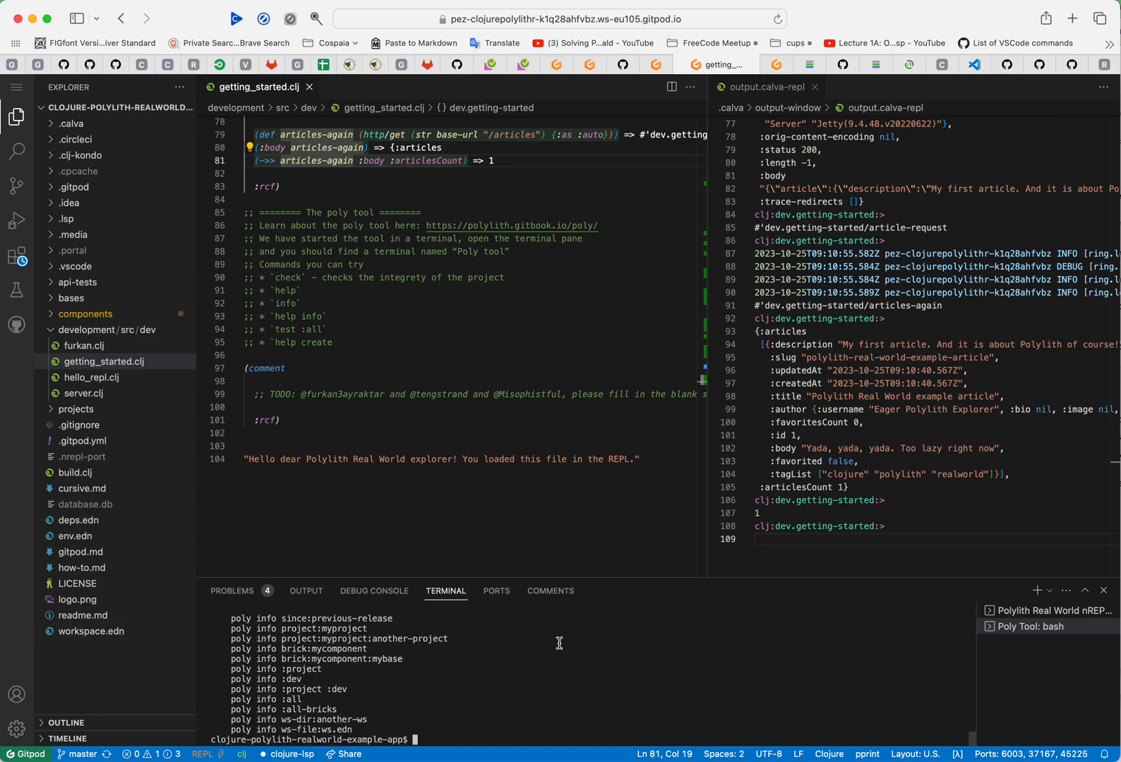
Step: Run test :all so every realworld-backend test passes with 0 failures
{"action": "type", "text": "test :al"}
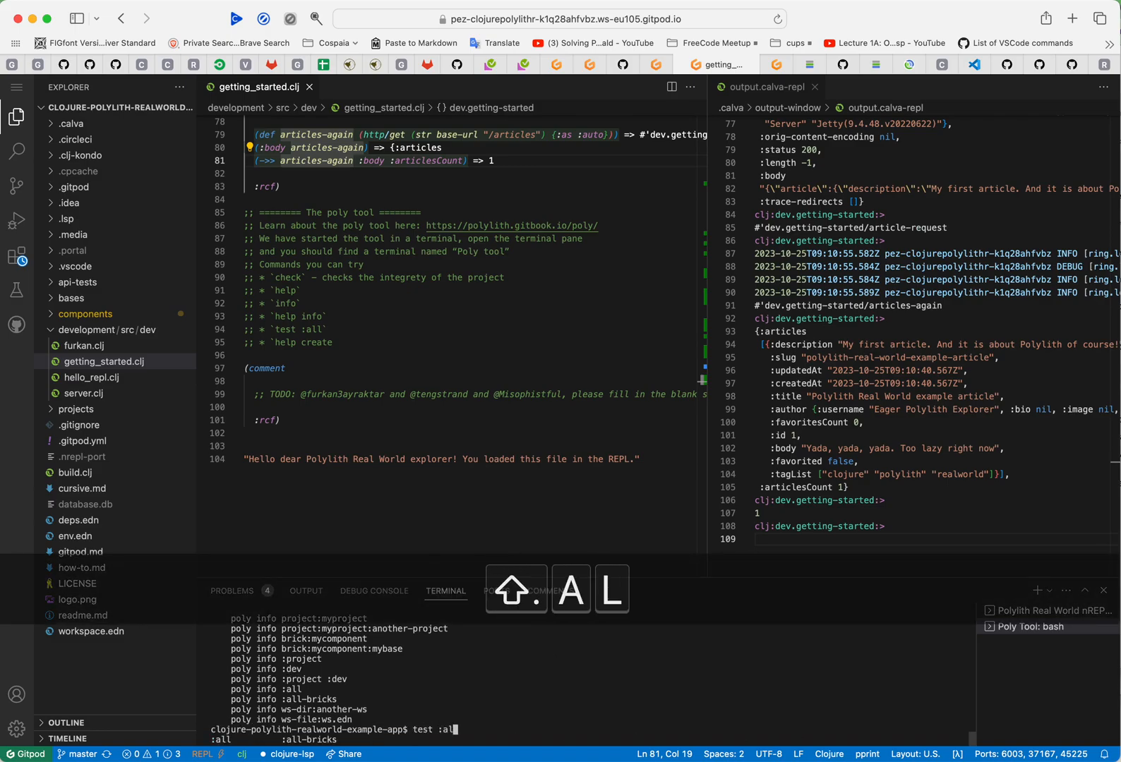
{"action": "key", "text": "Return"}
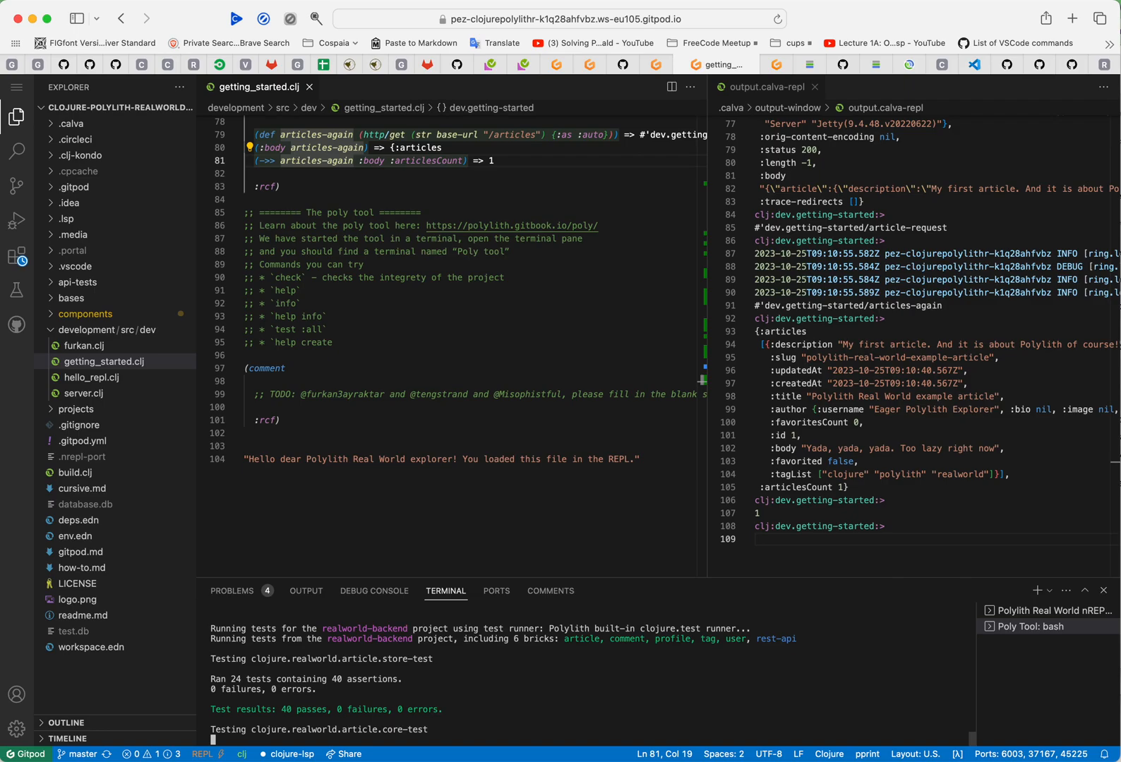
{"action": "mouse_move", "coordinate": [615, 704]}
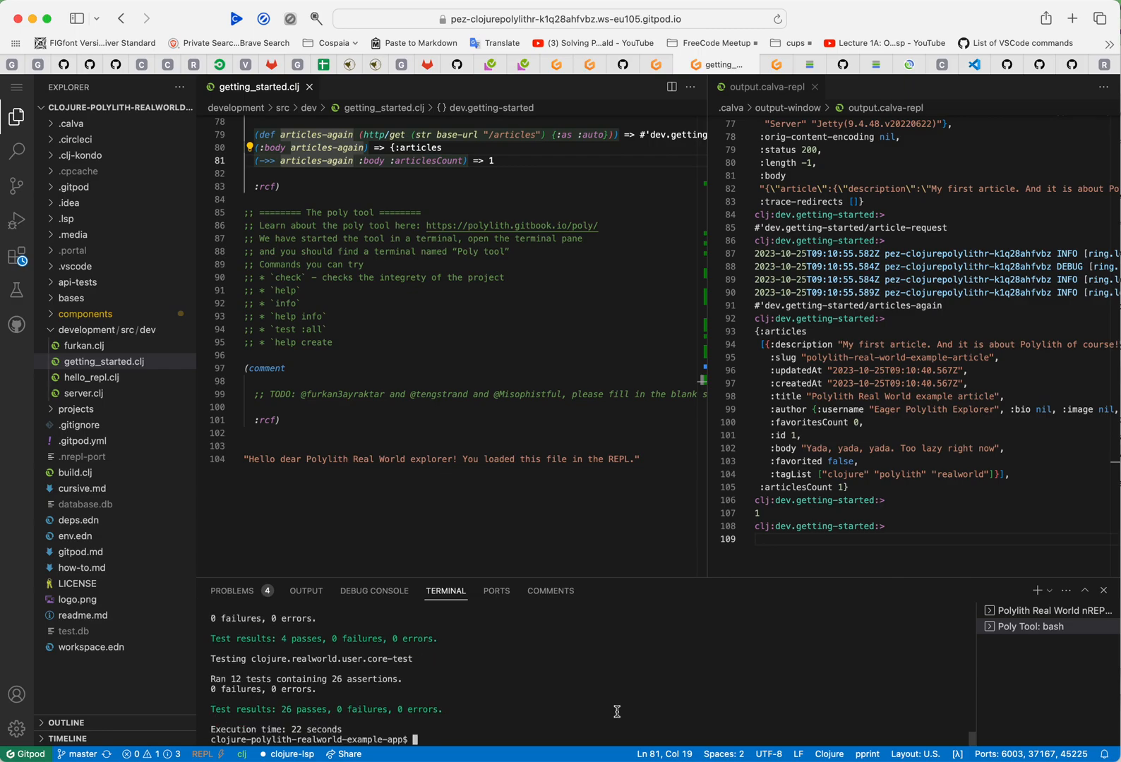
{"action": "mouse_move", "coordinate": [593, 695]}
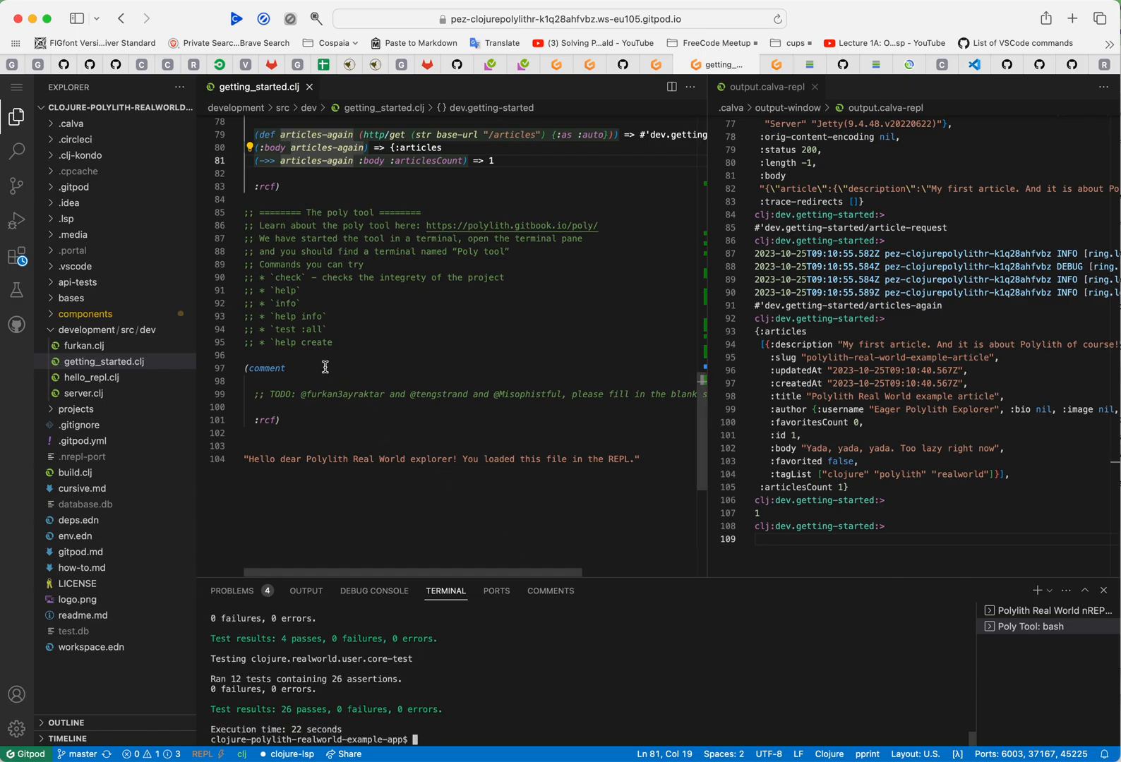
{"action": "mouse_move", "coordinate": [509, 549]}
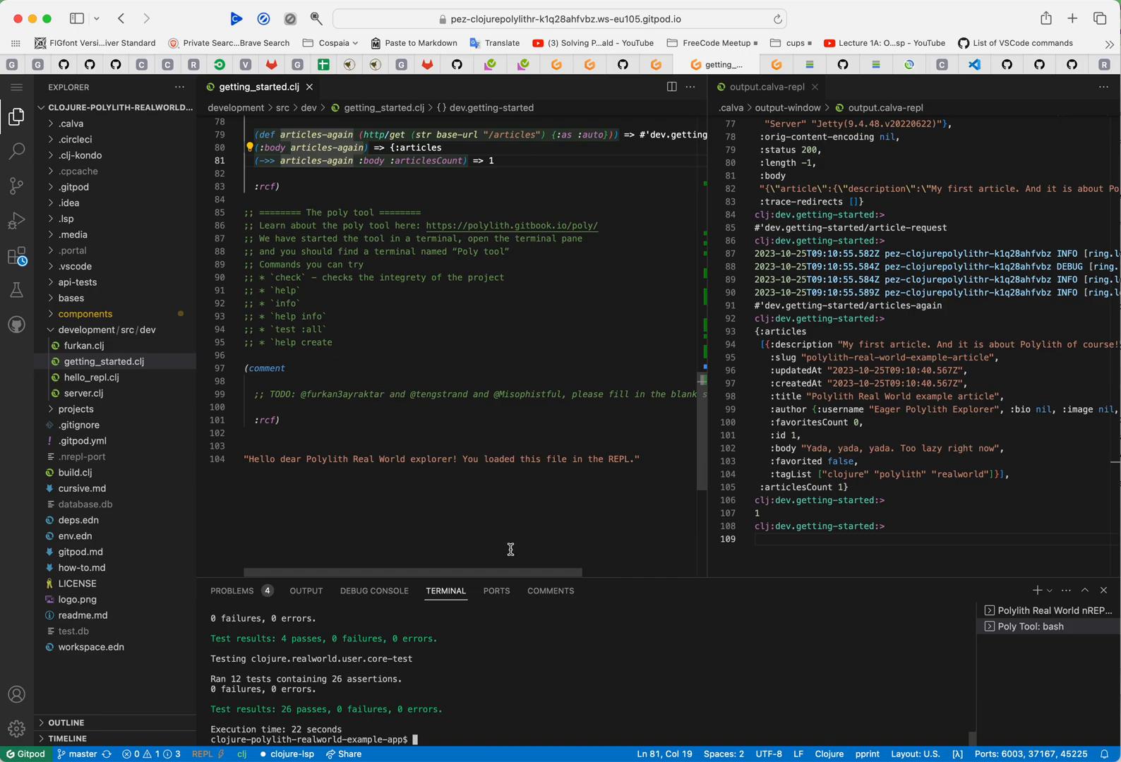
{"action": "mouse_move", "coordinate": [537, 687]}
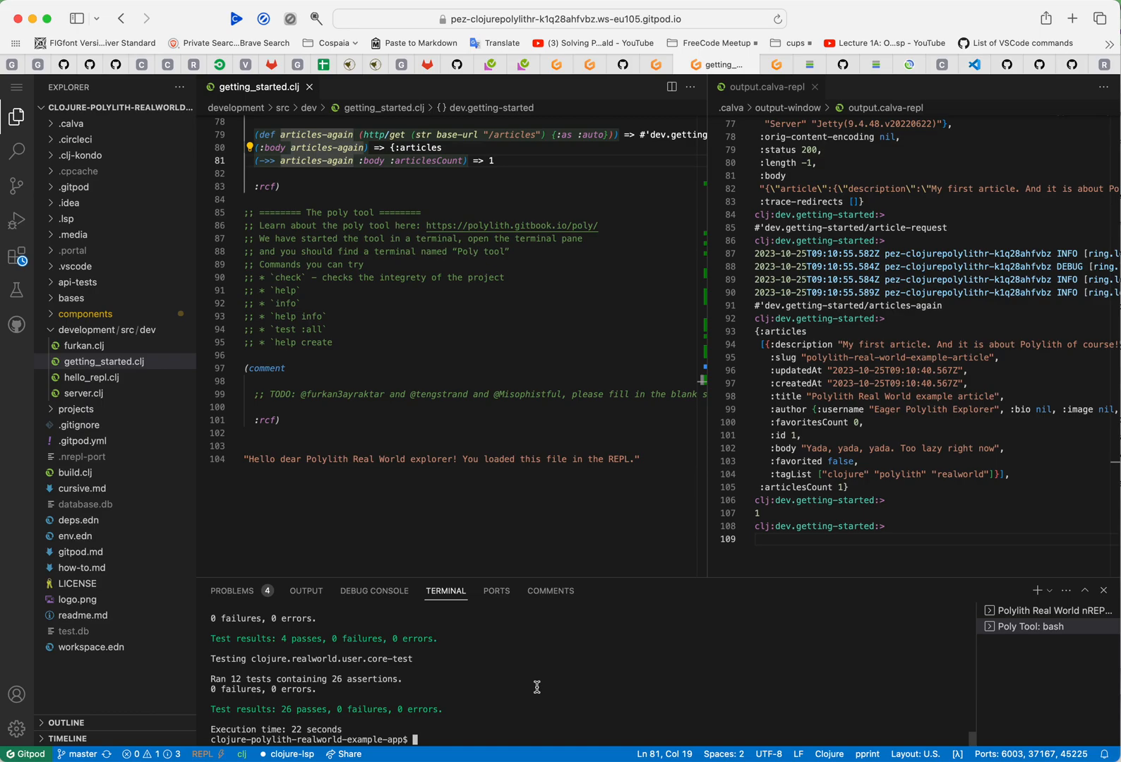
{"action": "double_click", "coordinate": [344, 394]}
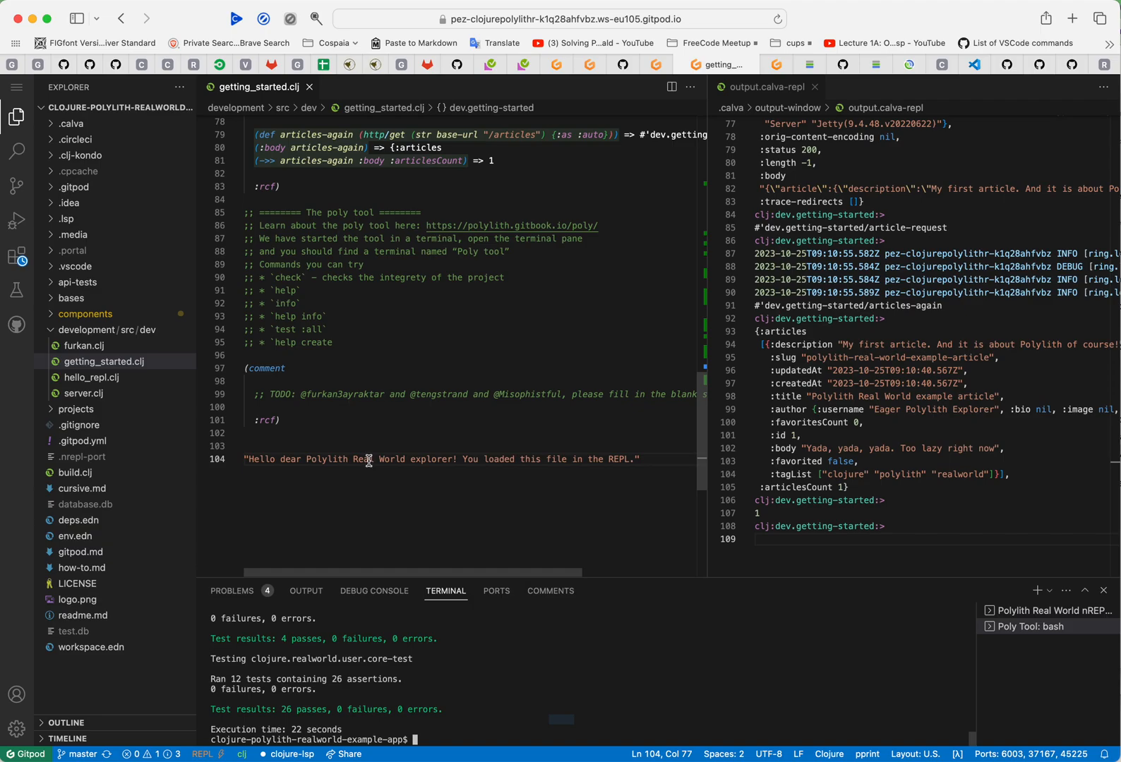
{"action": "mouse_move", "coordinate": [444, 431]}
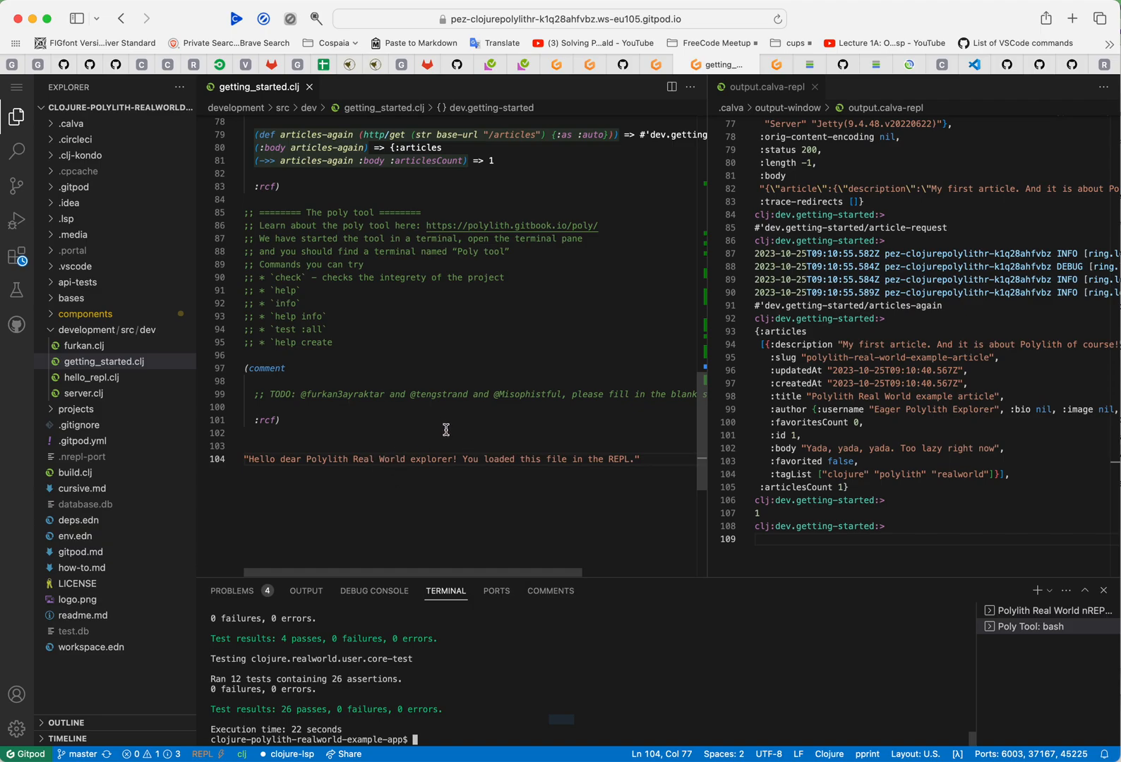
{"action": "mouse_move", "coordinate": [530, 651]}
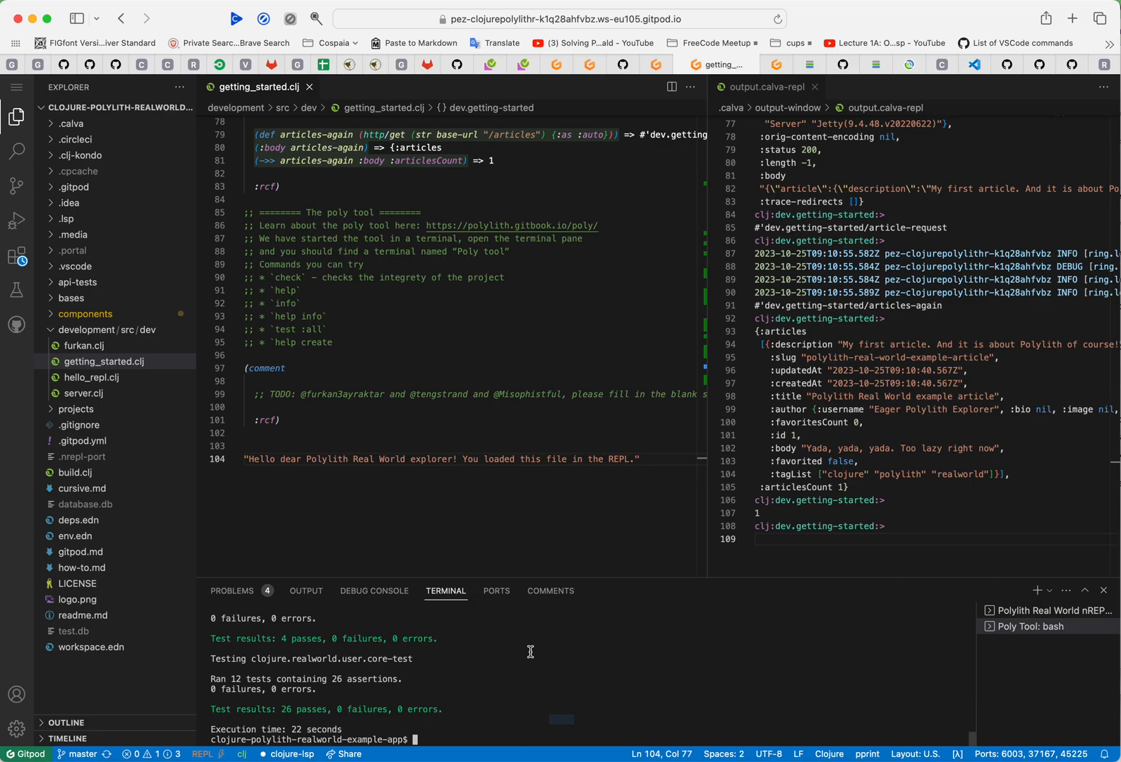
{"action": "mouse_move", "coordinate": [529, 652]}
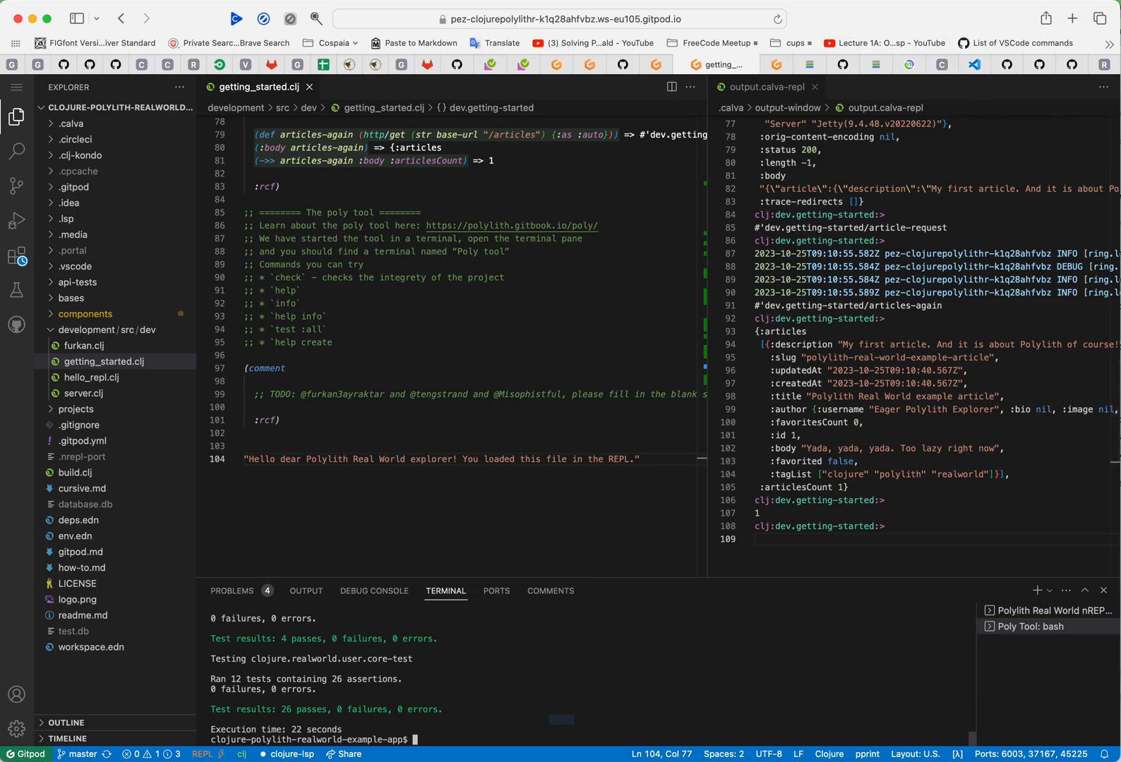